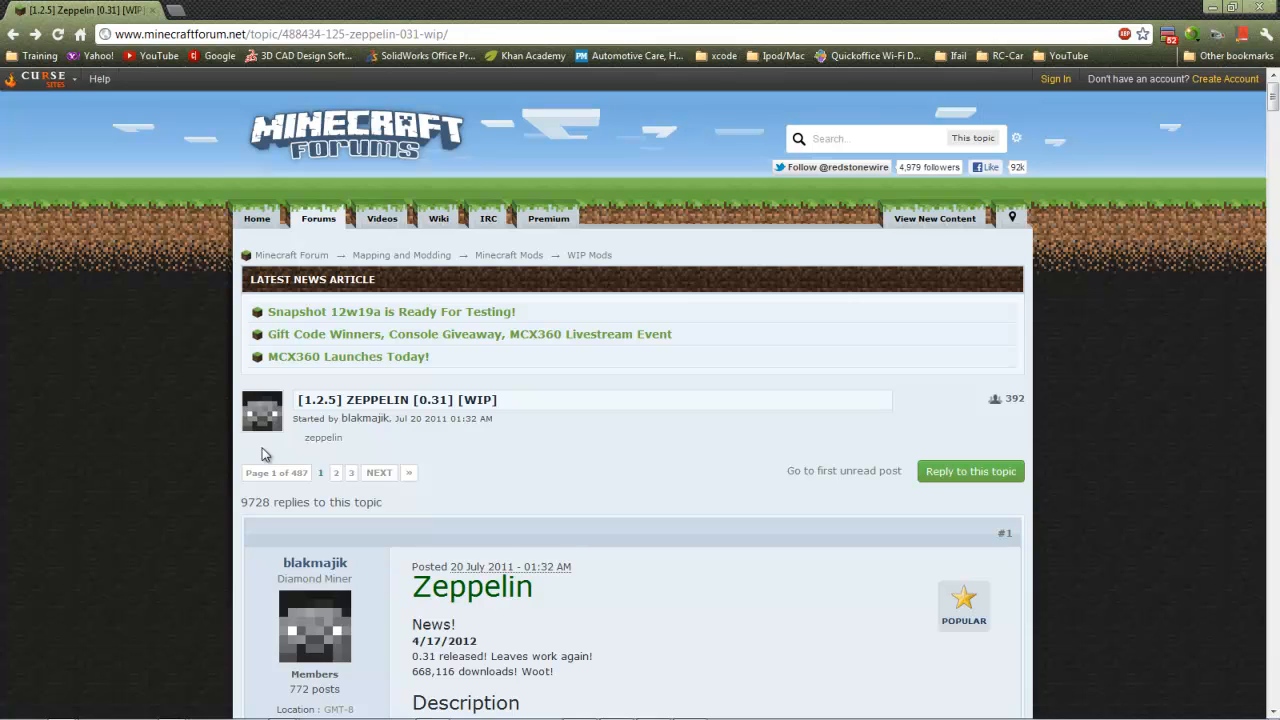
{"action": "mouse_move", "coordinate": [197, 408]}
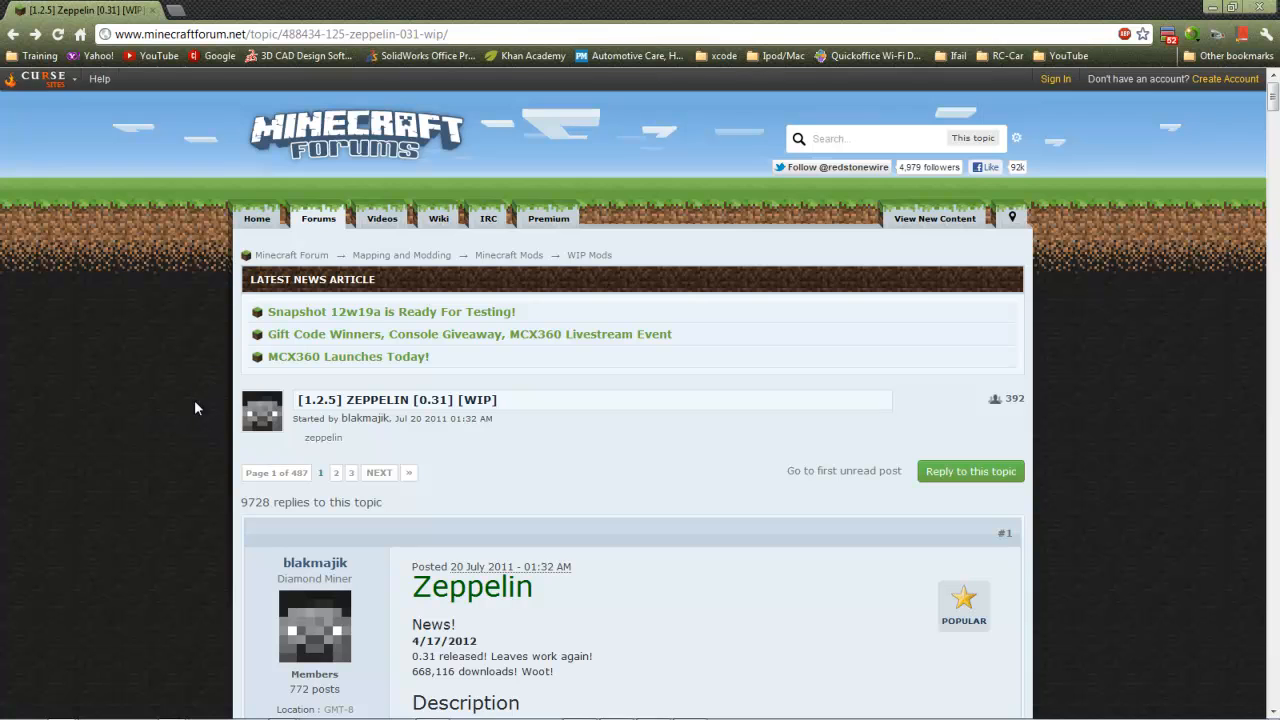
Open the Zeppelin client 0.31 download from the forum thread
{"action": "scroll", "scroll_direction": "down", "scroll_amount": 3}
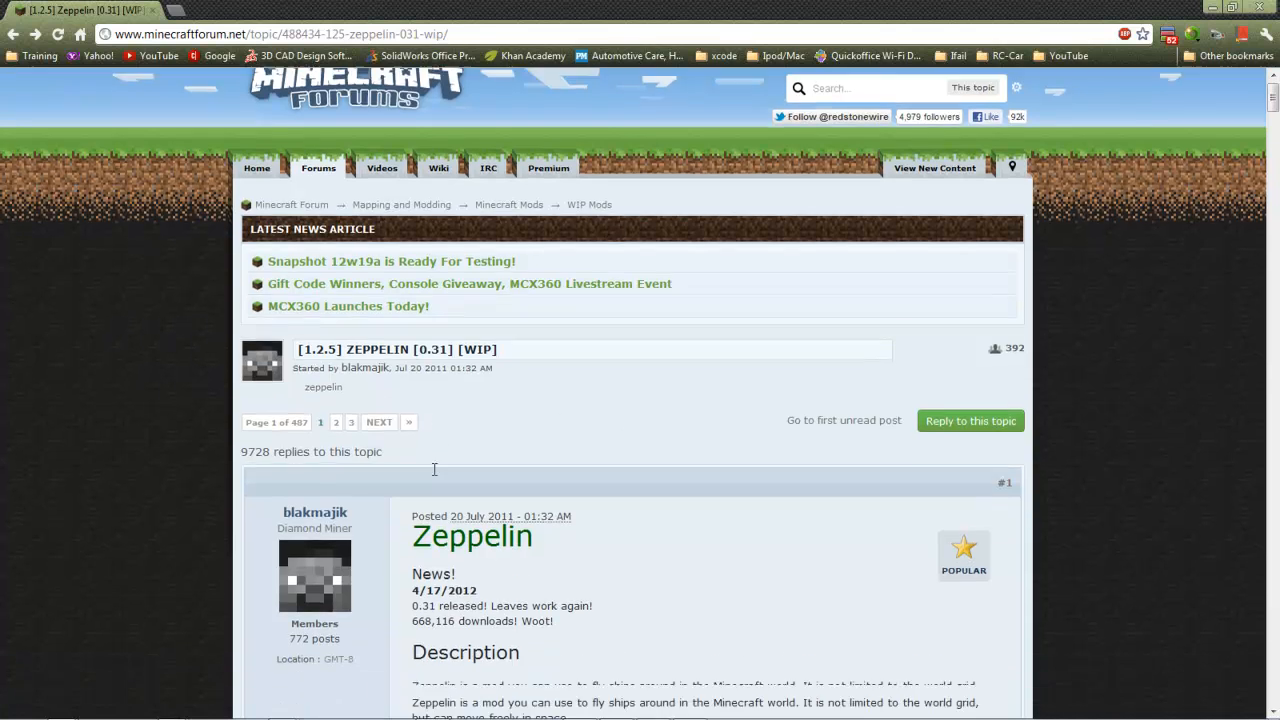
{"action": "scroll", "scroll_direction": "down", "scroll_amount": 3}
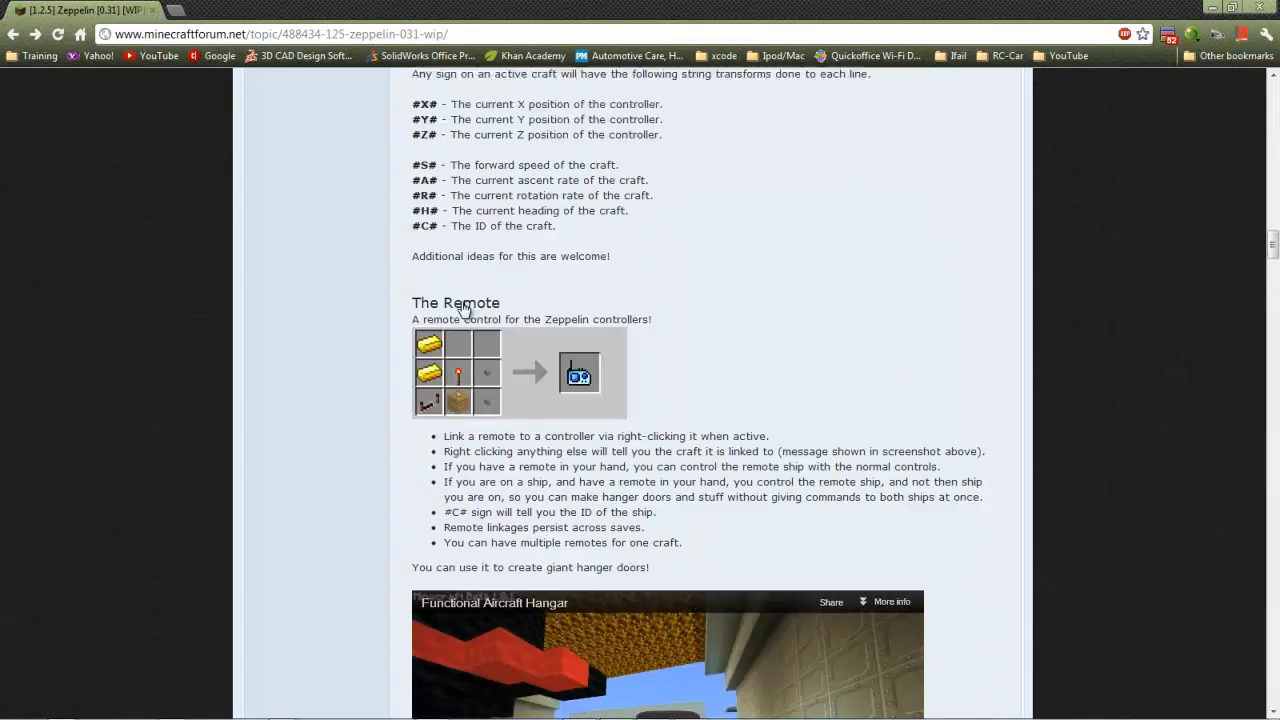
{"action": "scroll", "scroll_direction": "down", "scroll_amount": 3}
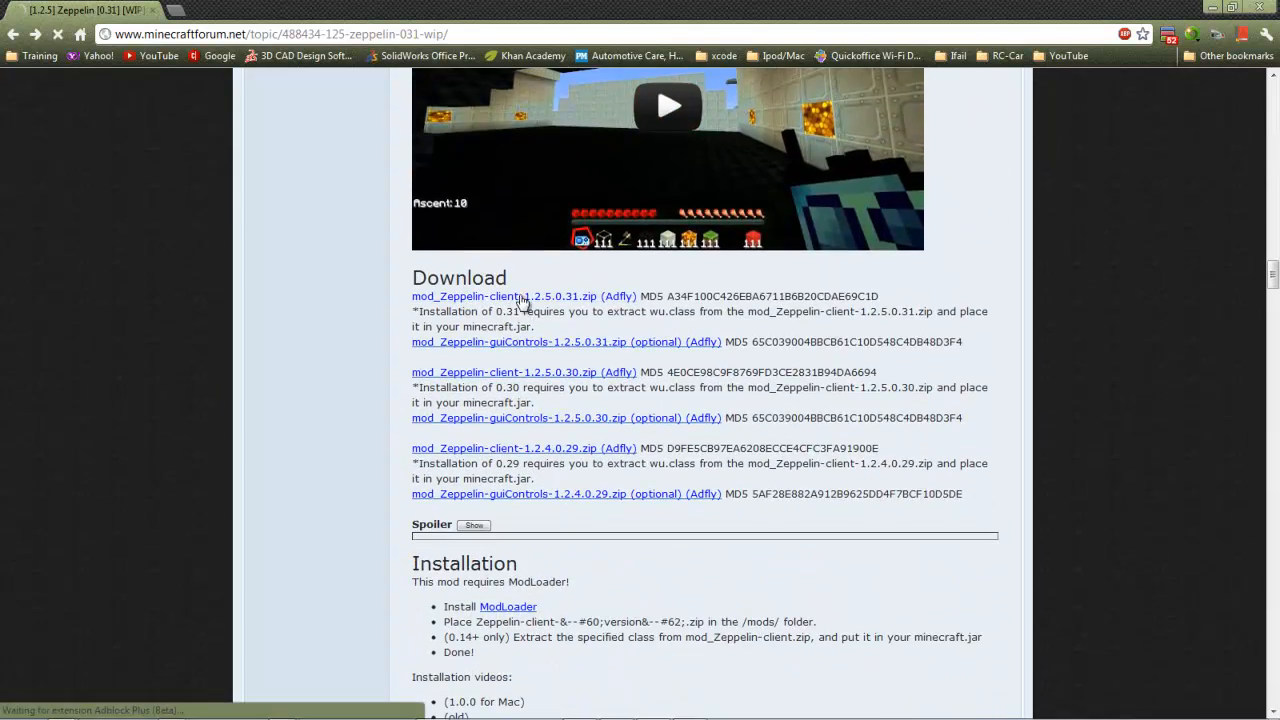
{"action": "left_click", "coordinate": [505, 296]}
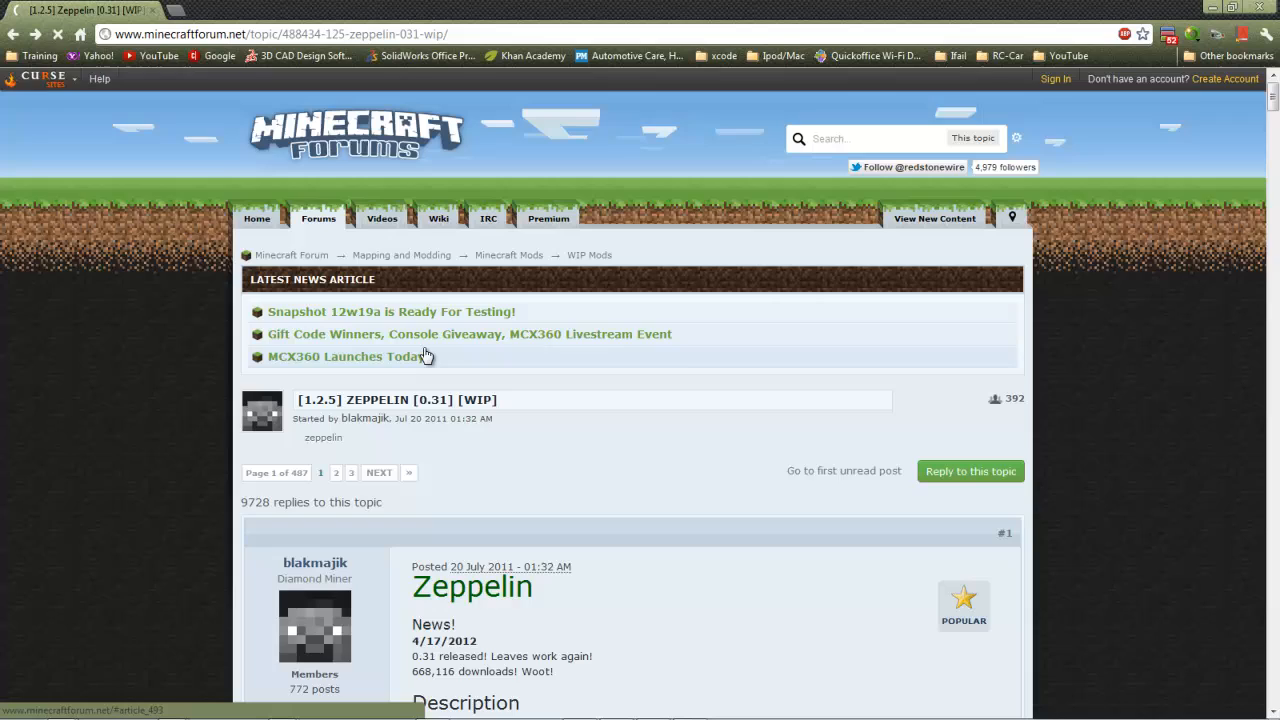
Save the ModLoader 1.2.5 zip into Minecraft-Downloads and minimize Chrome
{"action": "scroll", "scroll_direction": "down", "scroll_amount": 3}
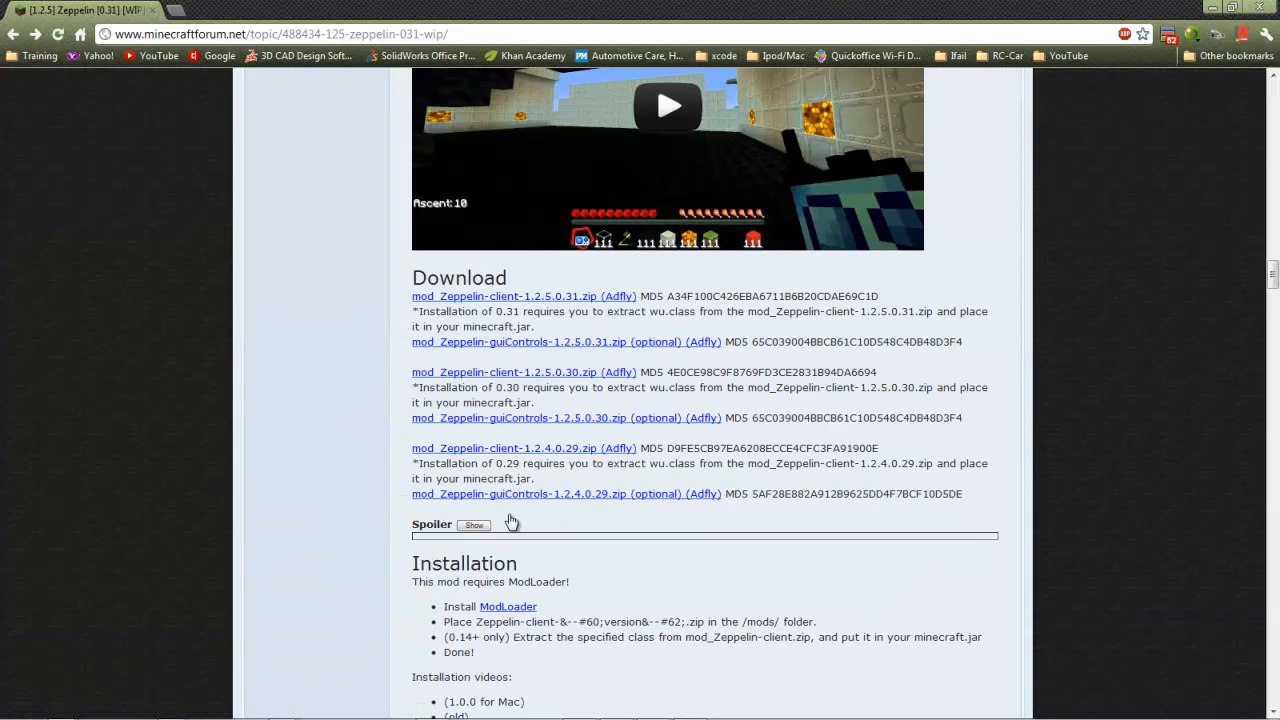
{"action": "scroll", "scroll_direction": "down", "scroll_amount": 3}
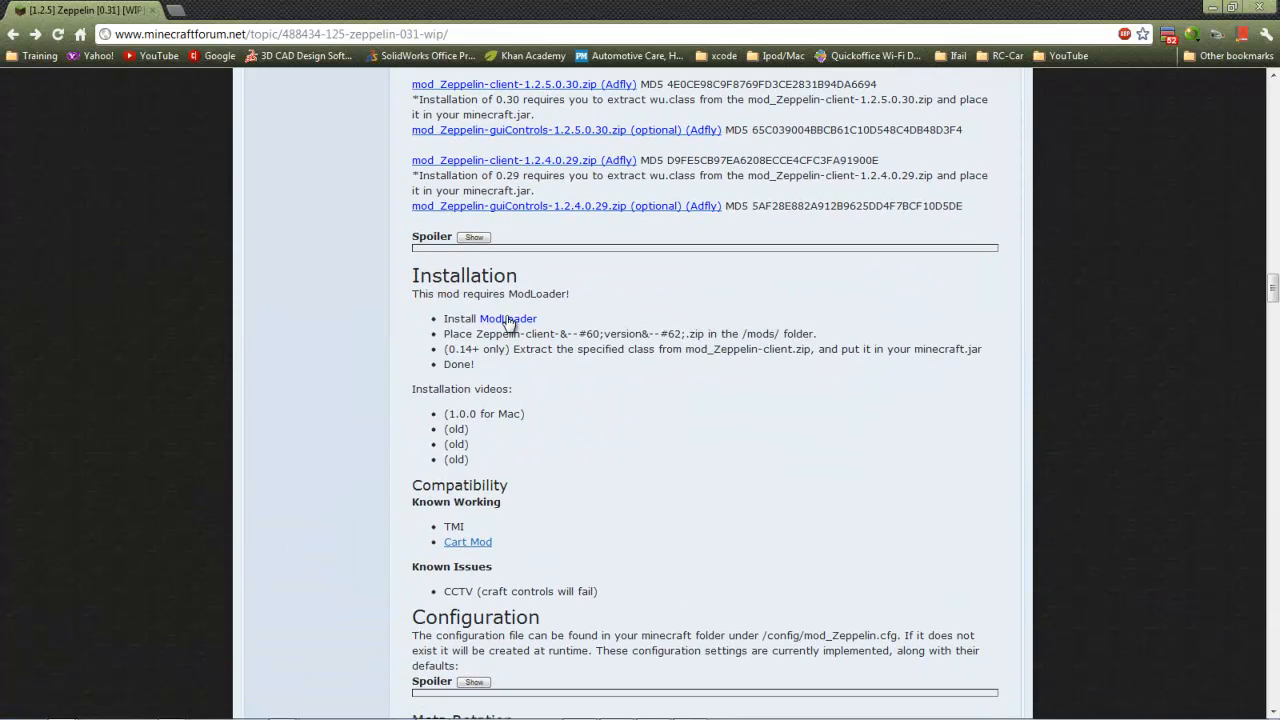
{"action": "left_click", "coordinate": [510, 318]}
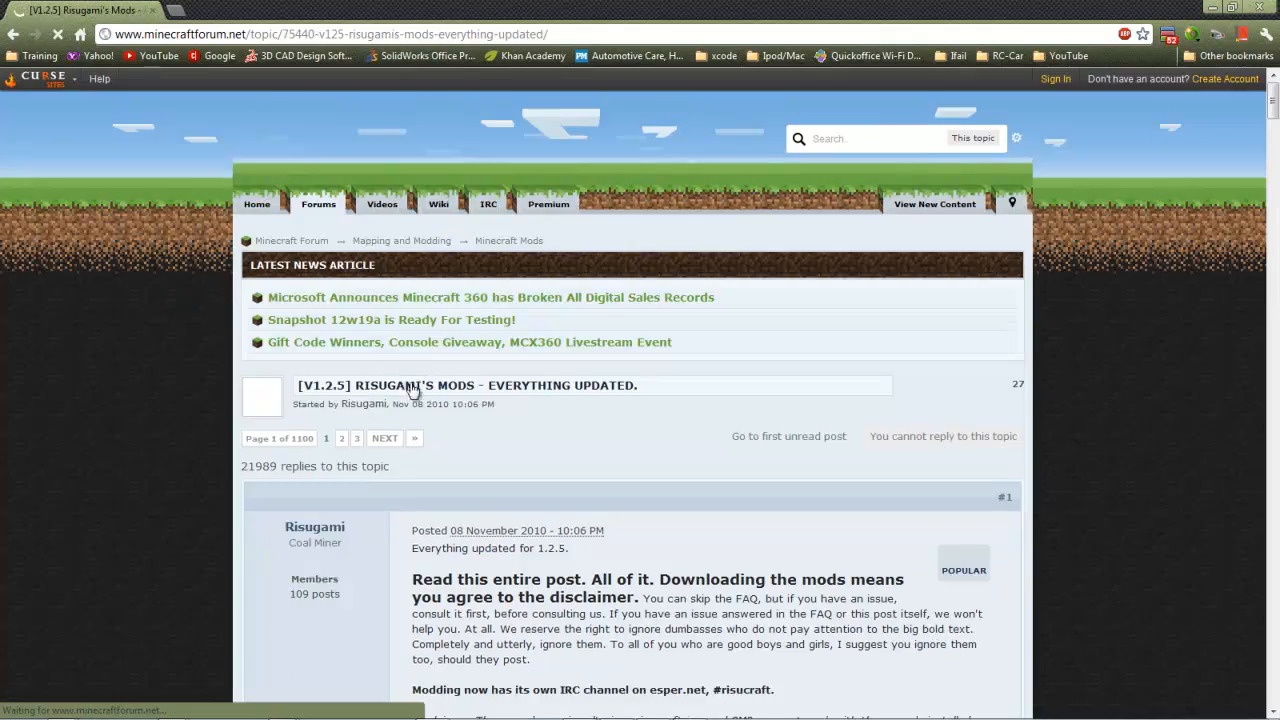
{"action": "scroll", "scroll_direction": "down", "scroll_amount": 3}
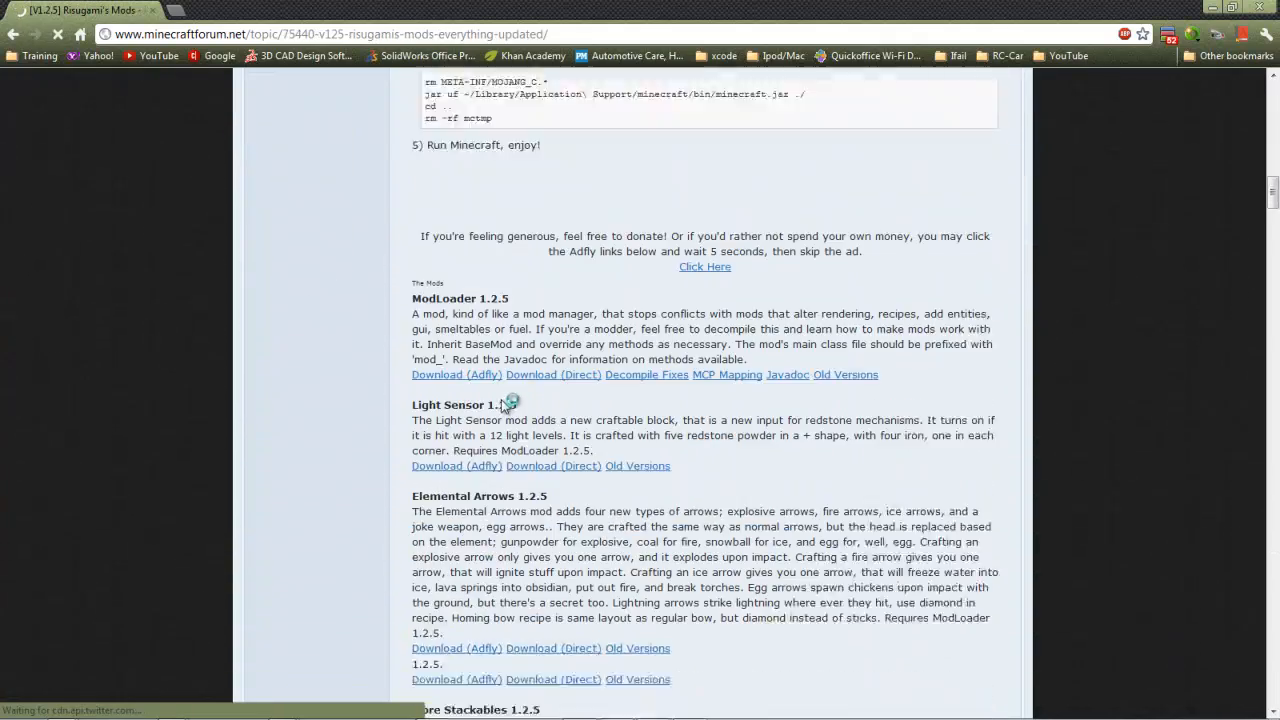
{"action": "scroll", "scroll_direction": "down", "scroll_amount": 3}
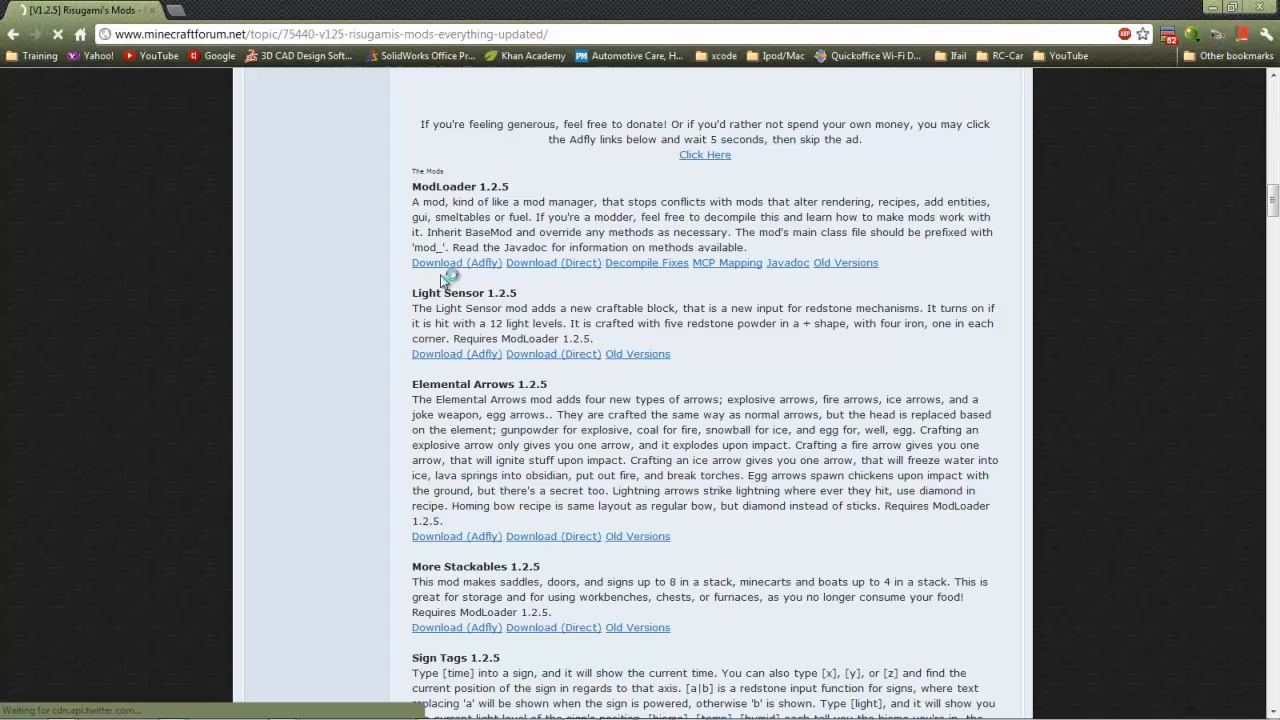
{"action": "left_click", "coordinate": [553, 262]}
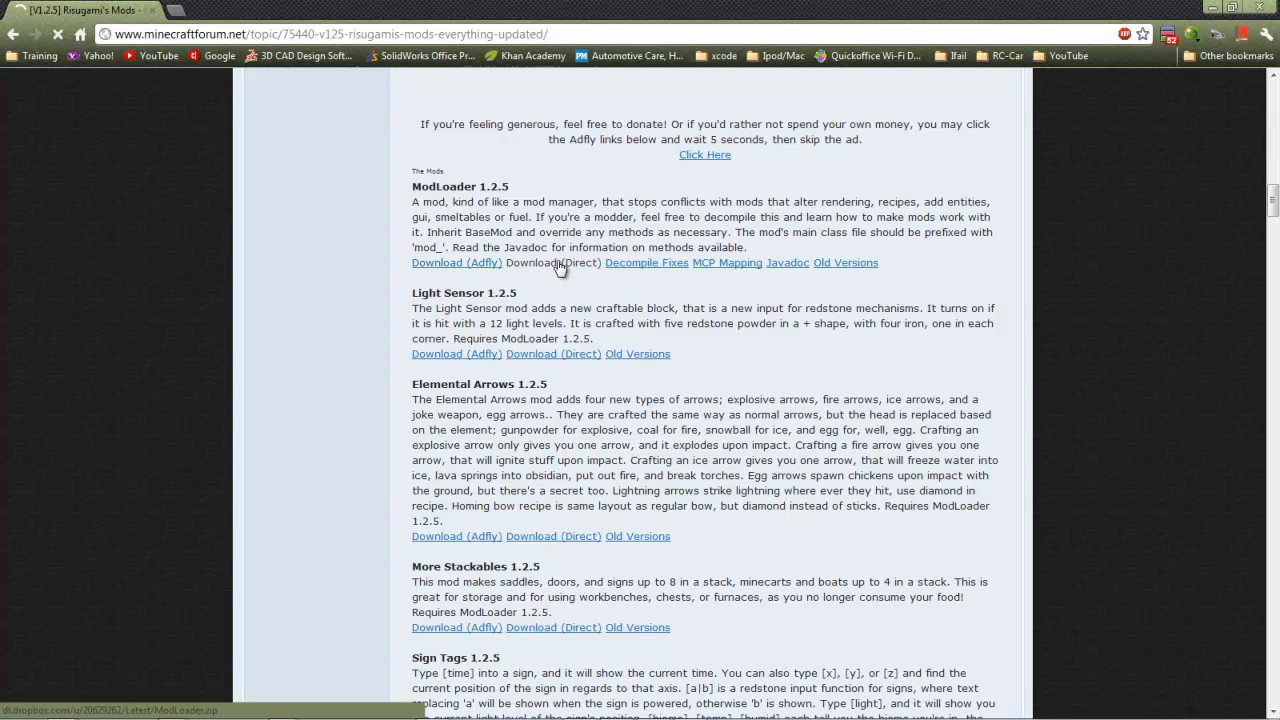
{"action": "left_click", "coordinate": [553, 262]}
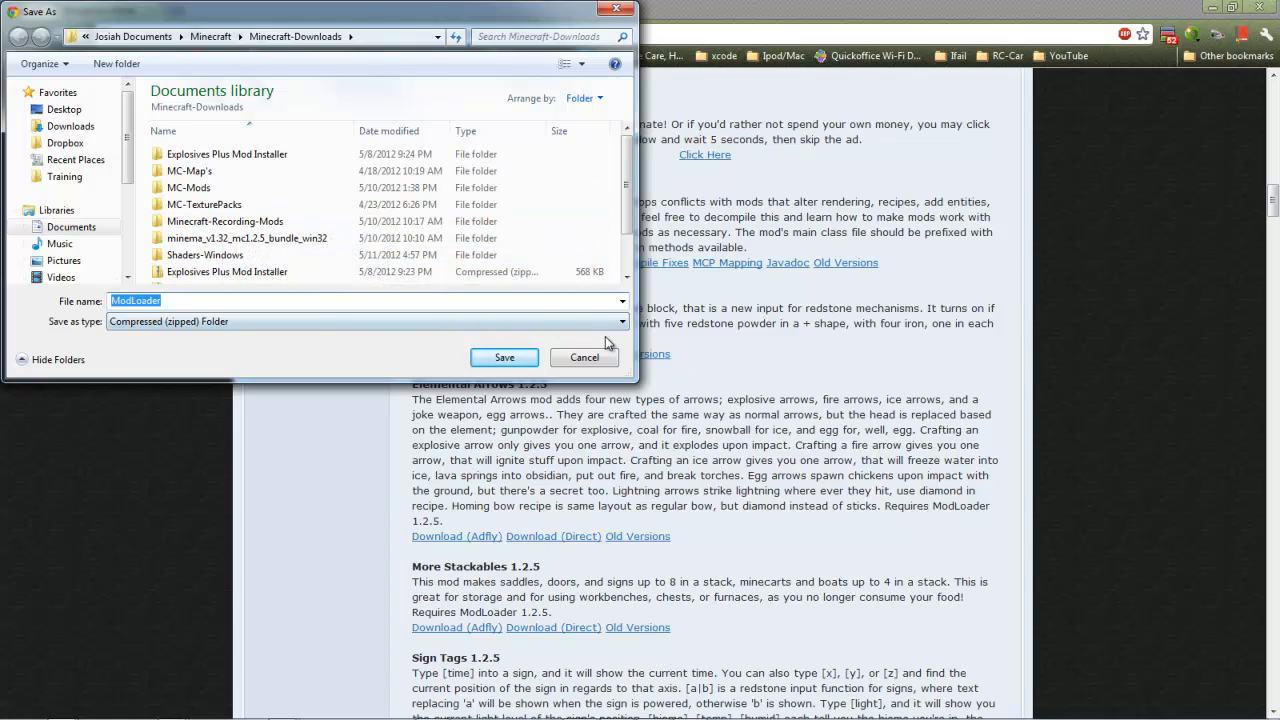
{"action": "left_click", "coordinate": [584, 357]}
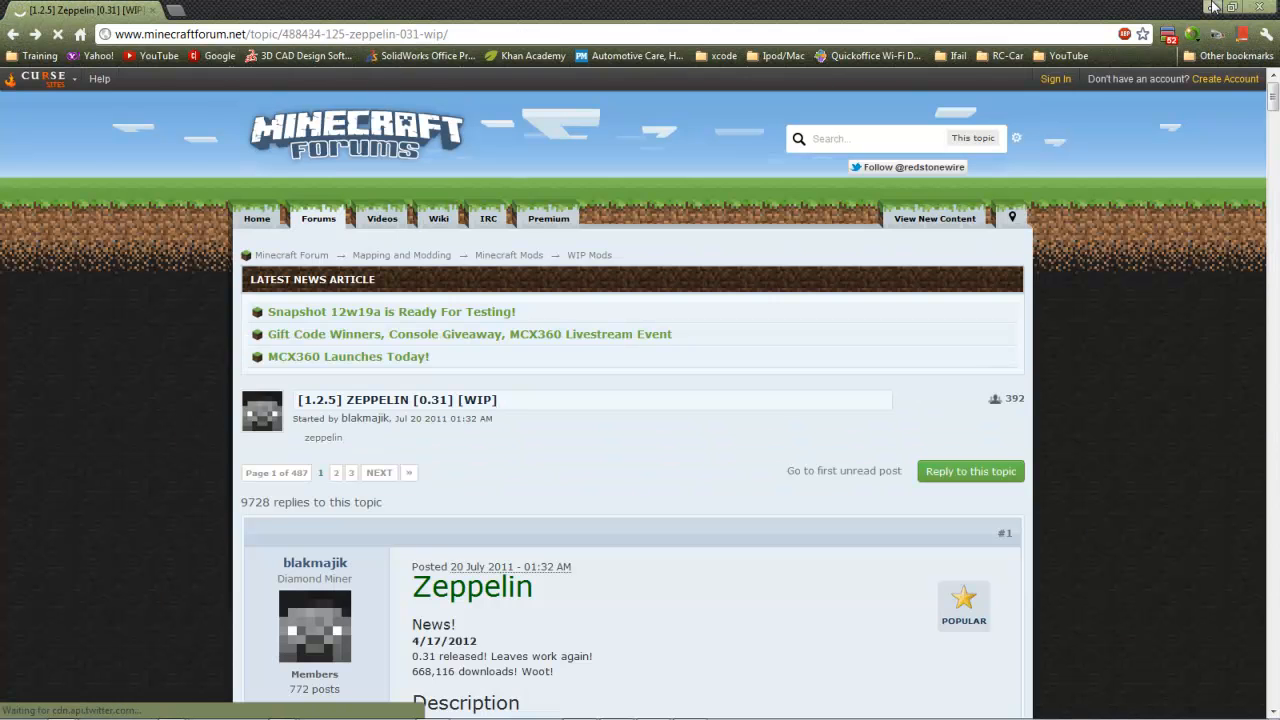
{"action": "left_click", "coordinate": [1211, 7]}
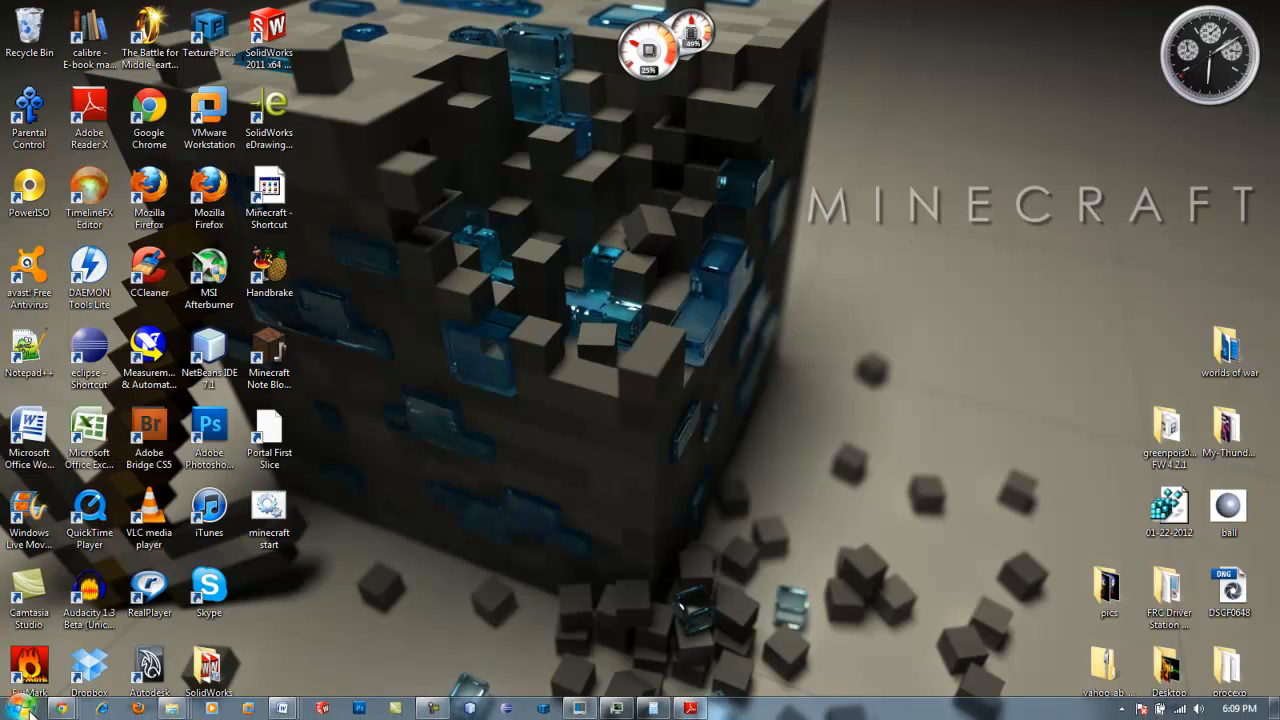
Browse from %appdata% to Roaming\.minecraft\bin, where minecraft.jar is listed
{"action": "left_click", "coordinate": [20, 709]}
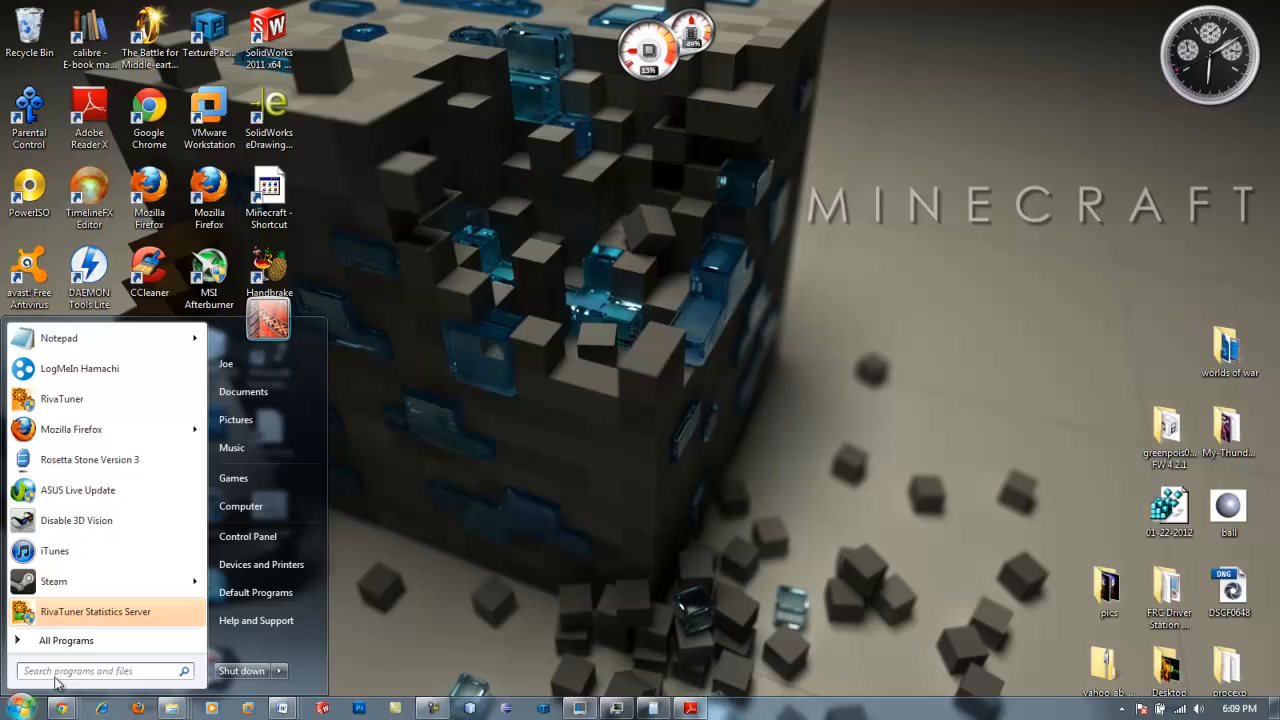
{"action": "type", "text": "%"}
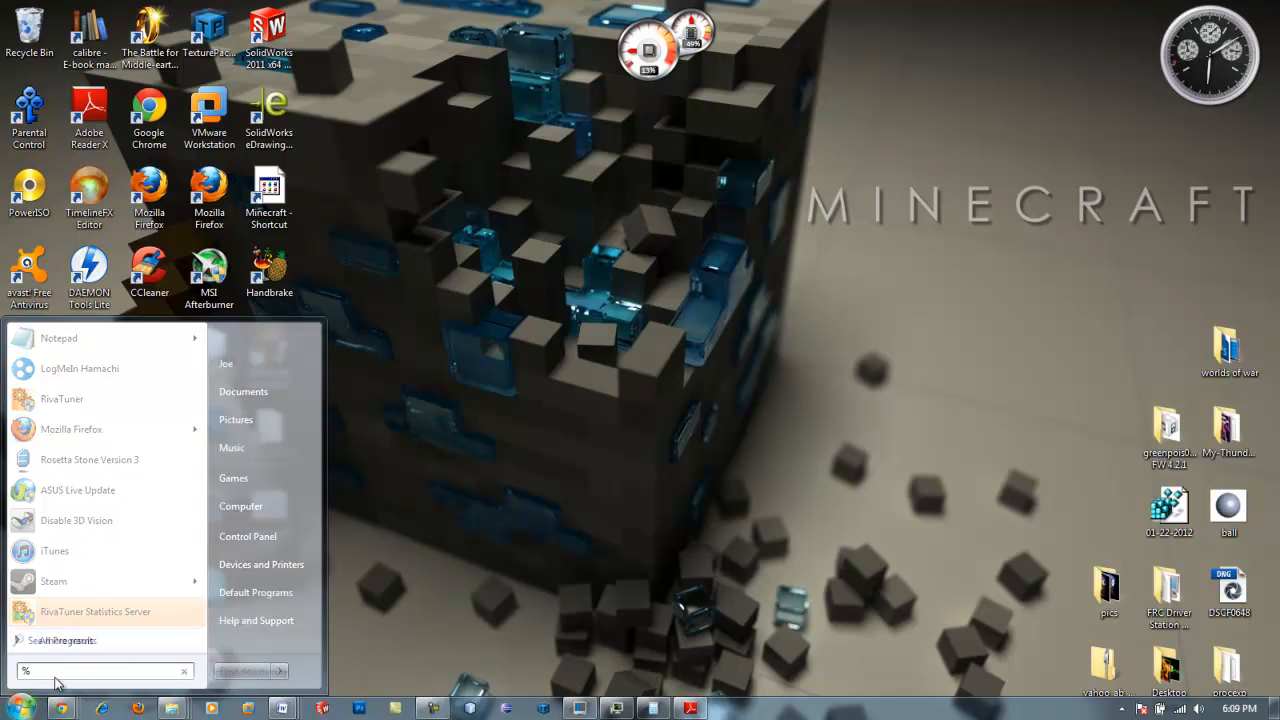
{"action": "type", "text": "appdat"}
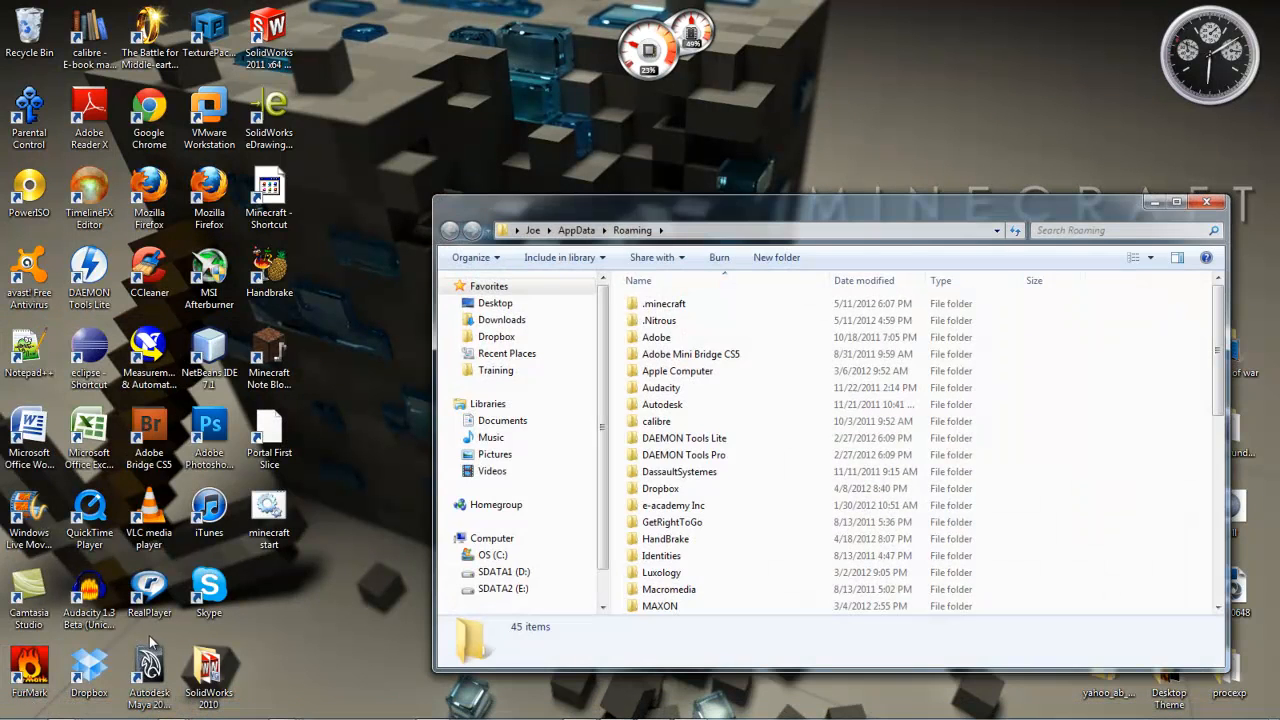
{"action": "left_click", "coordinate": [665, 303]}
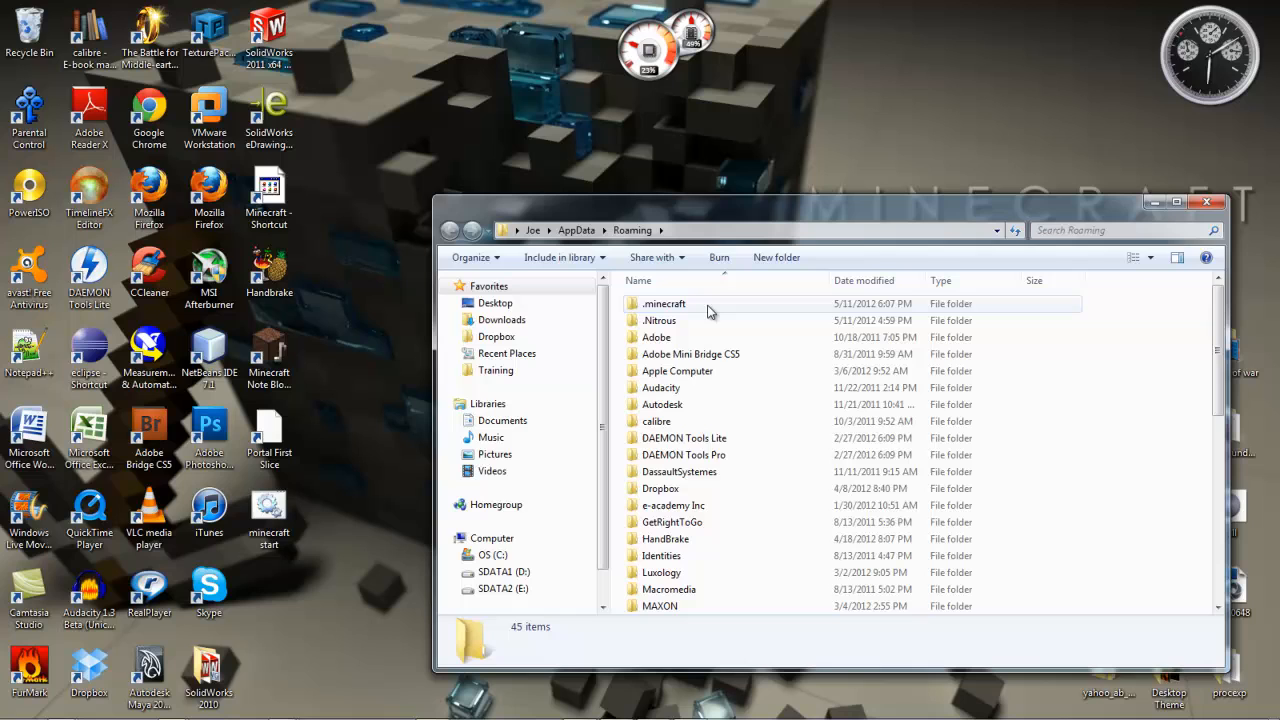
{"action": "double_click", "coordinate": [664, 303]}
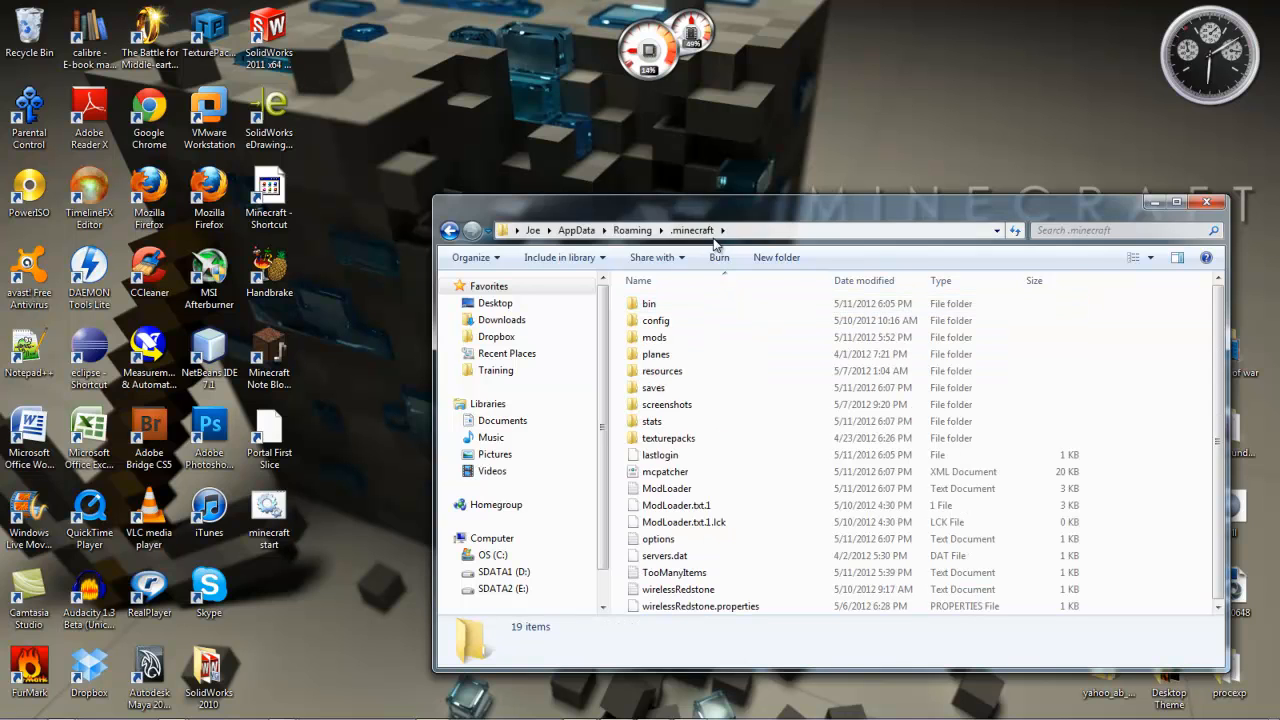
{"action": "double_click", "coordinate": [648, 303]}
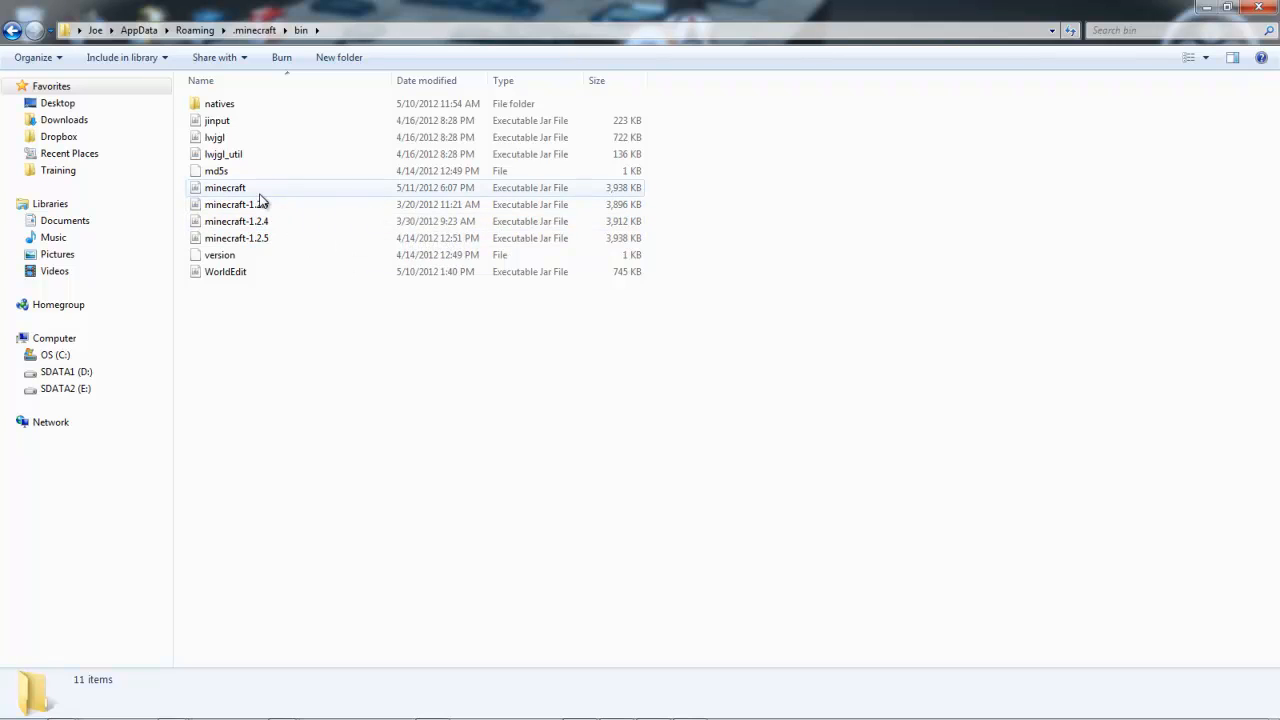
Open minecraft.jar as a 7-Zip archive and delete its META-INF folder
{"action": "left_click", "coordinate": [225, 188]}
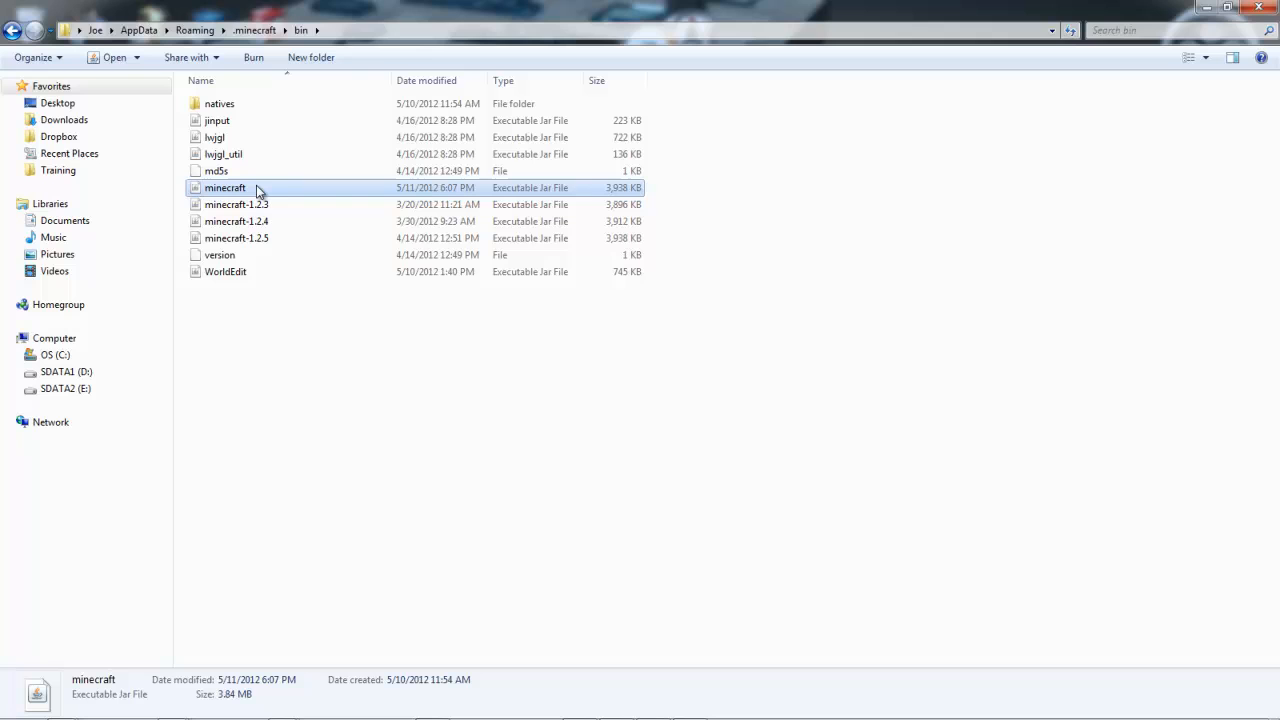
{"action": "right_click", "coordinate": [225, 187]}
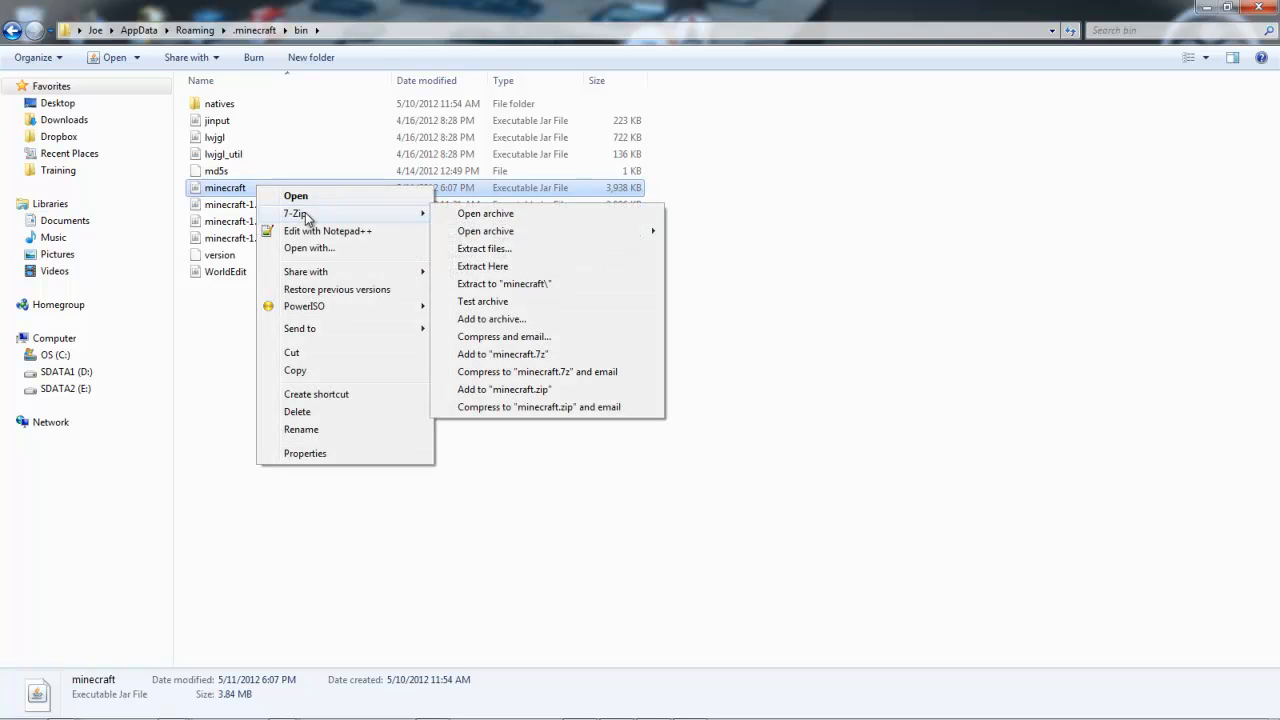
{"action": "left_click", "coordinate": [485, 213]}
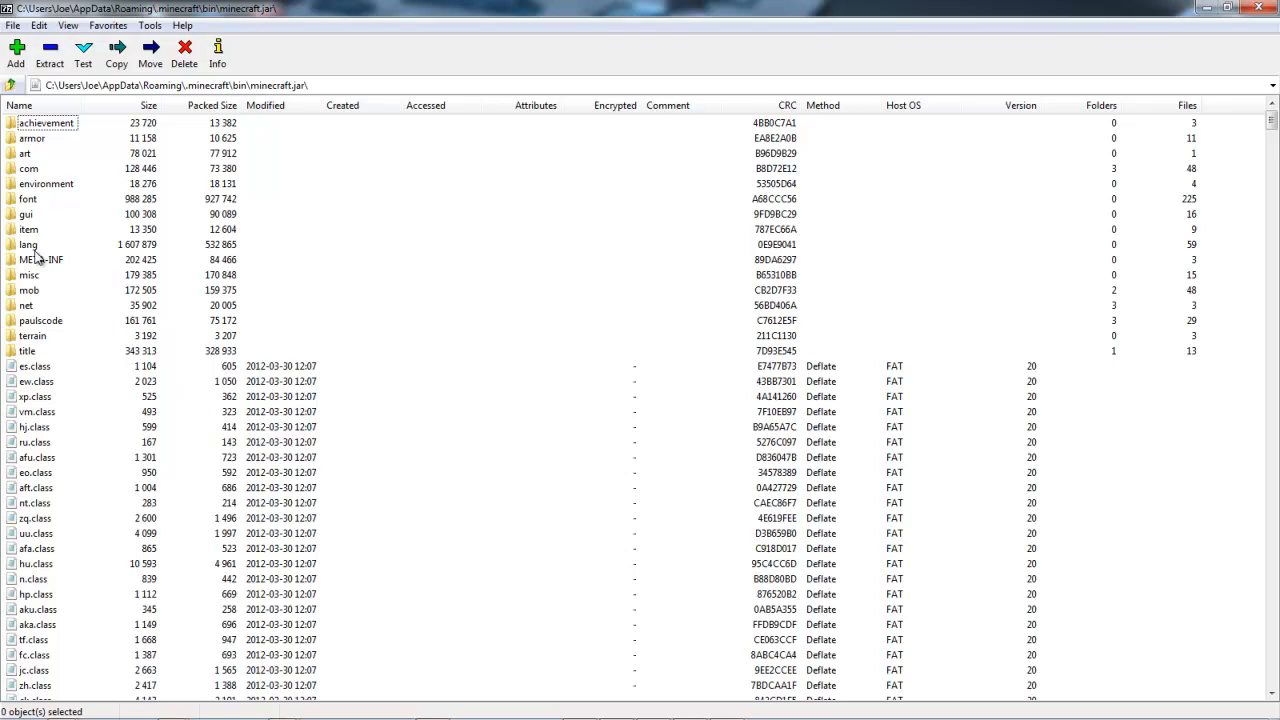
{"action": "left_click", "coordinate": [42, 259]}
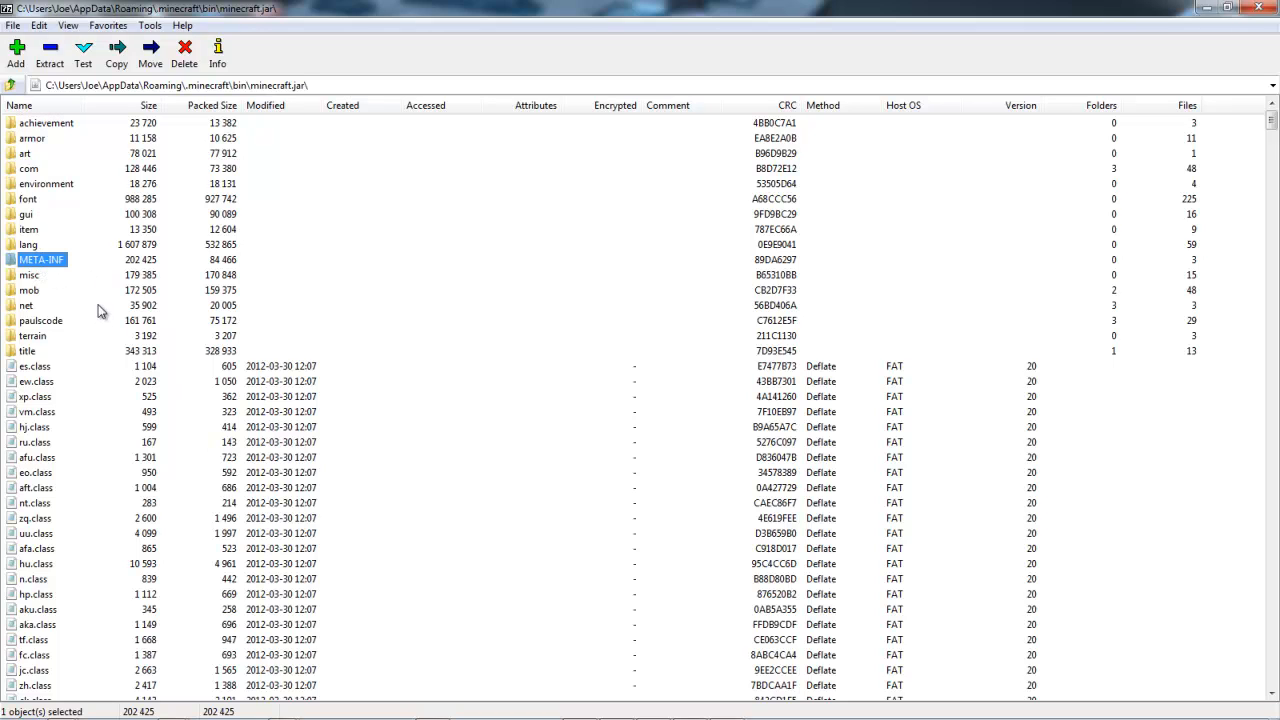
{"action": "left_click", "coordinate": [184, 50]}
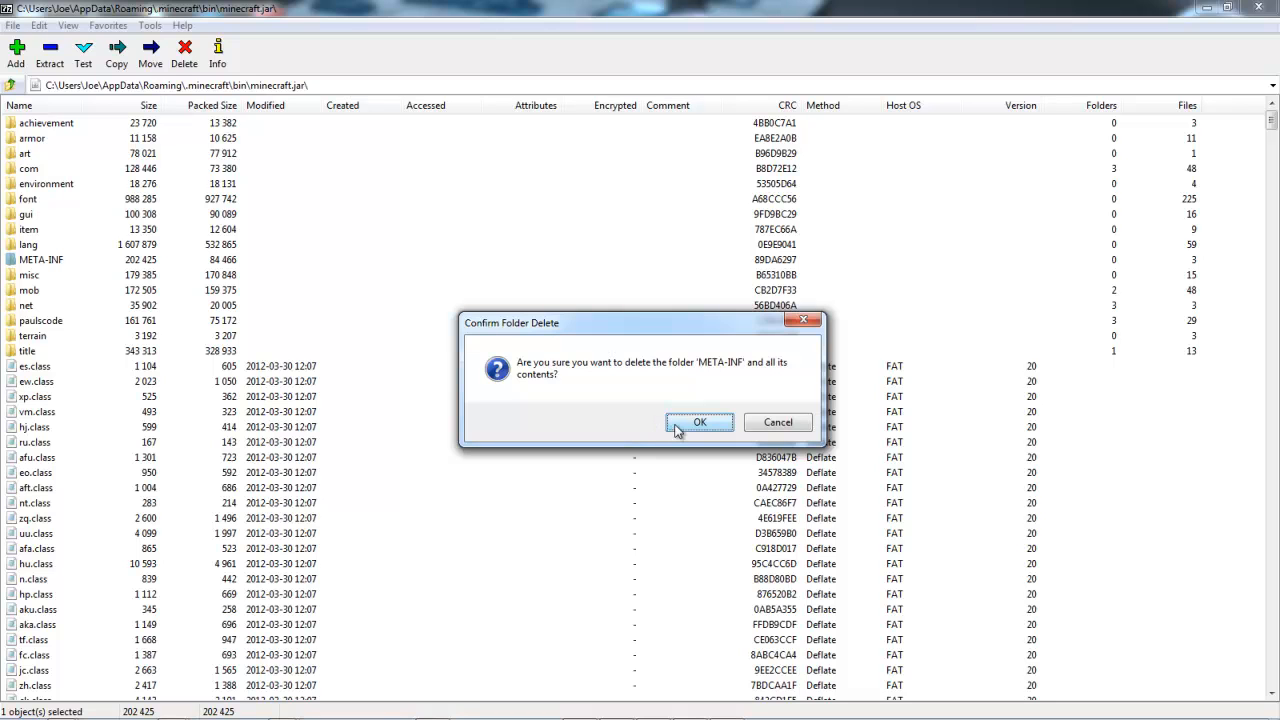
{"action": "left_click", "coordinate": [699, 422]}
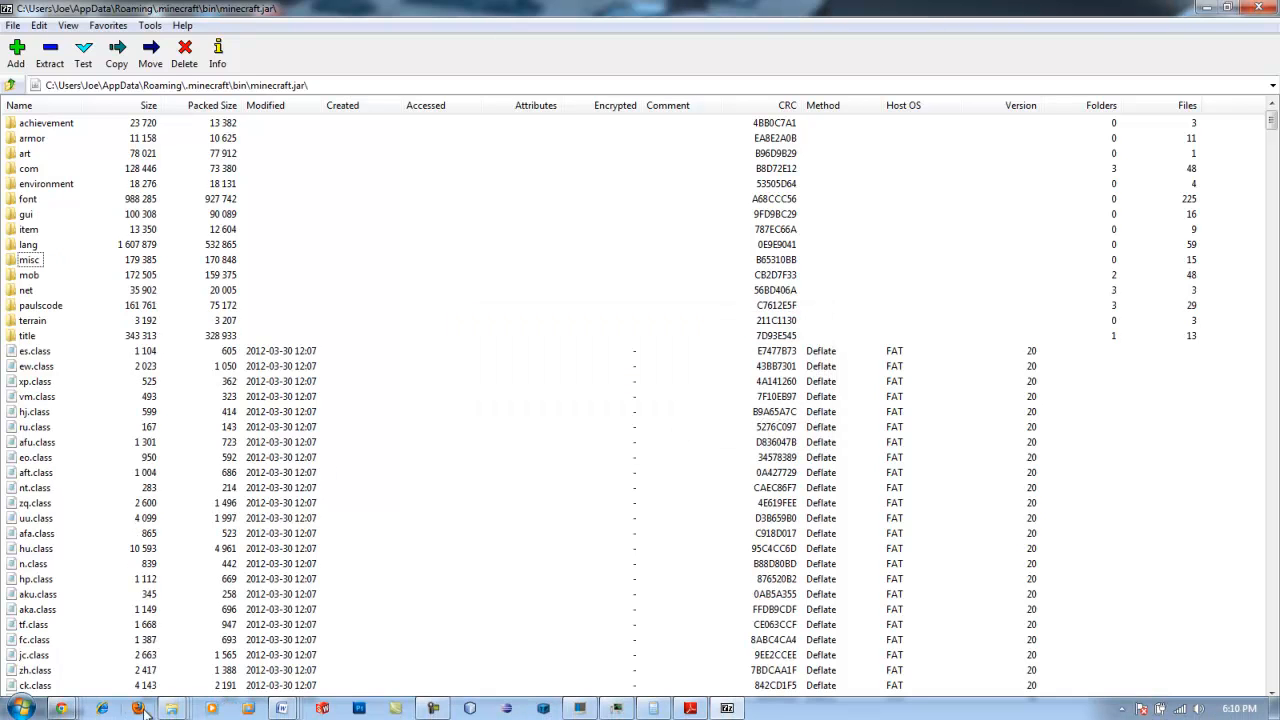
{"action": "mouse_move", "coordinate": [172, 708]}
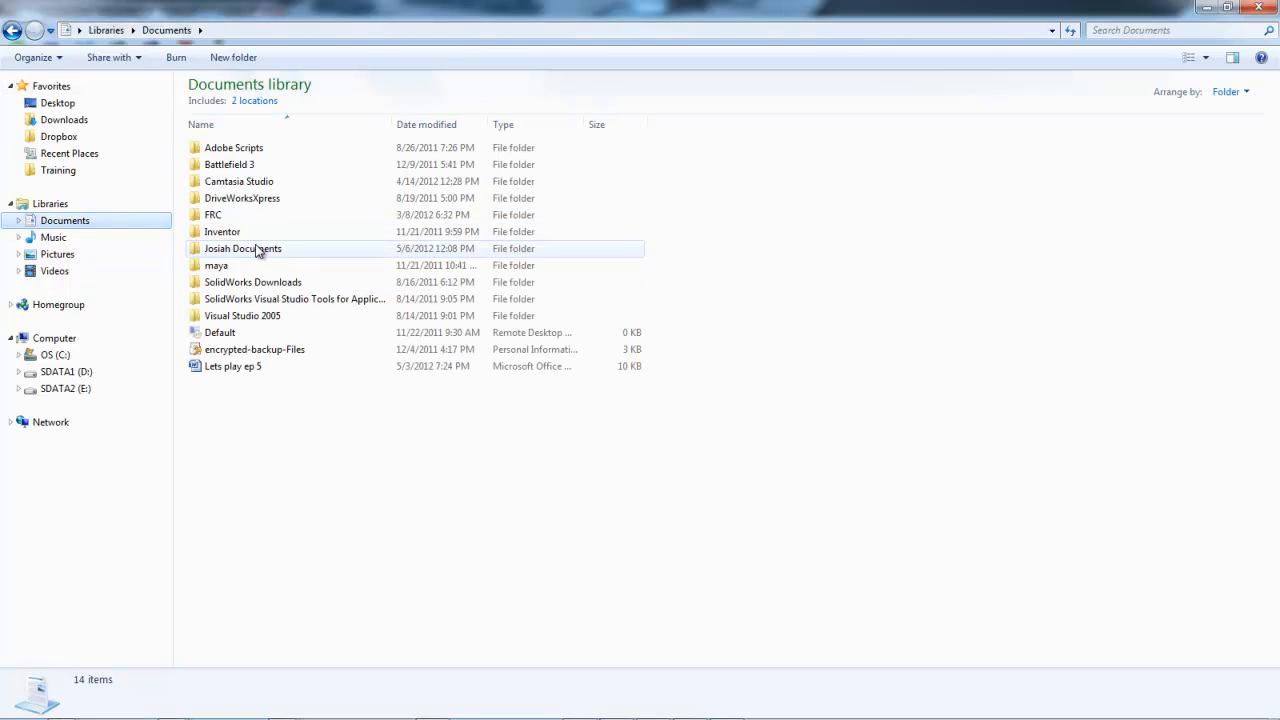
Navigate to the MC-Mods folder under Documents\Minecraft
{"action": "double_click", "coordinate": [242, 248]}
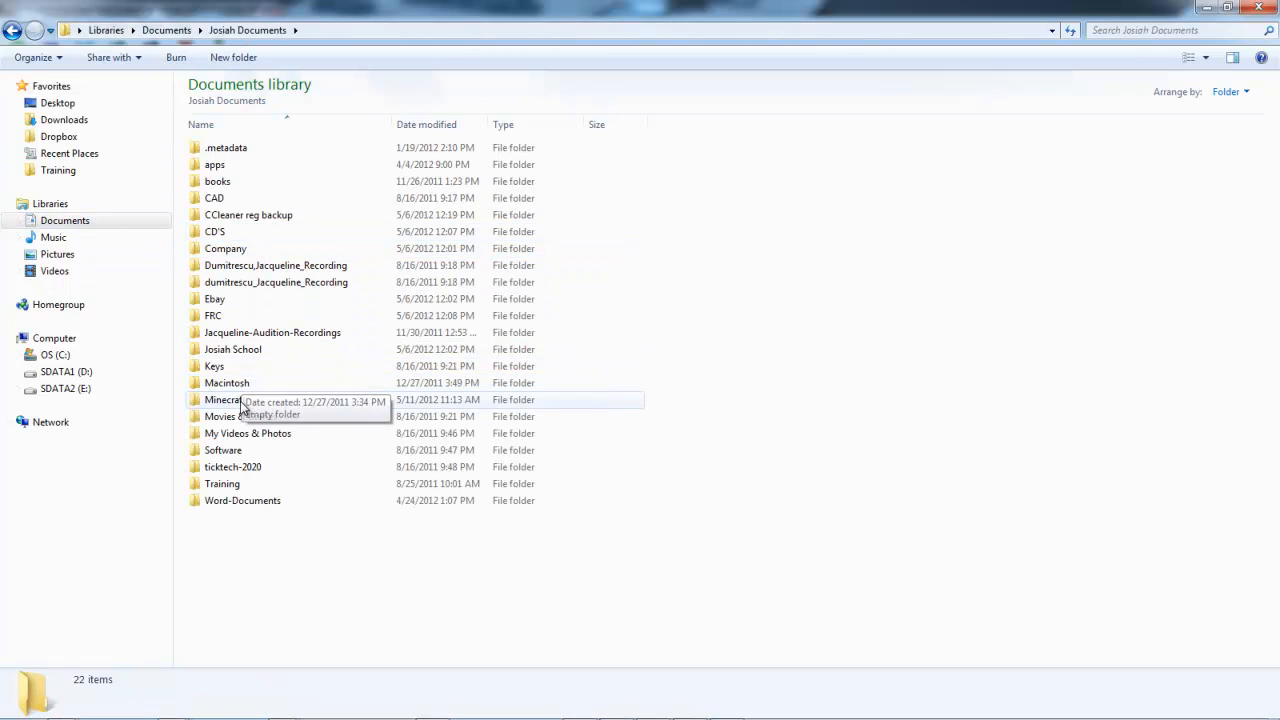
{"action": "double_click", "coordinate": [222, 400]}
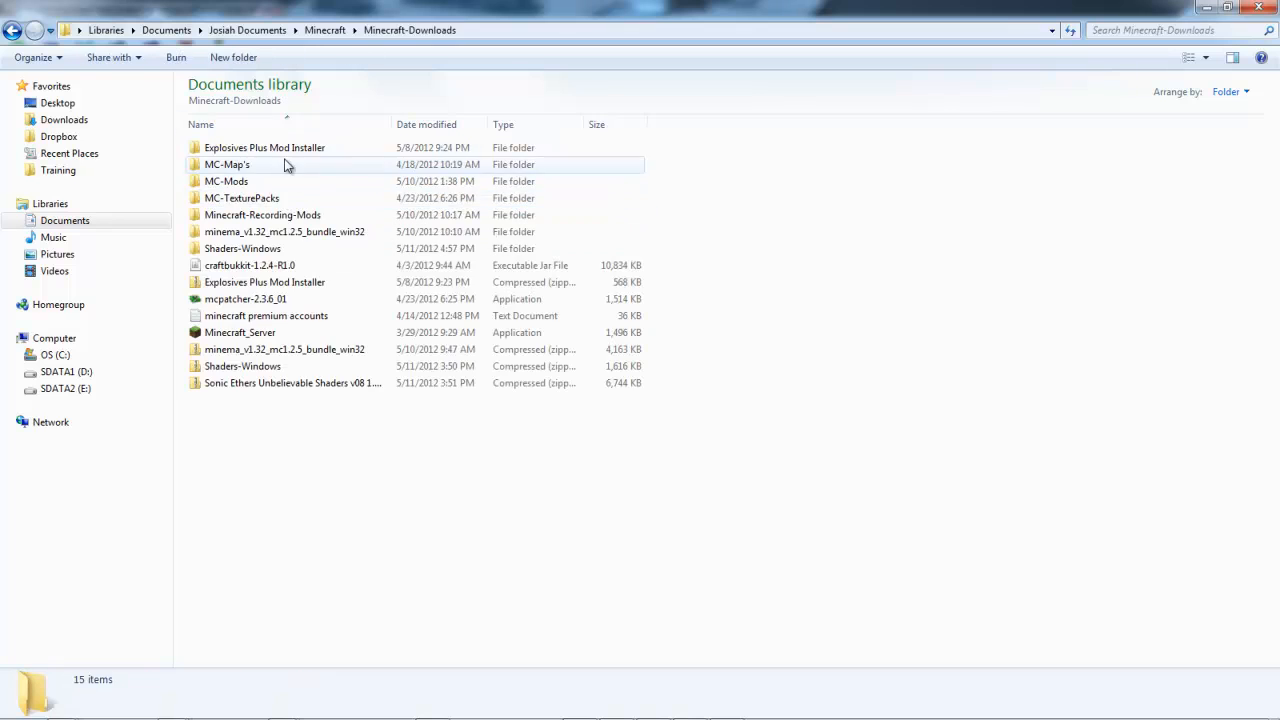
{"action": "double_click", "coordinate": [226, 181]}
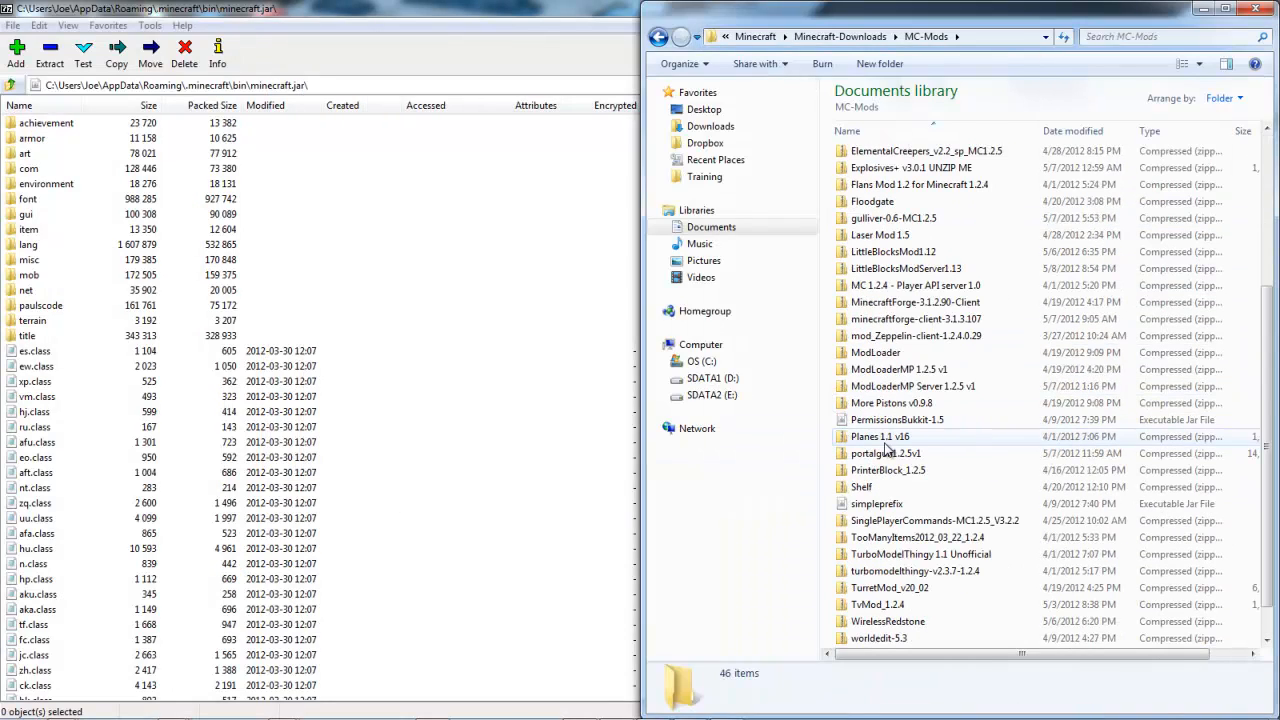
Open the ModLoader zip in 7-Zip and copy all its files into minecraft.jar
{"action": "left_click", "coordinate": [875, 352]}
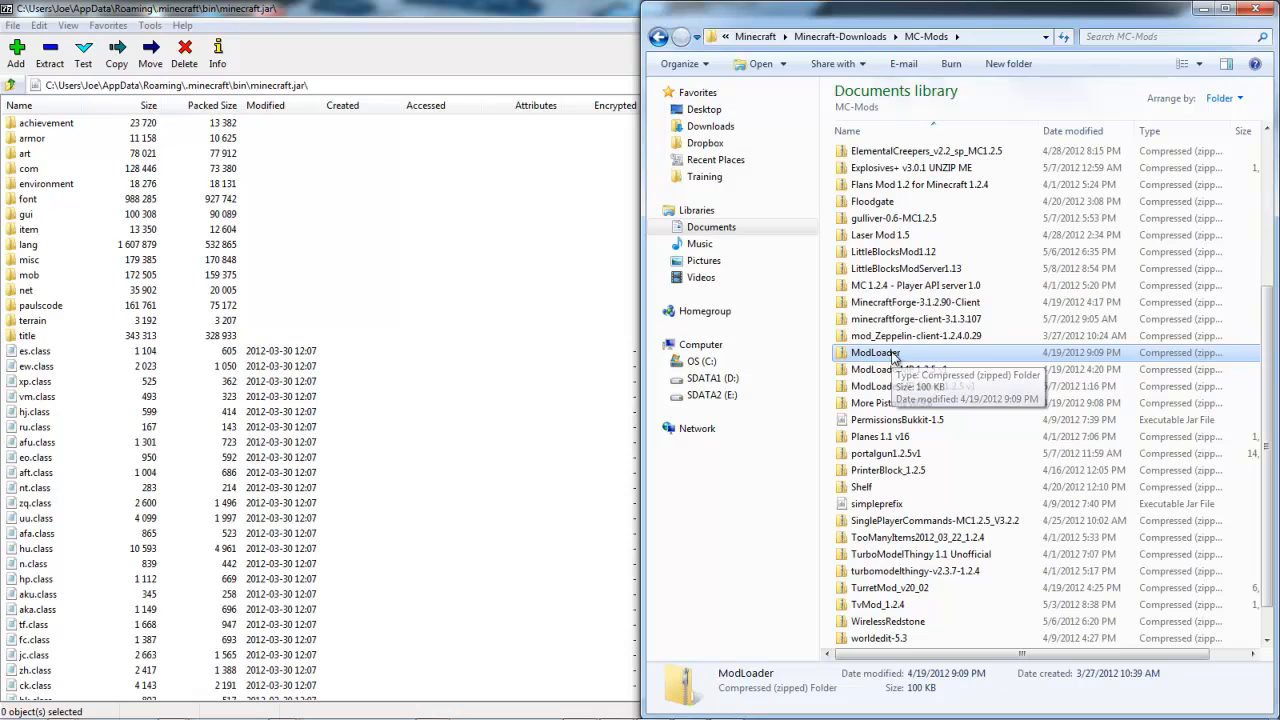
{"action": "right_click", "coordinate": [883, 352]}
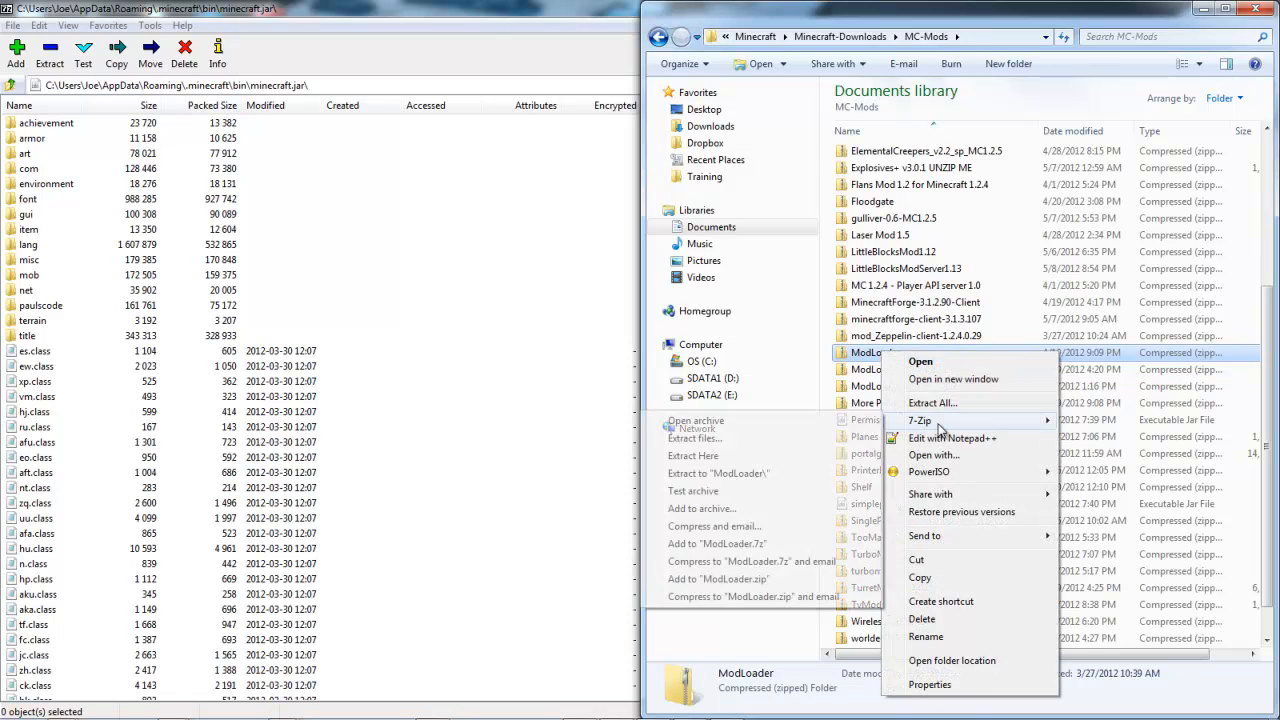
{"action": "left_click", "coordinate": [919, 361]}
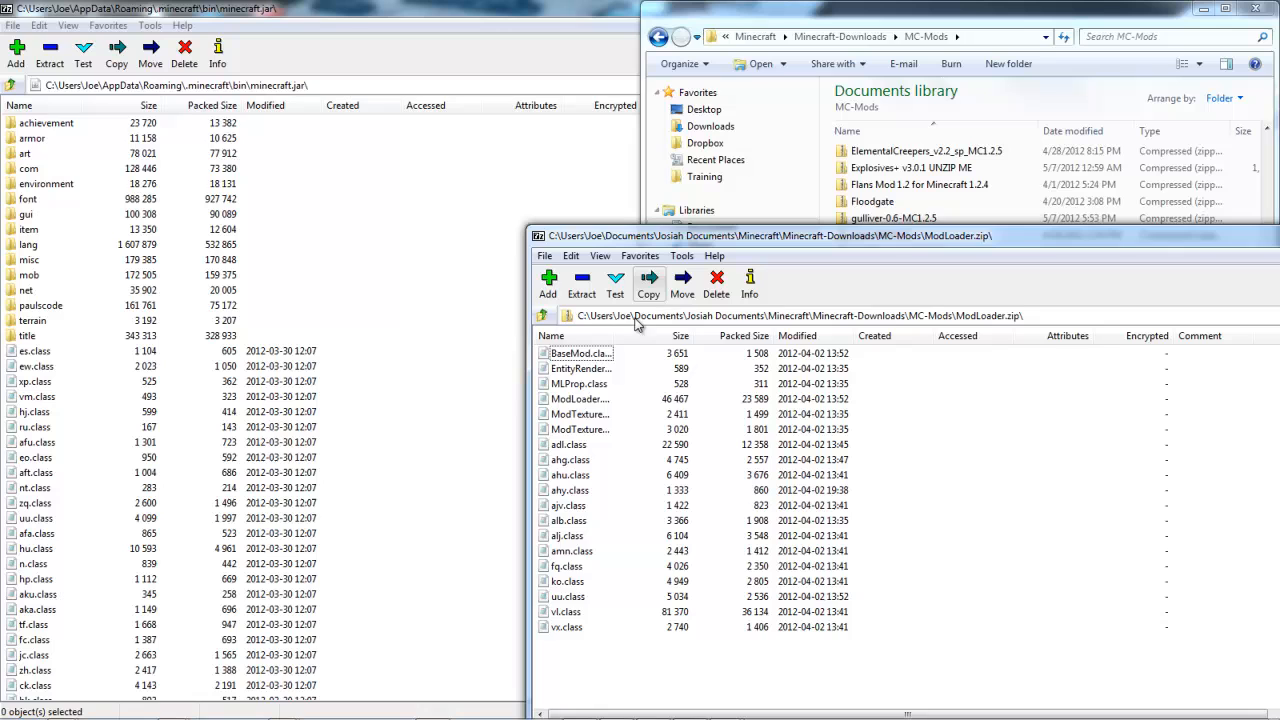
{"action": "key", "text": "ctrl+a"}
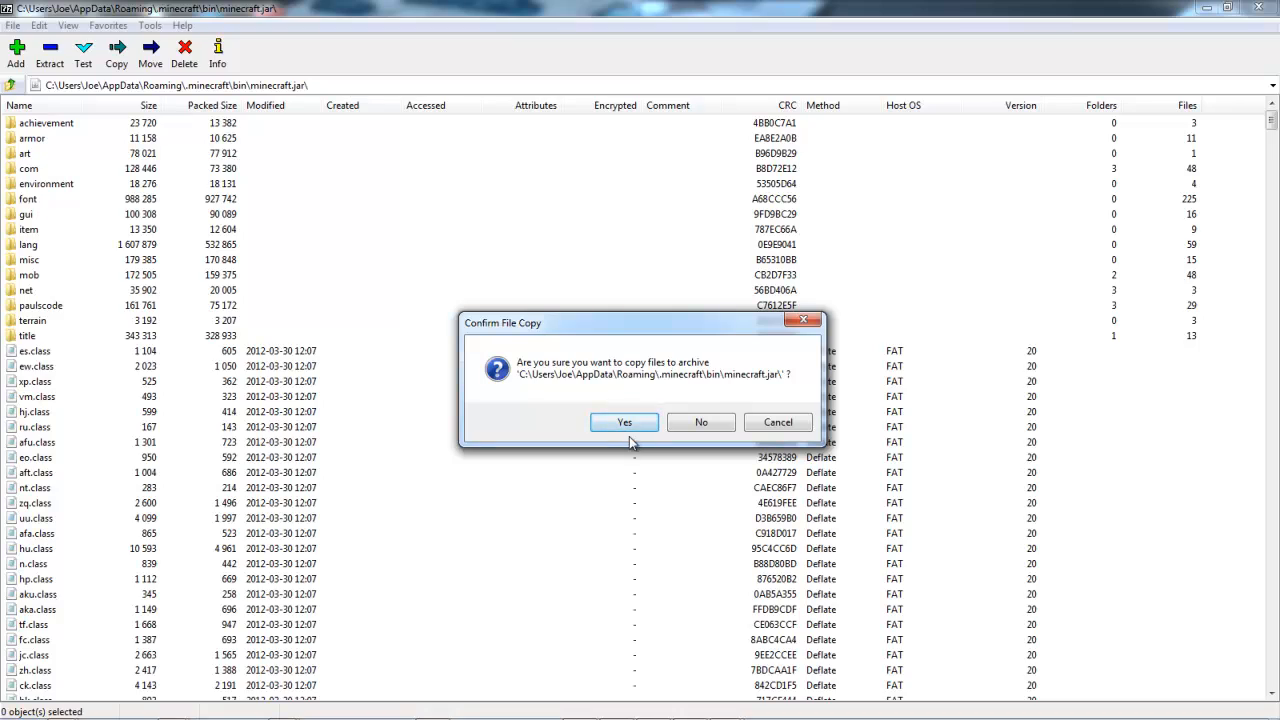
{"action": "left_click", "coordinate": [624, 422]}
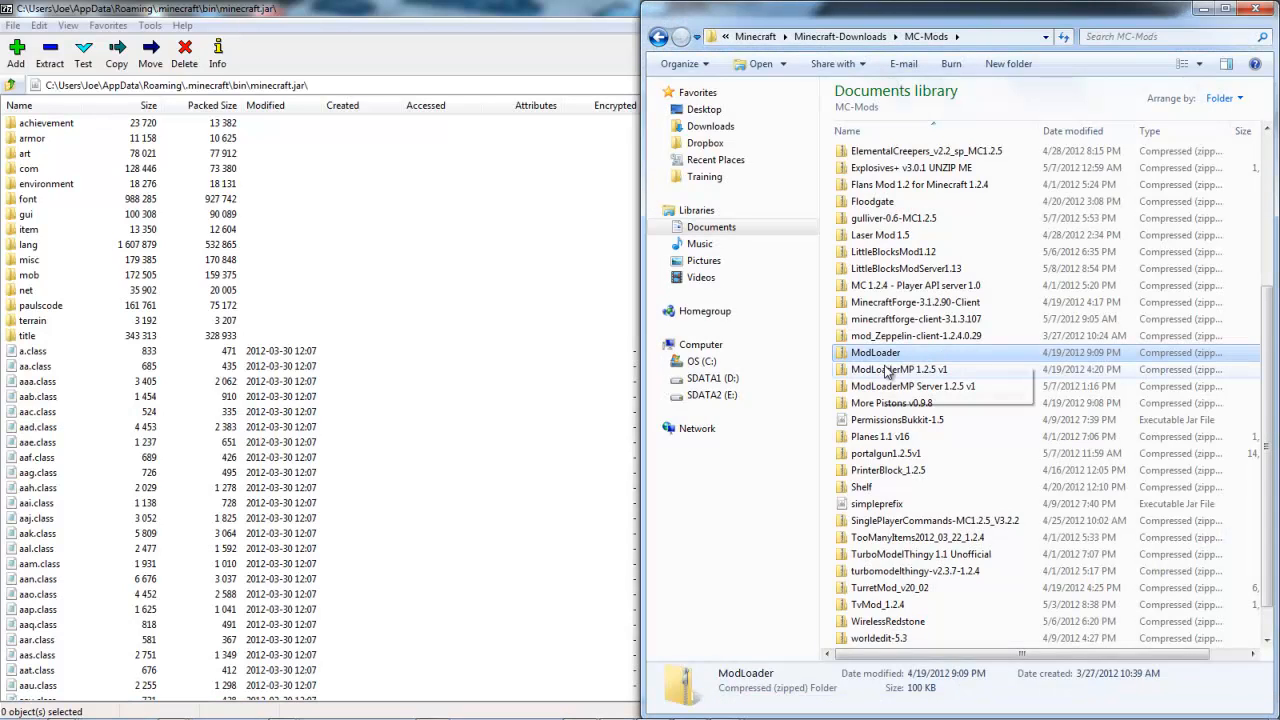
{"action": "left_click", "coordinate": [916, 335]}
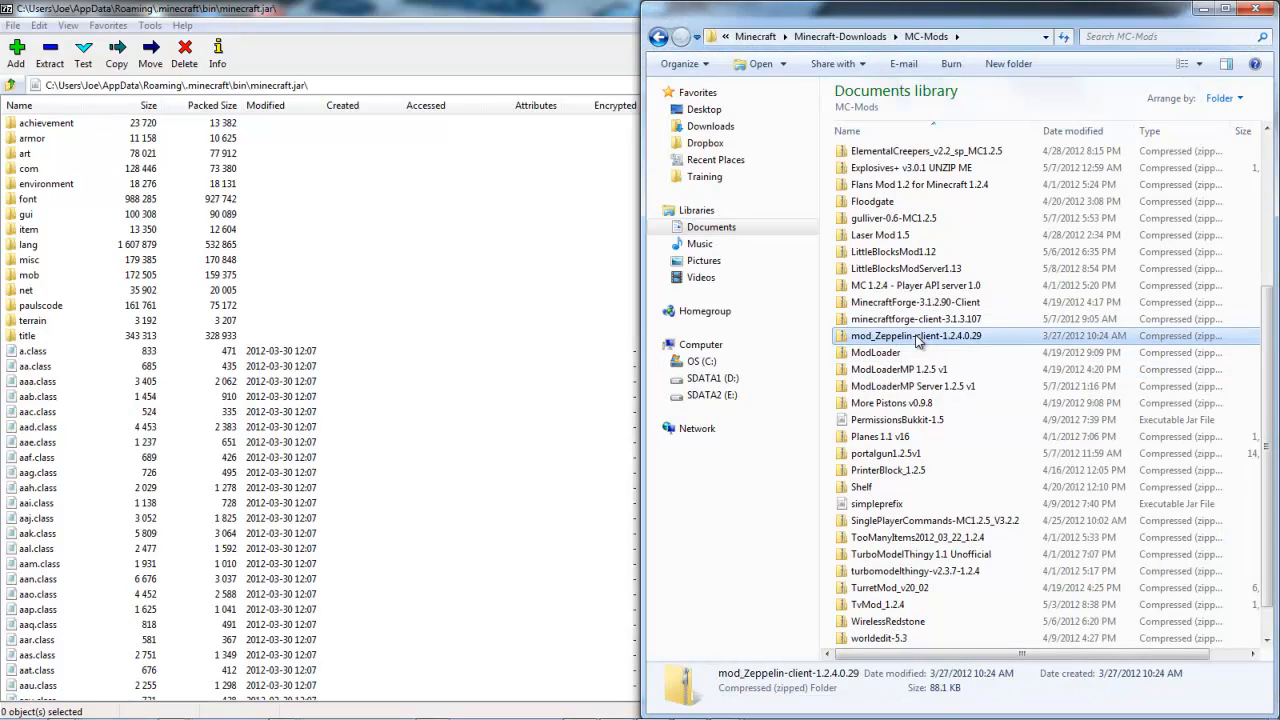
Open the mod_Zeppelin-client zip in 7-Zip and copy its files into minecraft.jar
{"action": "right_click", "coordinate": [916, 335]}
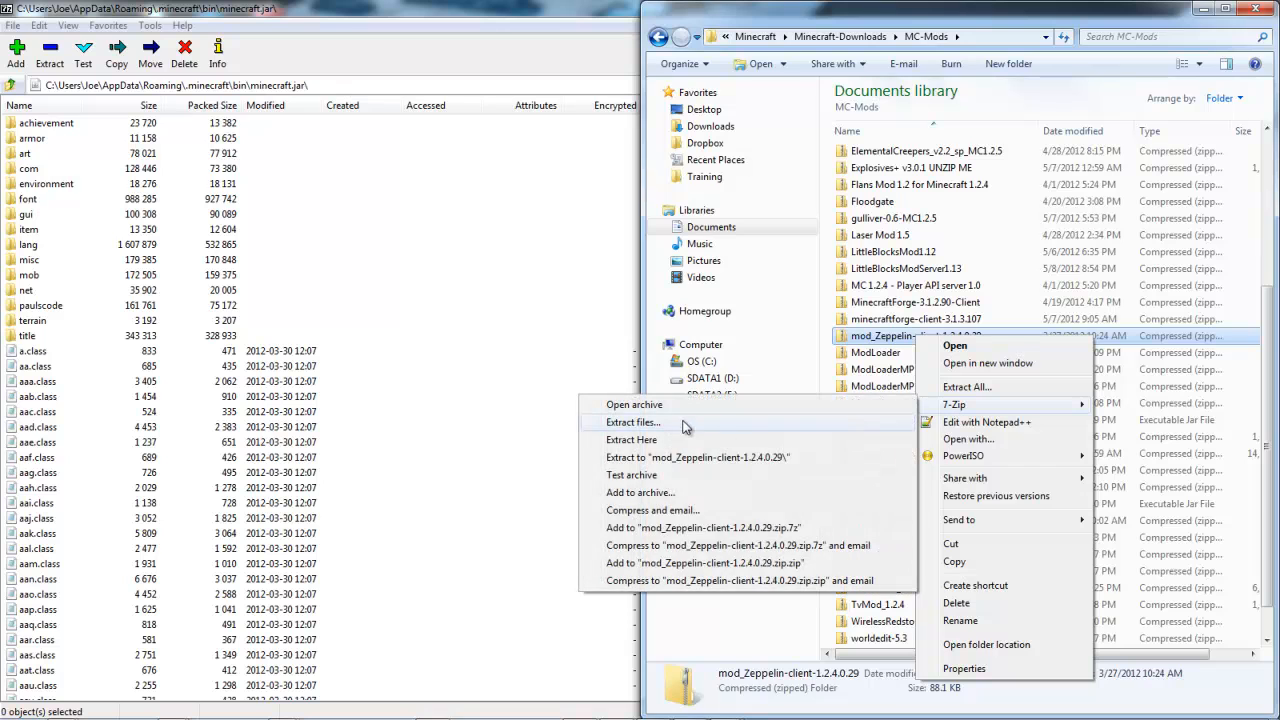
{"action": "left_click", "coordinate": [634, 404]}
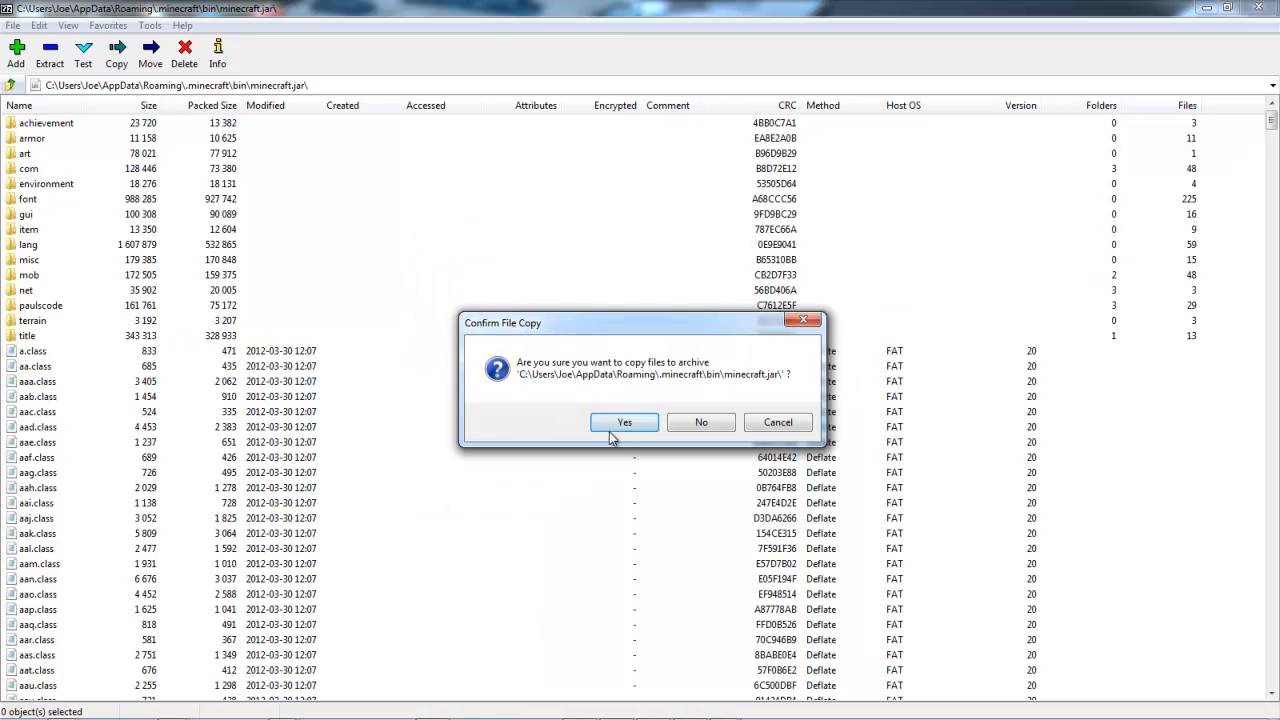
{"action": "left_click", "coordinate": [624, 421]}
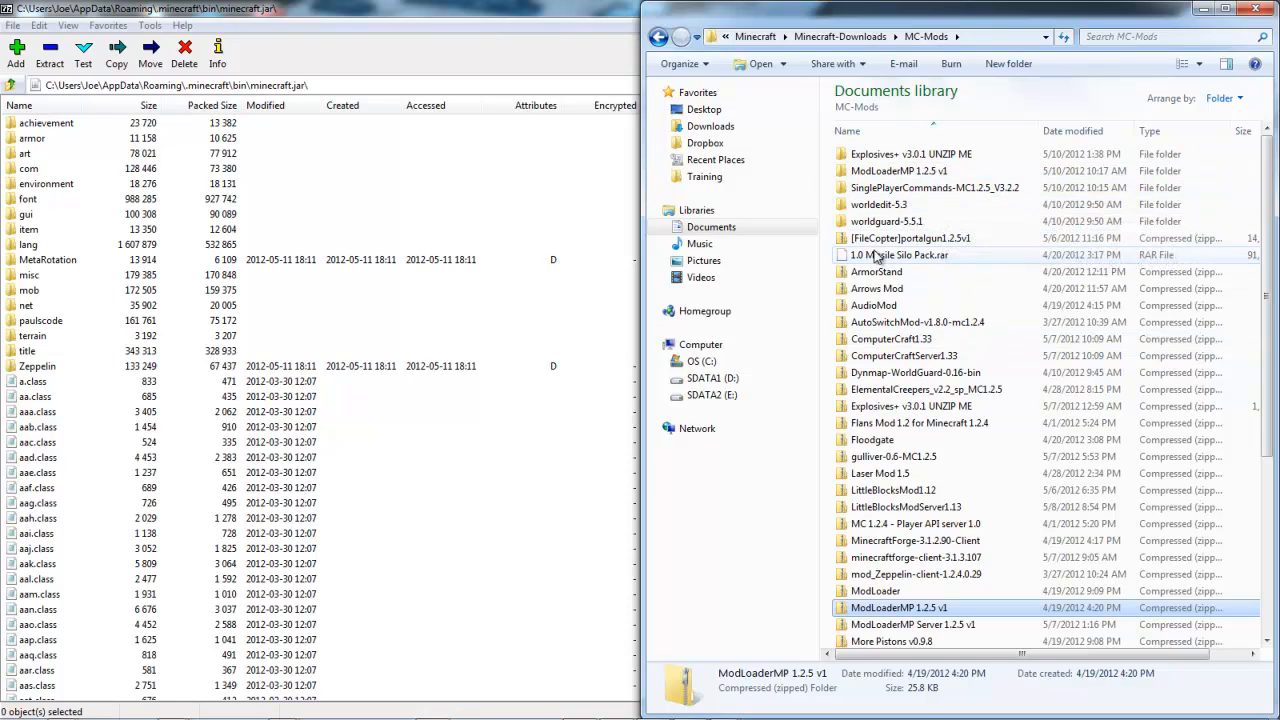
{"action": "mouse_move", "coordinate": [965, 268]}
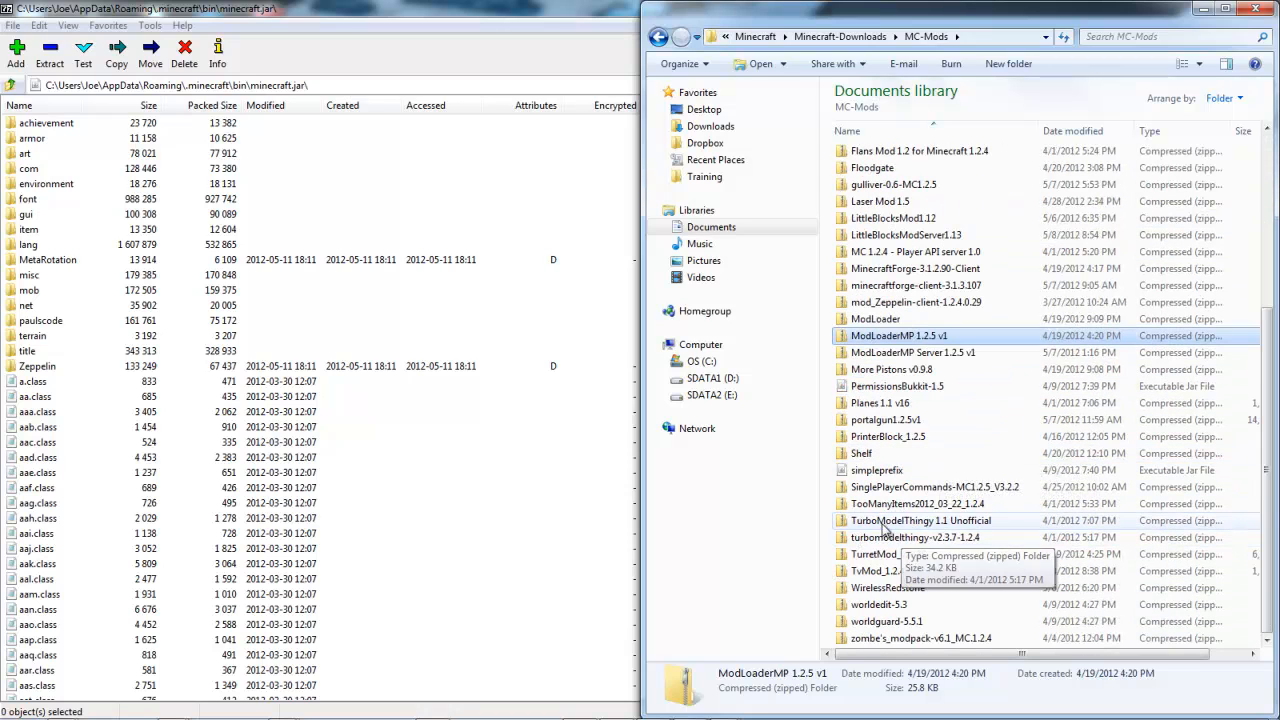
Open the TooManyItems zip and copy all 23 files into minecraft.jar
{"action": "left_click", "coordinate": [917, 503]}
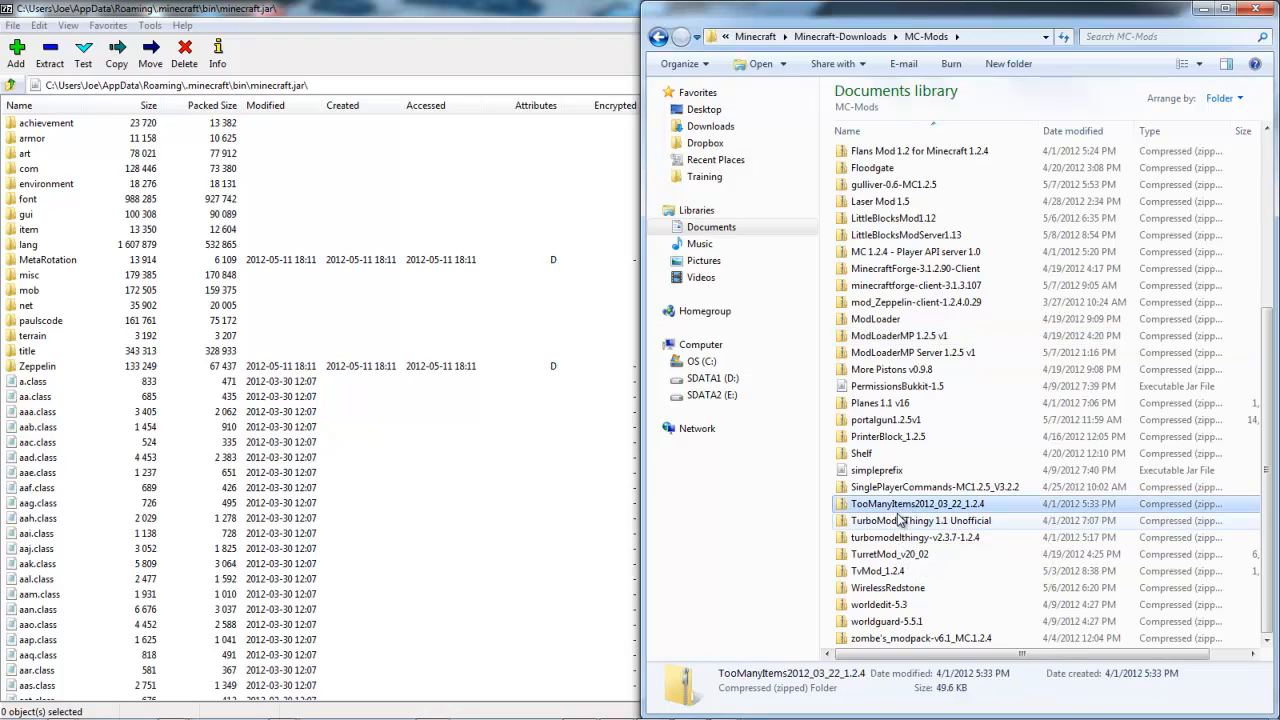
{"action": "right_click", "coordinate": [917, 503]}
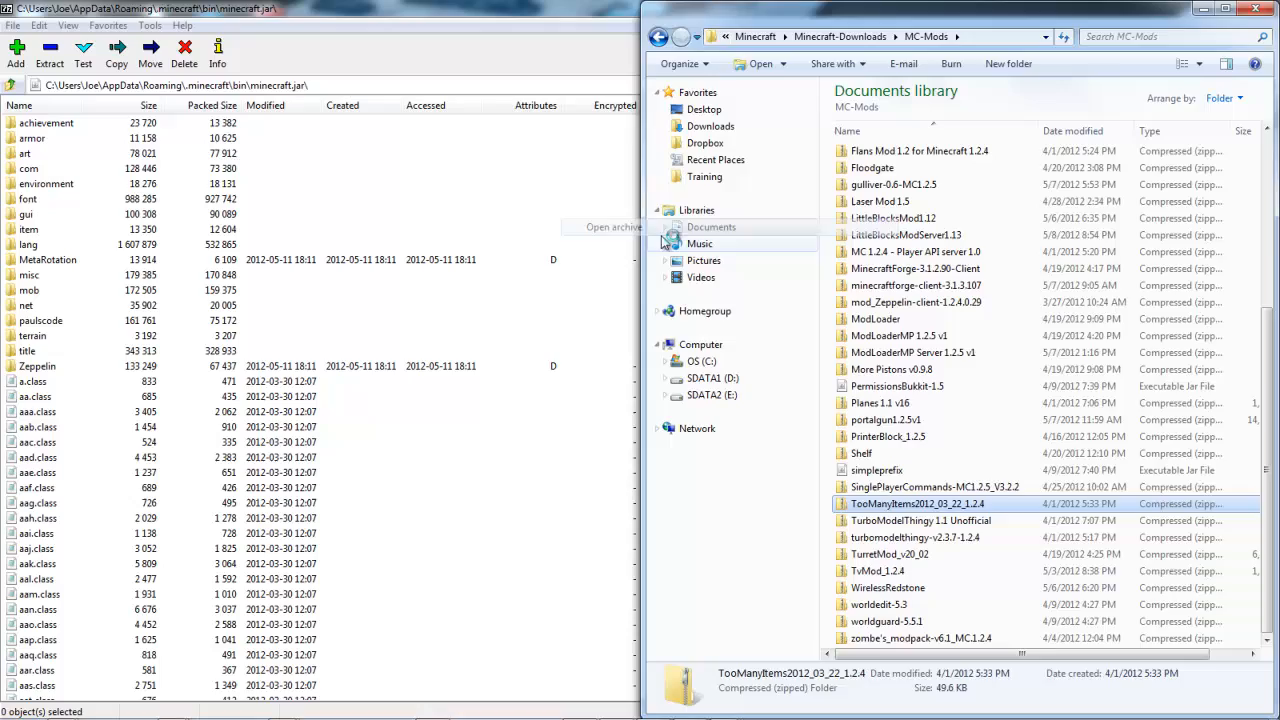
{"action": "double_click", "coordinate": [917, 503]}
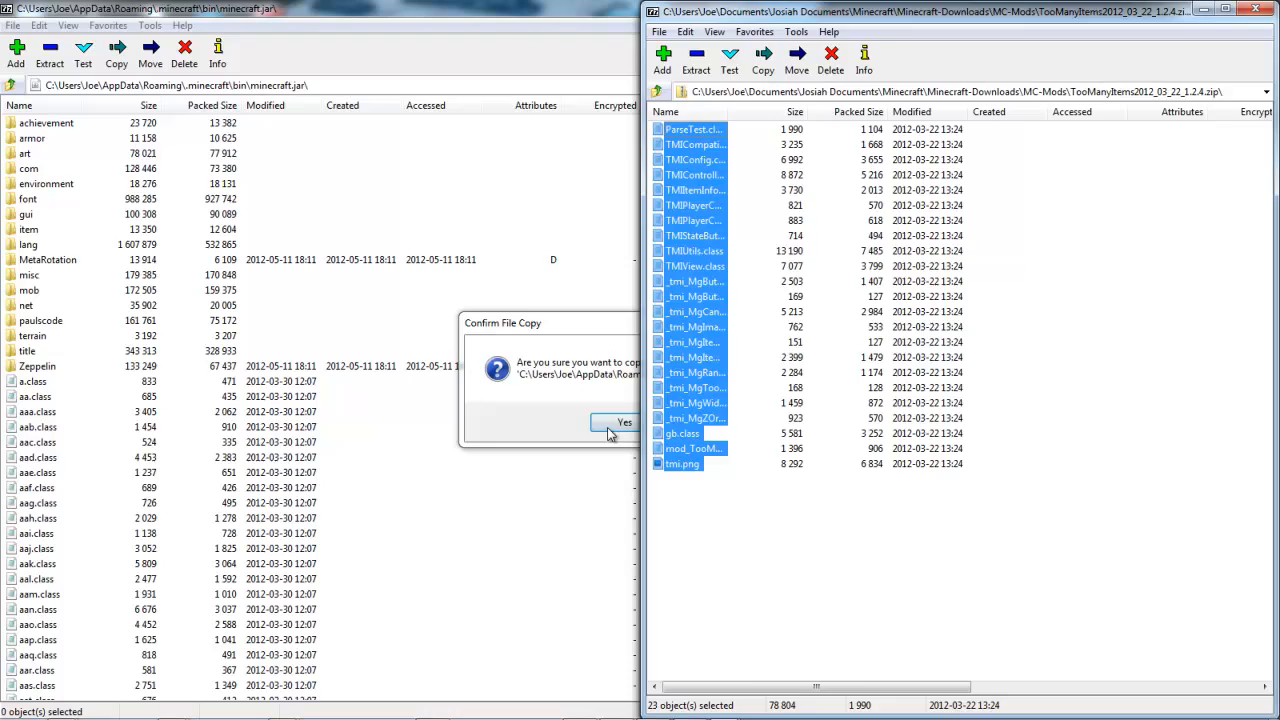
{"action": "left_click", "coordinate": [622, 422]}
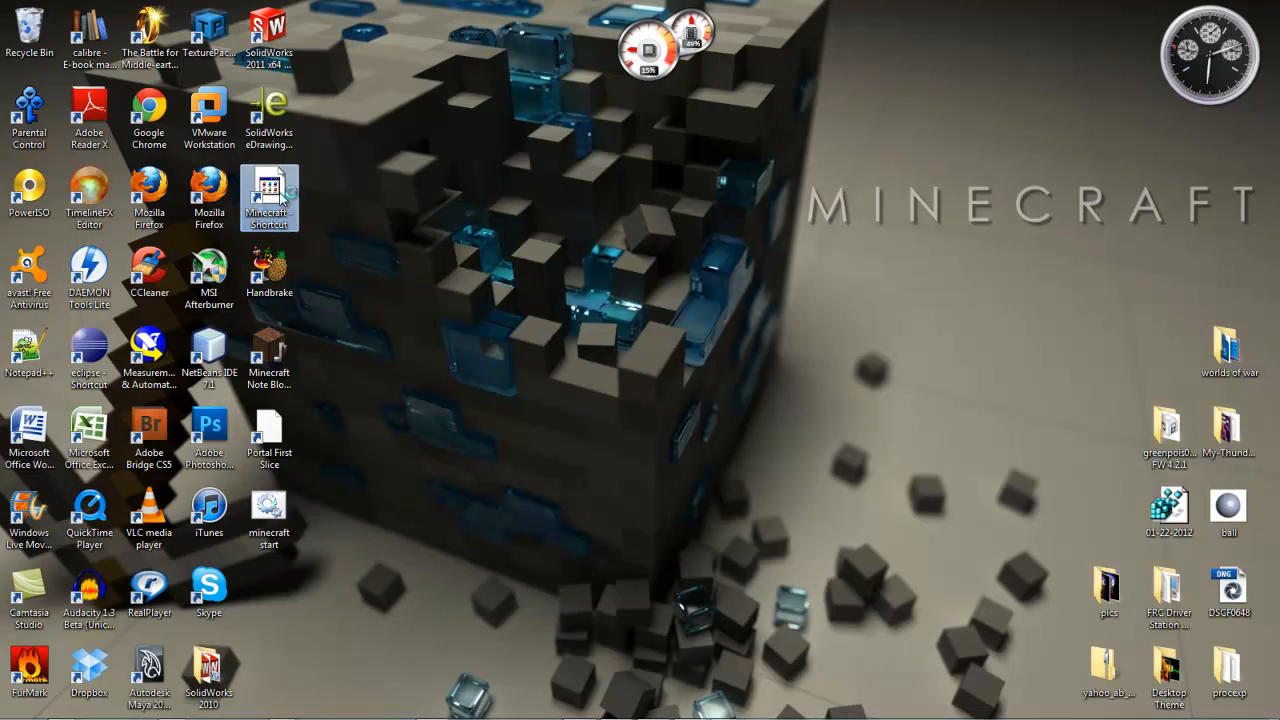
Launch Minecraft 1.2.5 through the launcher and open the Singleplayer world list
{"action": "double_click", "coordinate": [268, 197]}
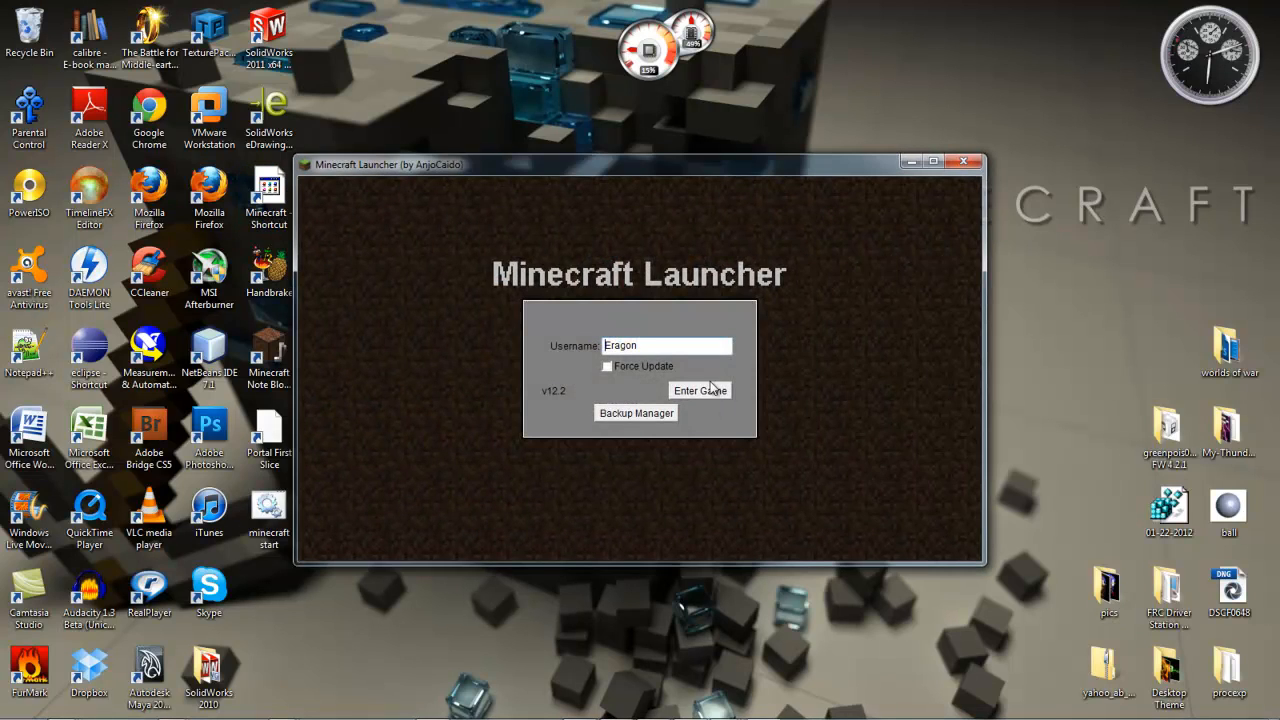
{"action": "left_click", "coordinate": [699, 390]}
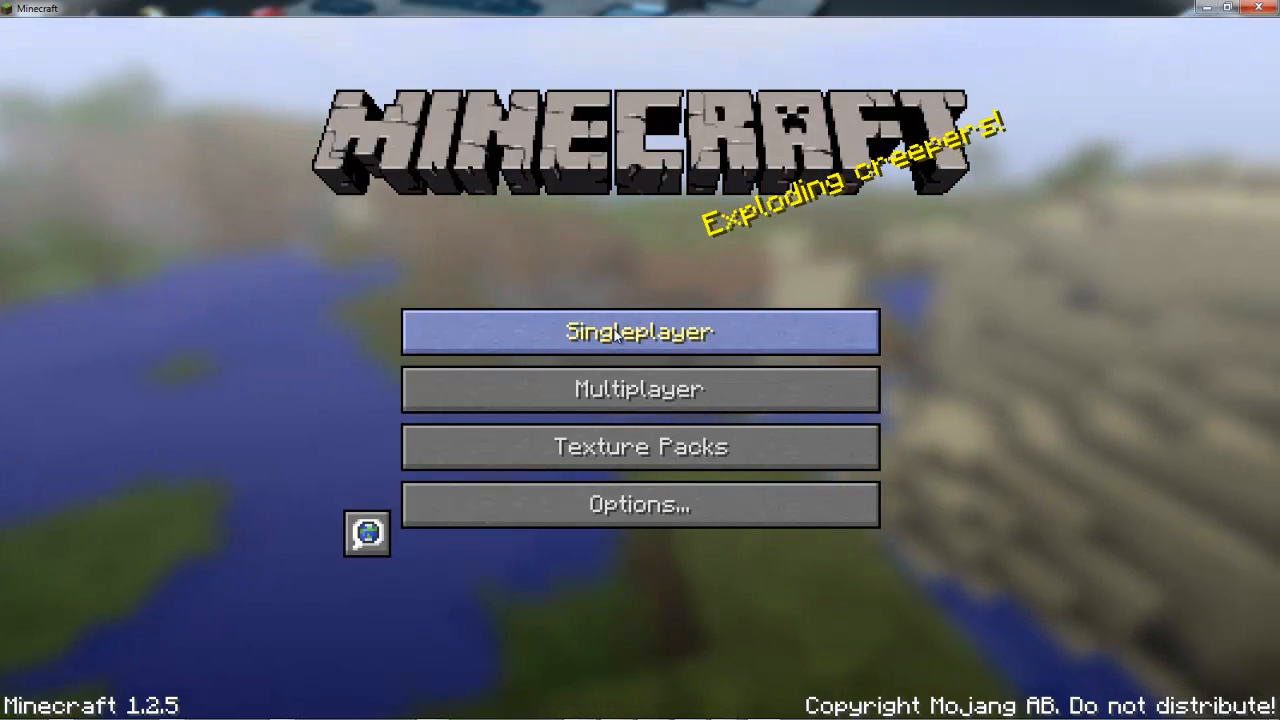
{"action": "left_click", "coordinate": [639, 331]}
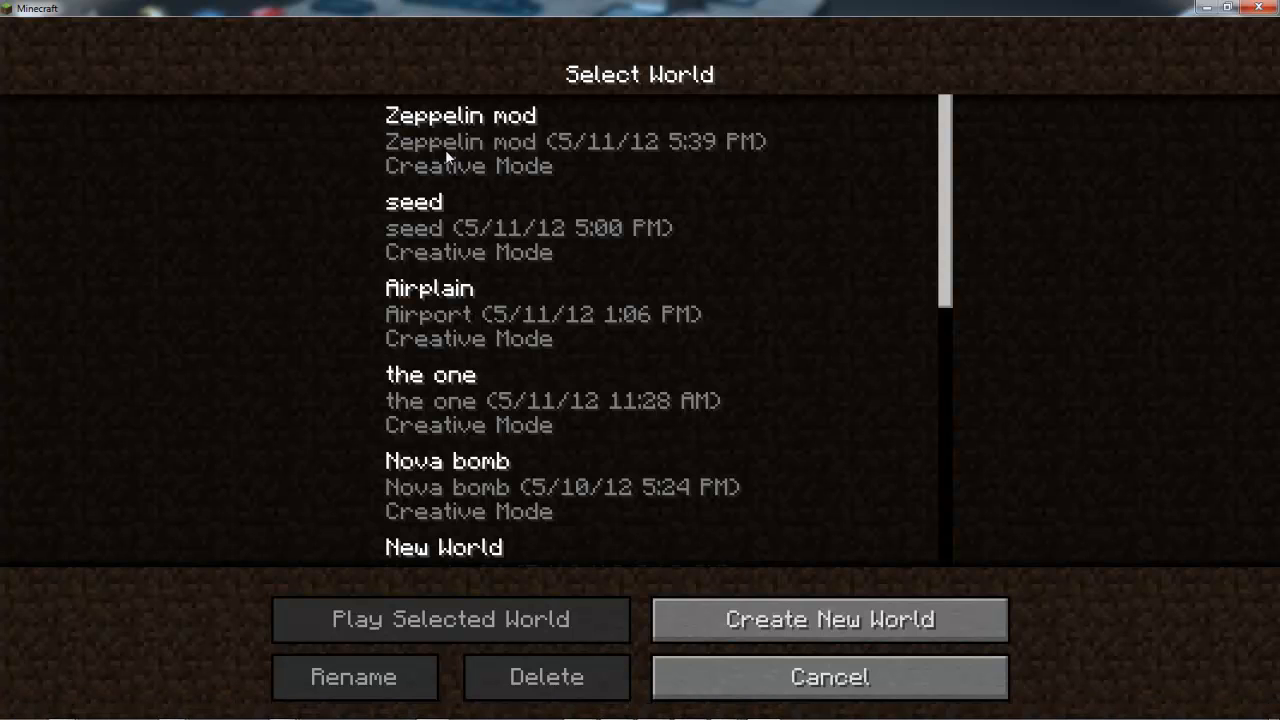
{"action": "mouse_move", "coordinate": [829, 619]}
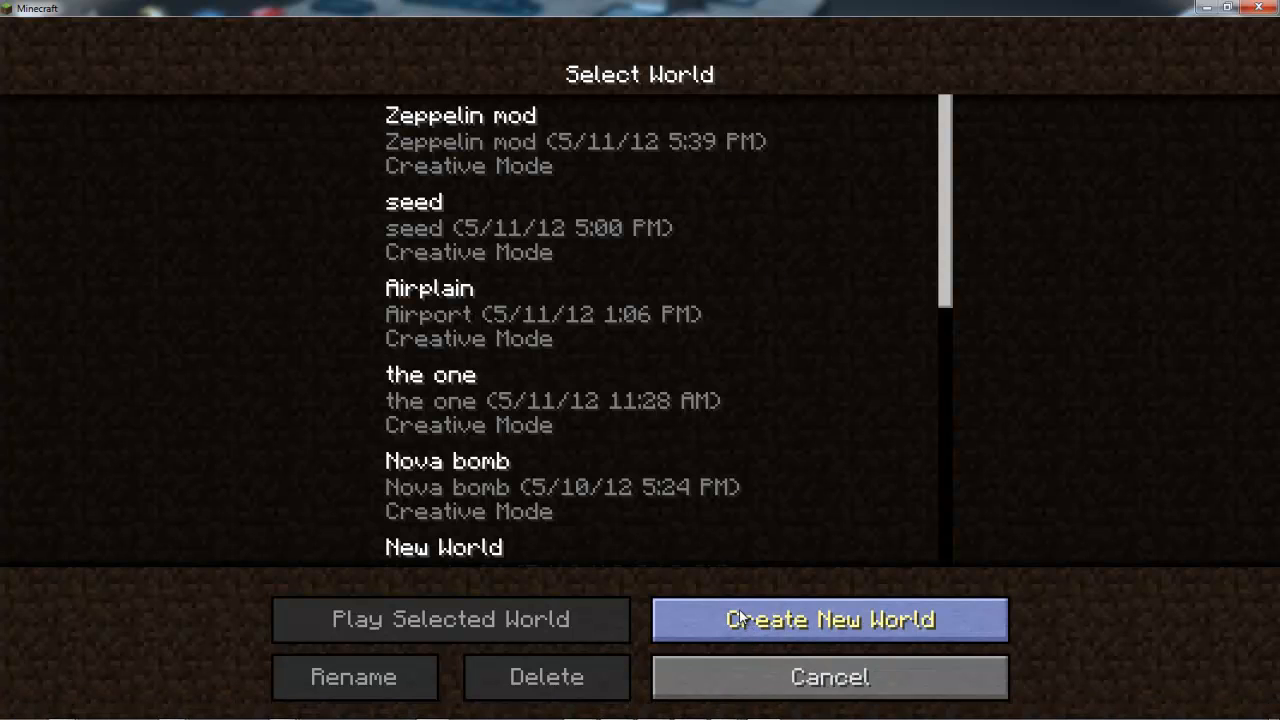
Name a new world 'Zeppelin mod test', fixing a typo, and create it
{"action": "left_click", "coordinate": [828, 618]}
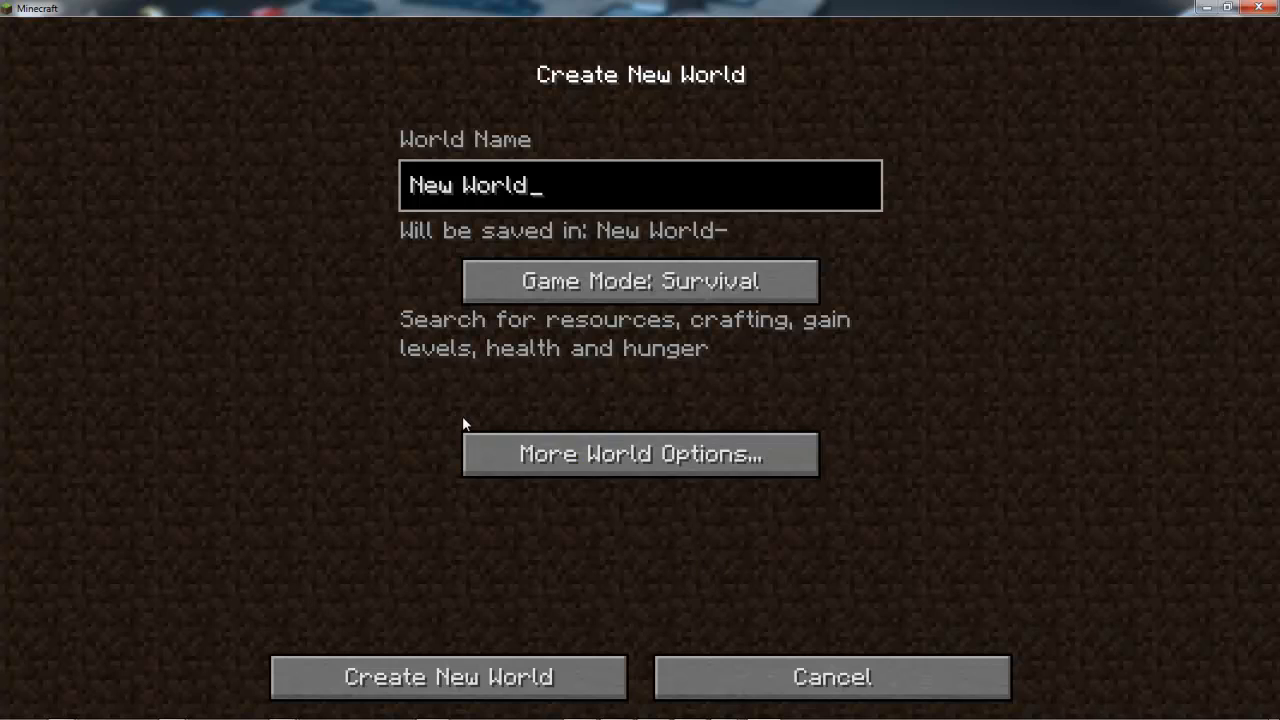
{"action": "key", "text": "ctrl+a"}
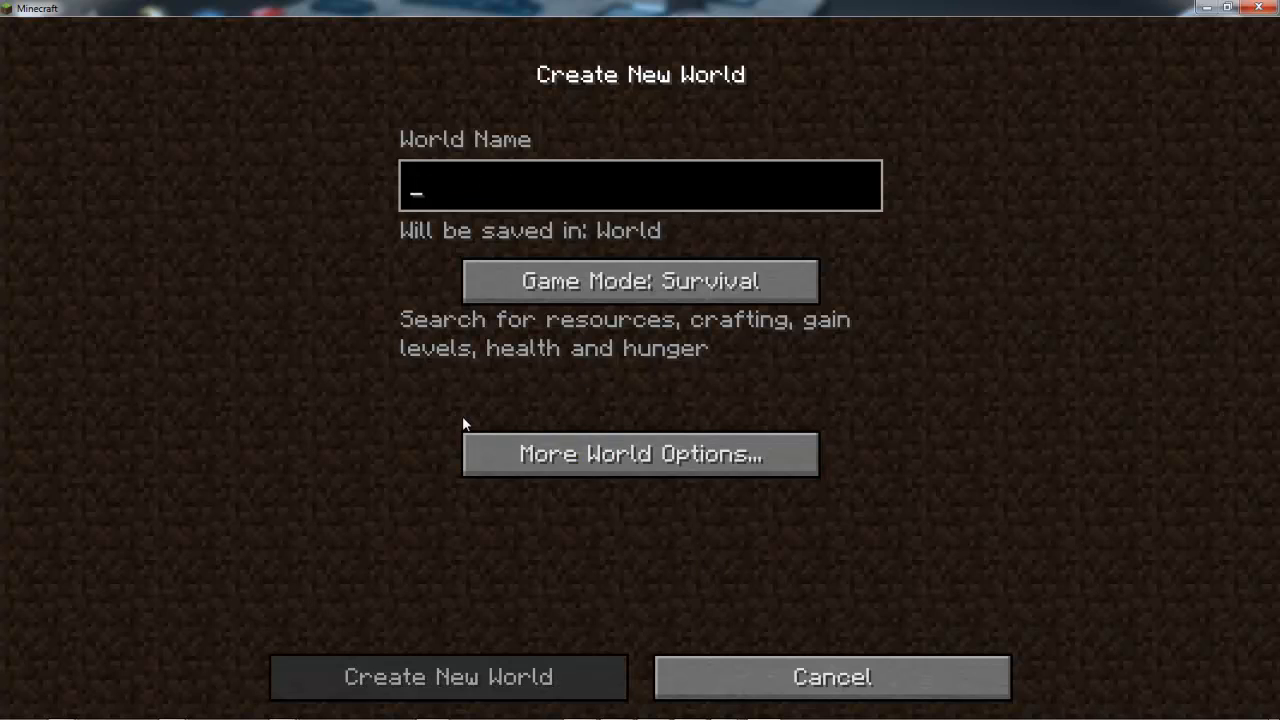
{"action": "type", "text": "Z"}
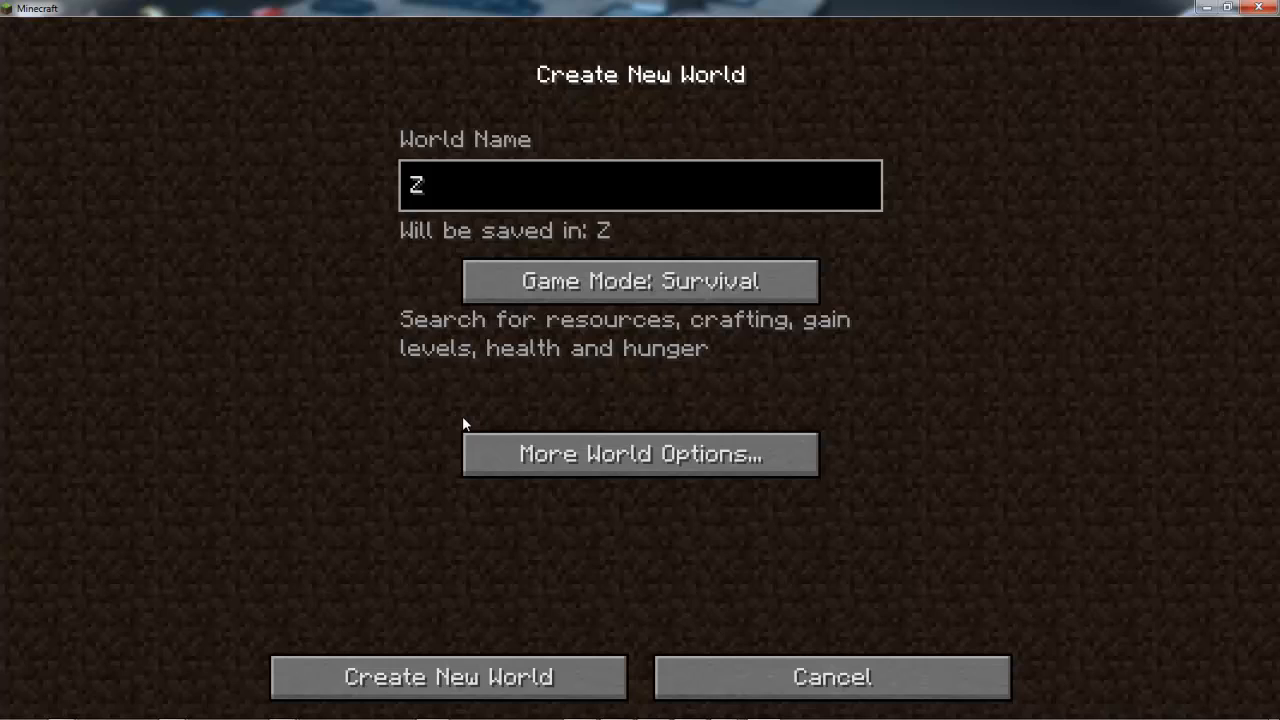
{"action": "type", "text": "epp"}
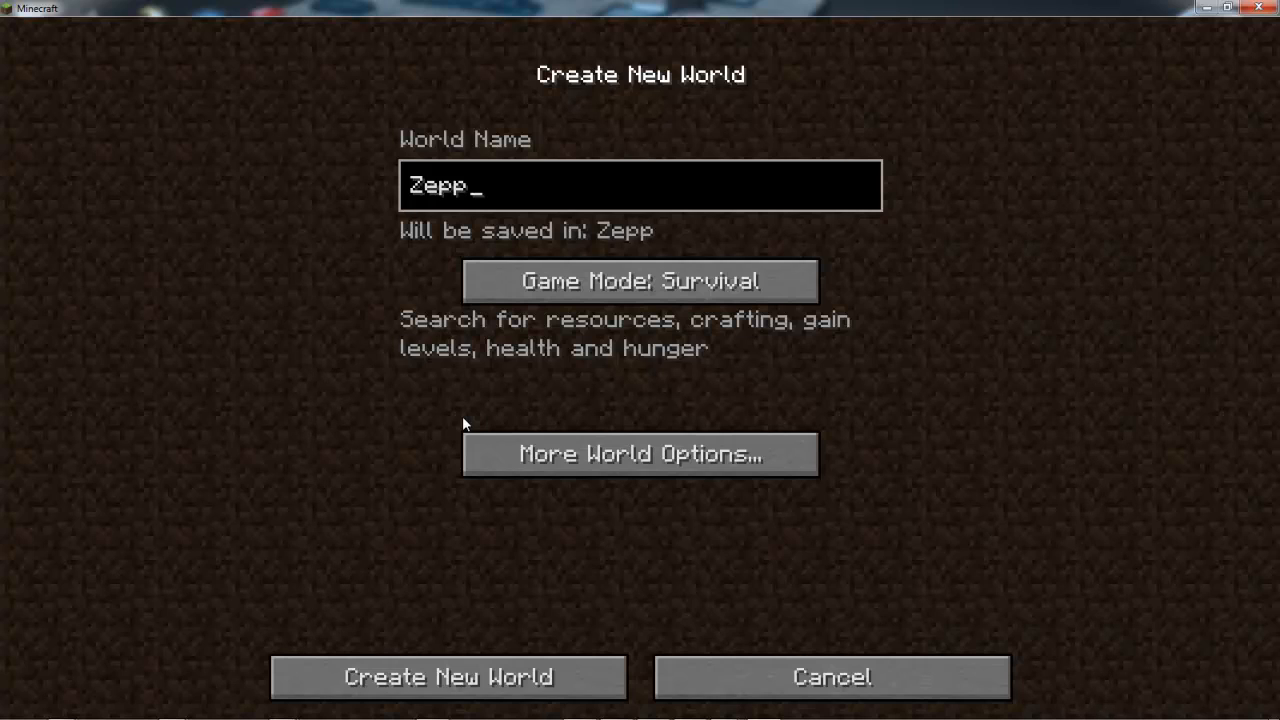
{"action": "type", "text": "le"}
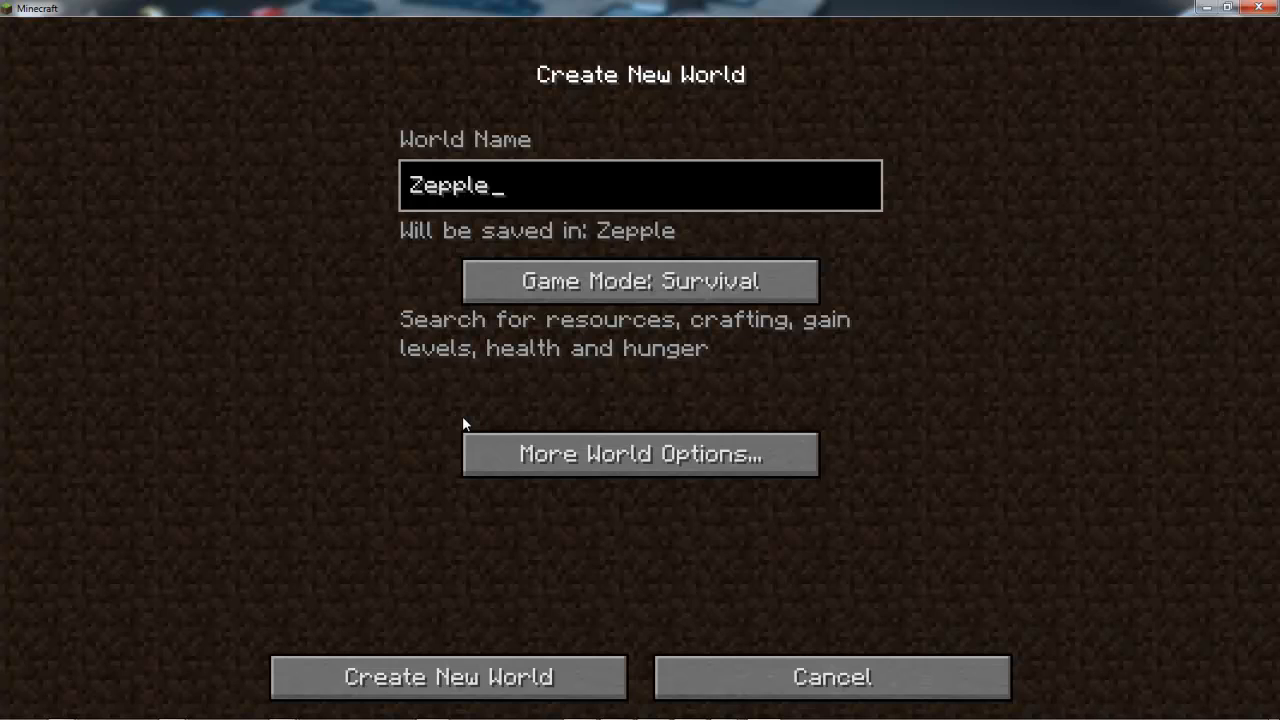
{"action": "key", "text": "Backspace"}
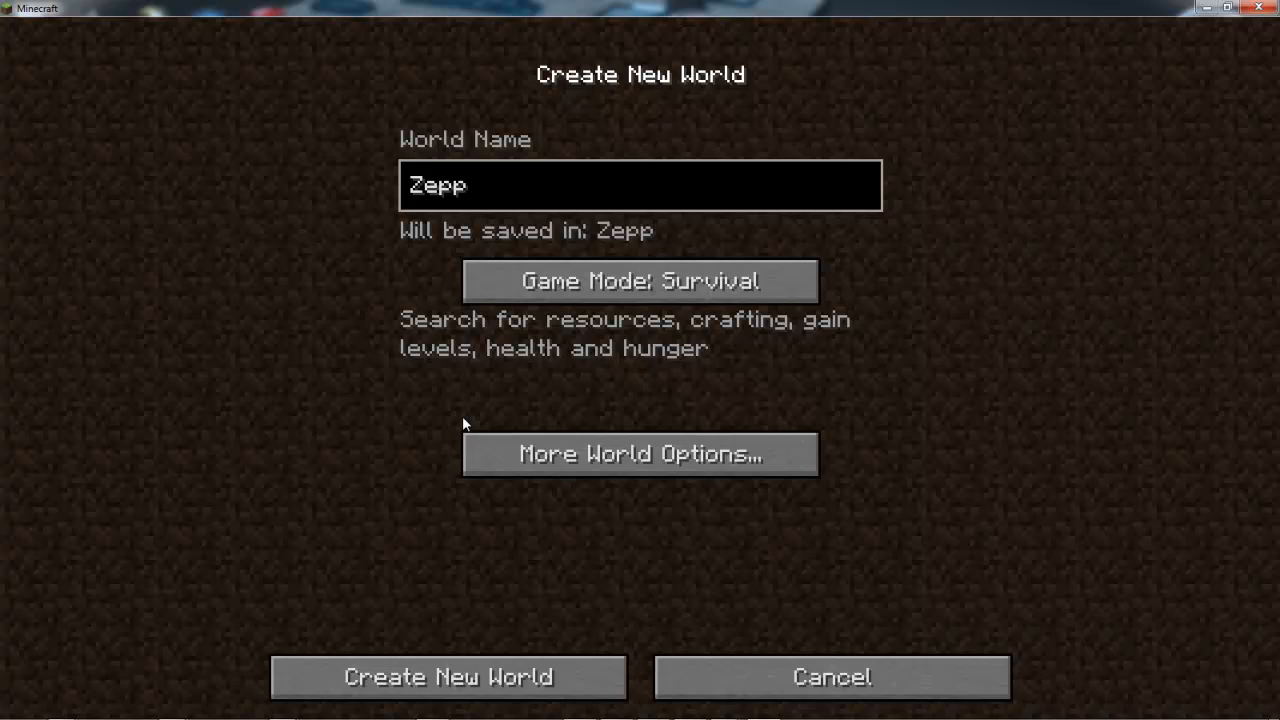
{"action": "type", "text": "elin"}
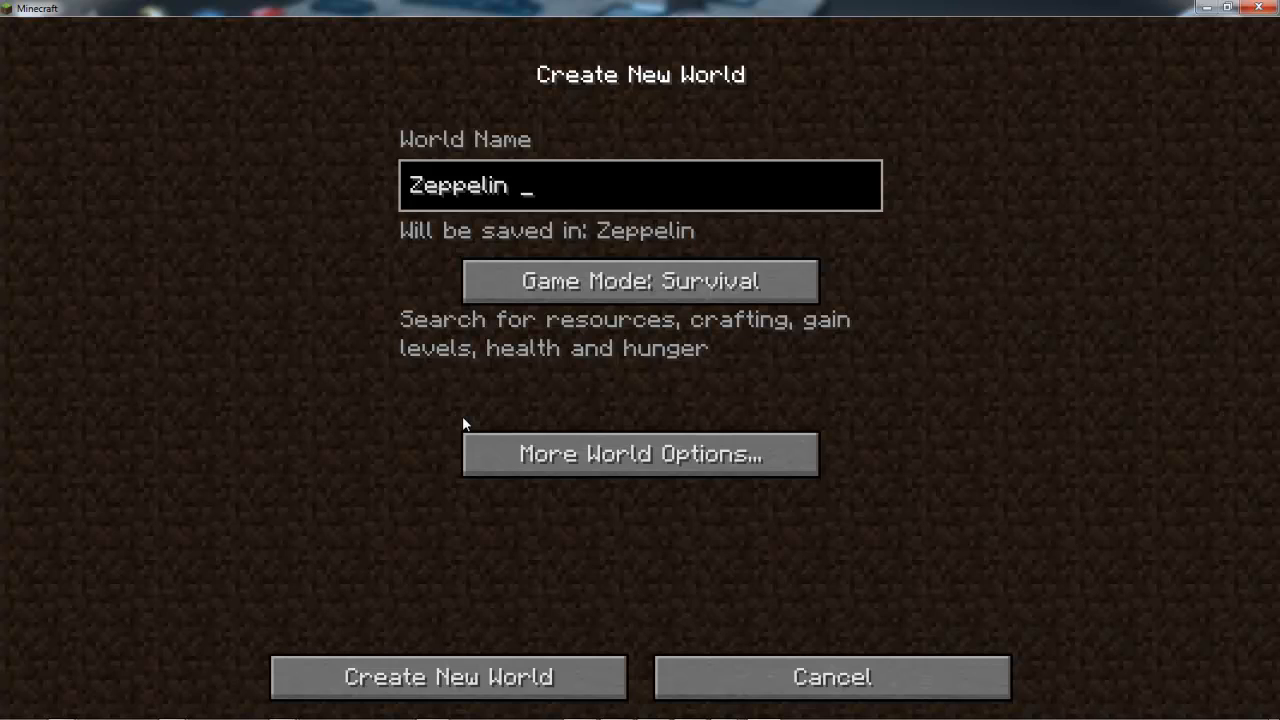
{"action": "type", "text": "mod"}
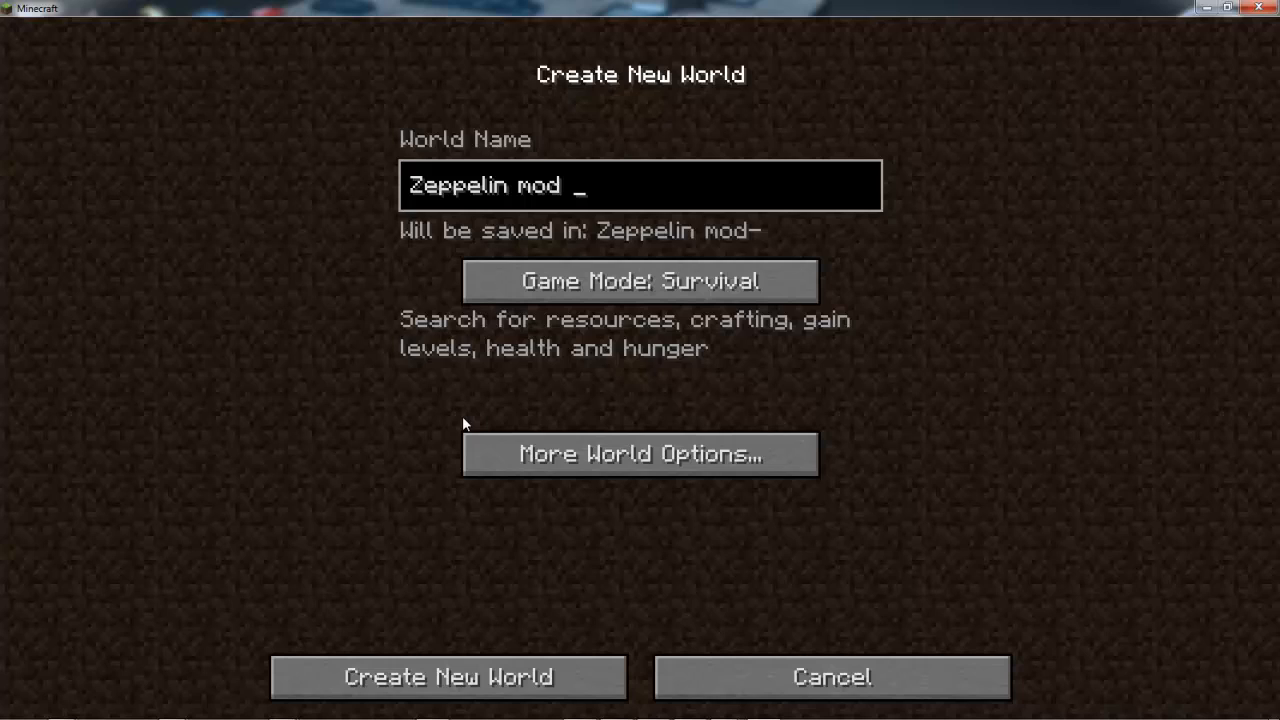
{"action": "type", "text": "test"}
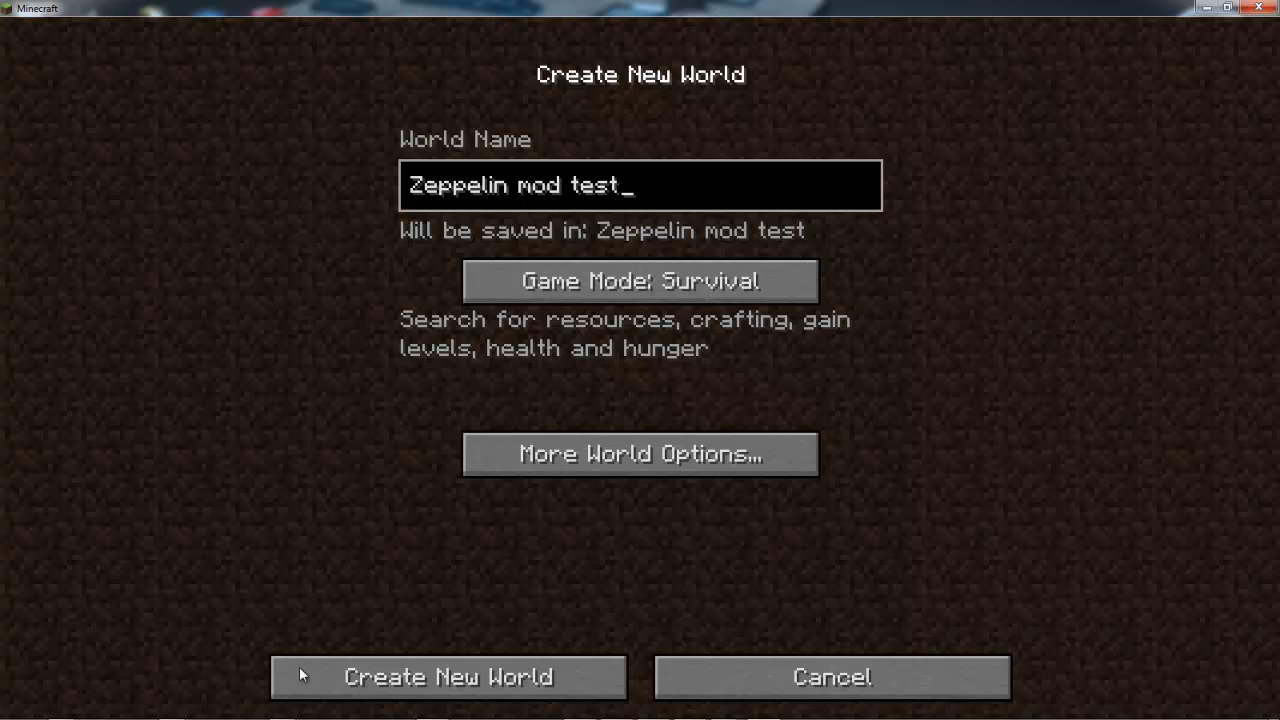
{"action": "mouse_move", "coordinate": [449, 677]}
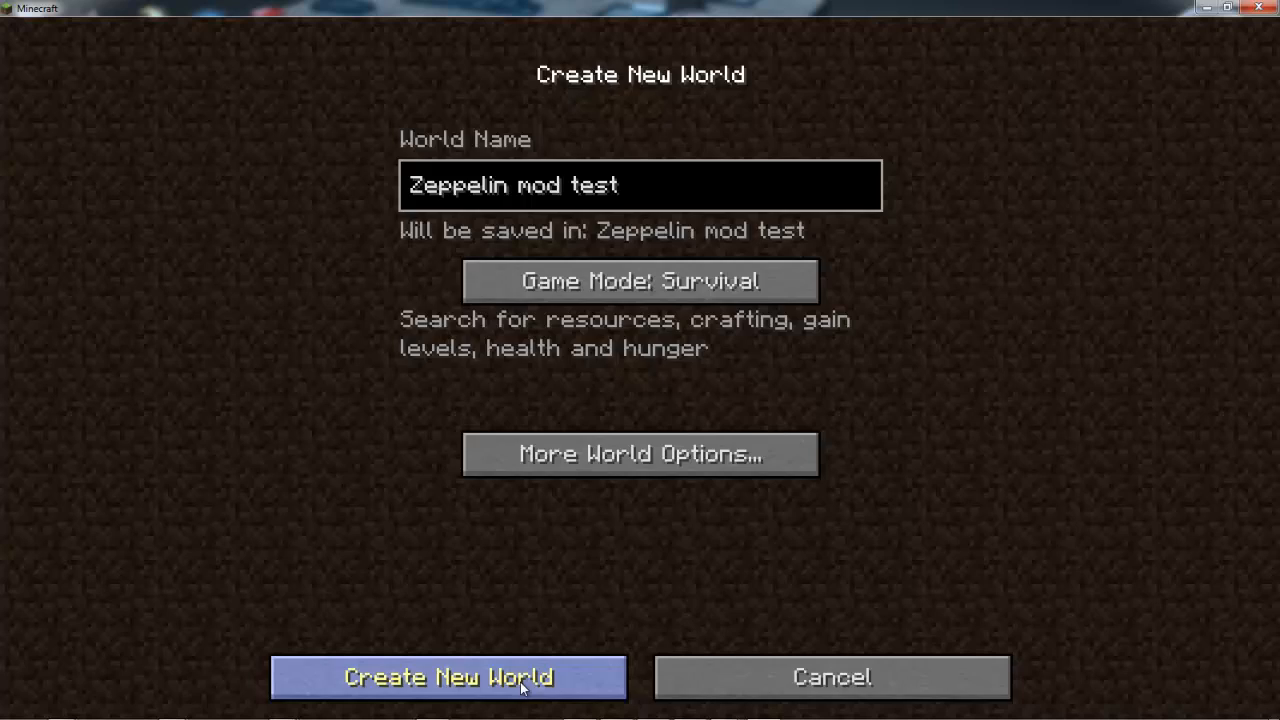
{"action": "left_click", "coordinate": [447, 677]}
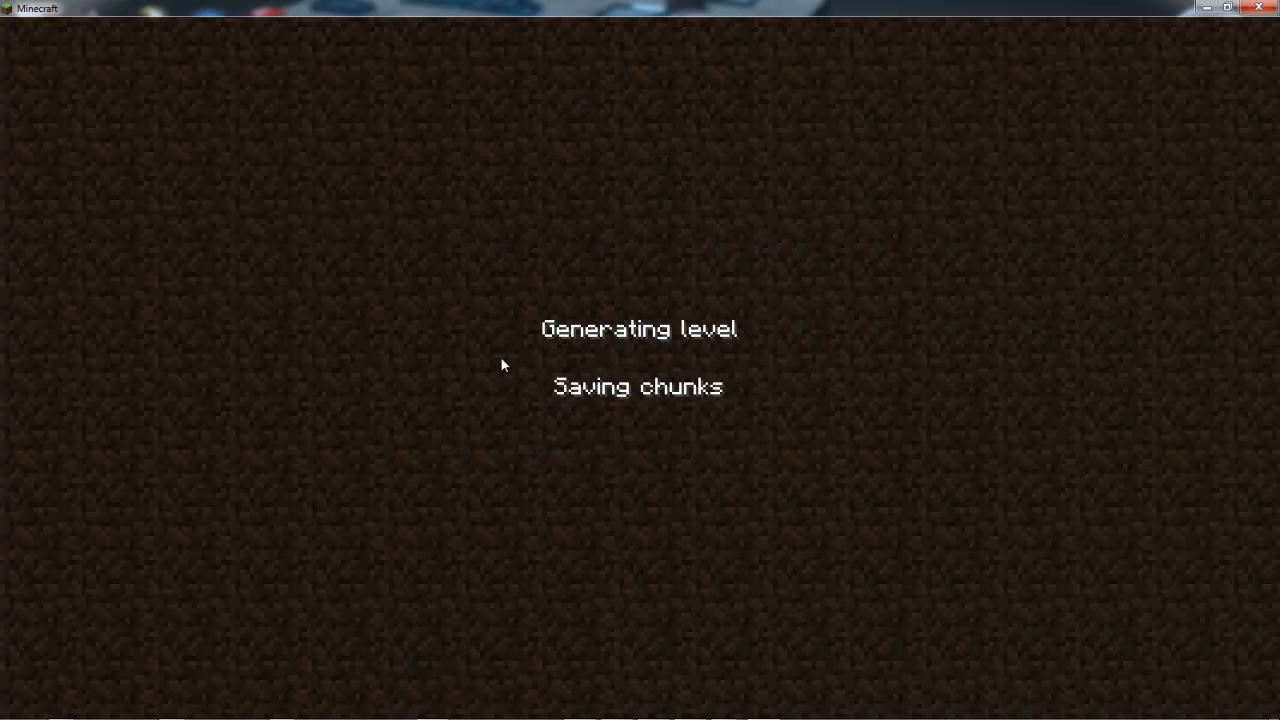
{"action": "mouse_move", "coordinate": [480, 398]}
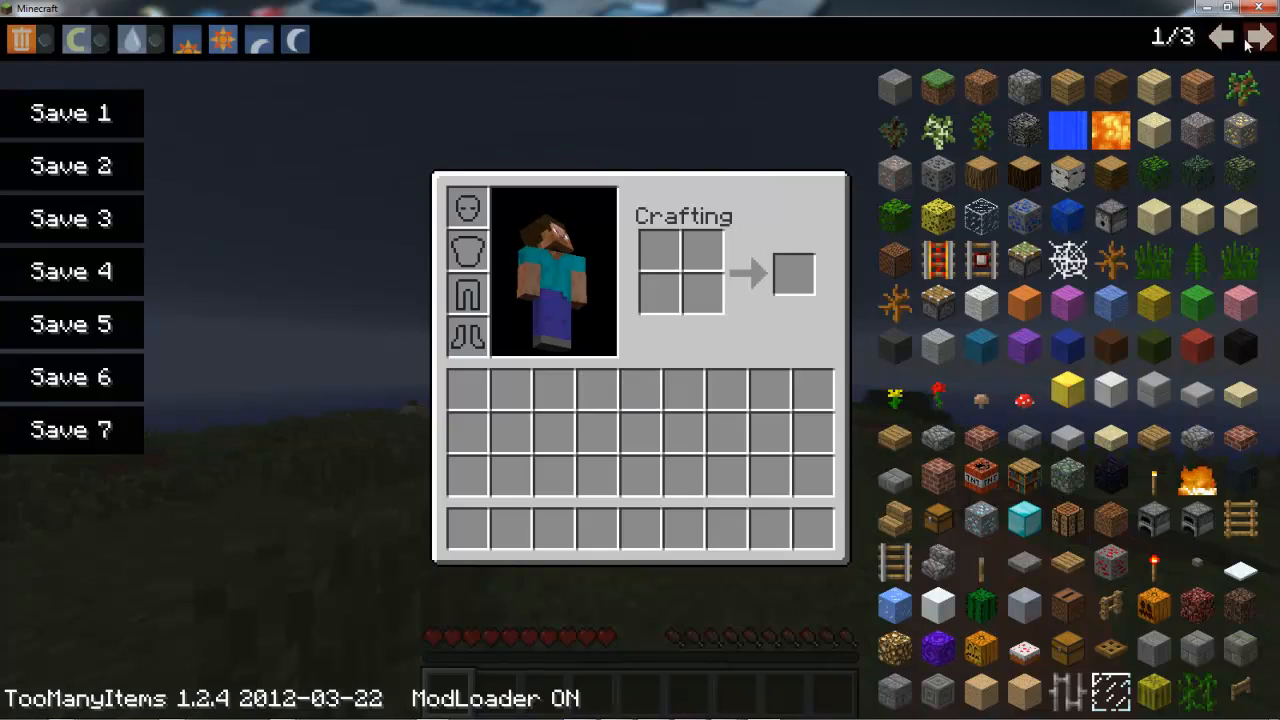
Page TooManyItems forward to show the Elevator and Turntable Controller blocks
{"action": "left_click", "coordinate": [1261, 37]}
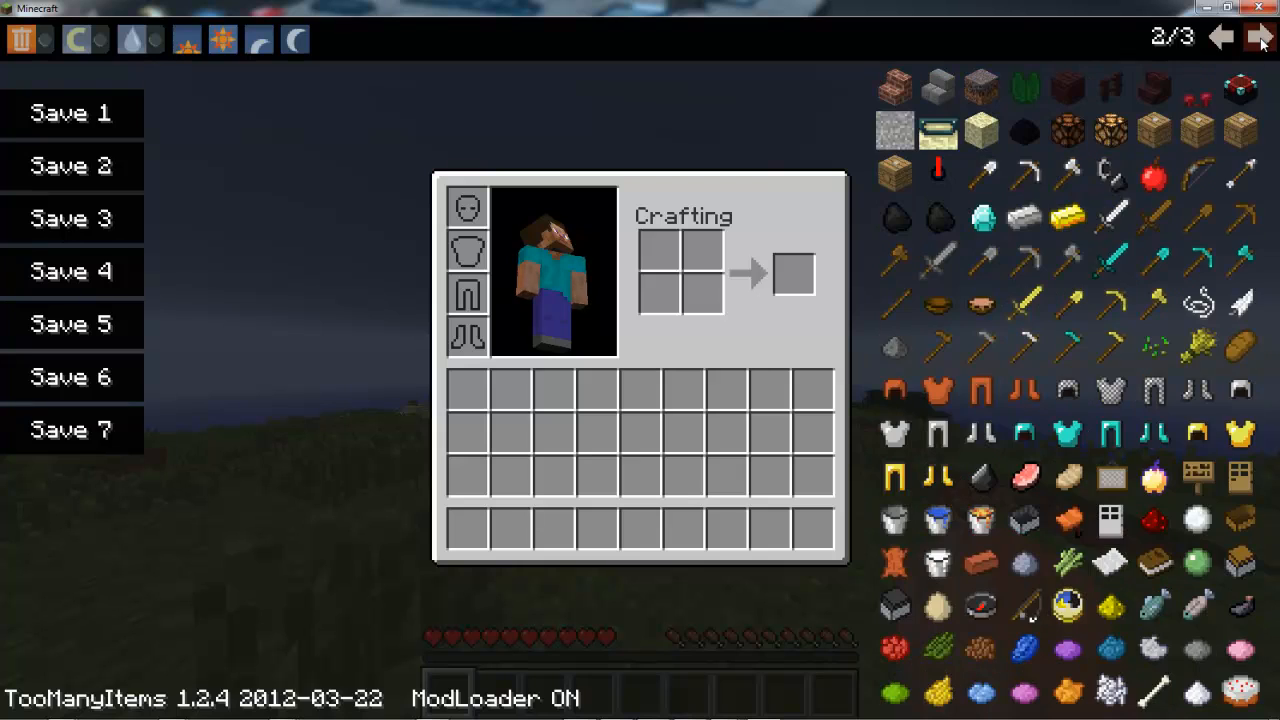
{"action": "mouse_move", "coordinate": [1198, 128]}
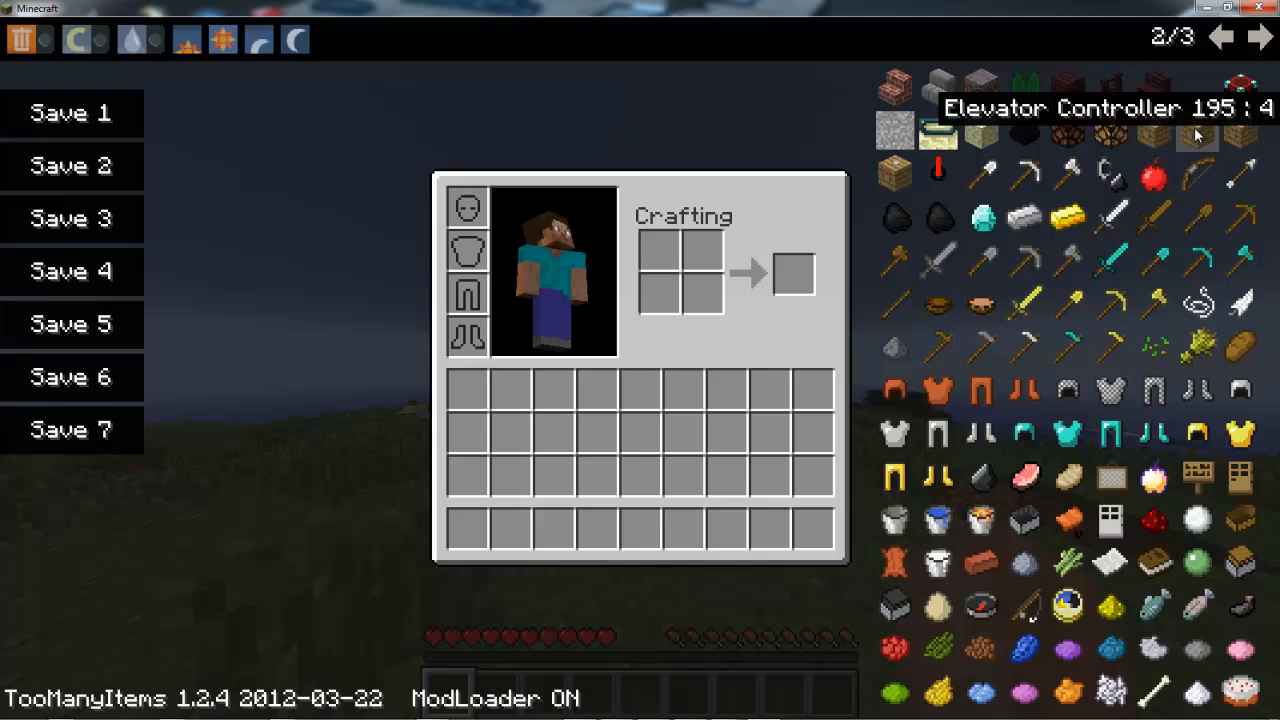
{"action": "mouse_move", "coordinate": [895, 178]}
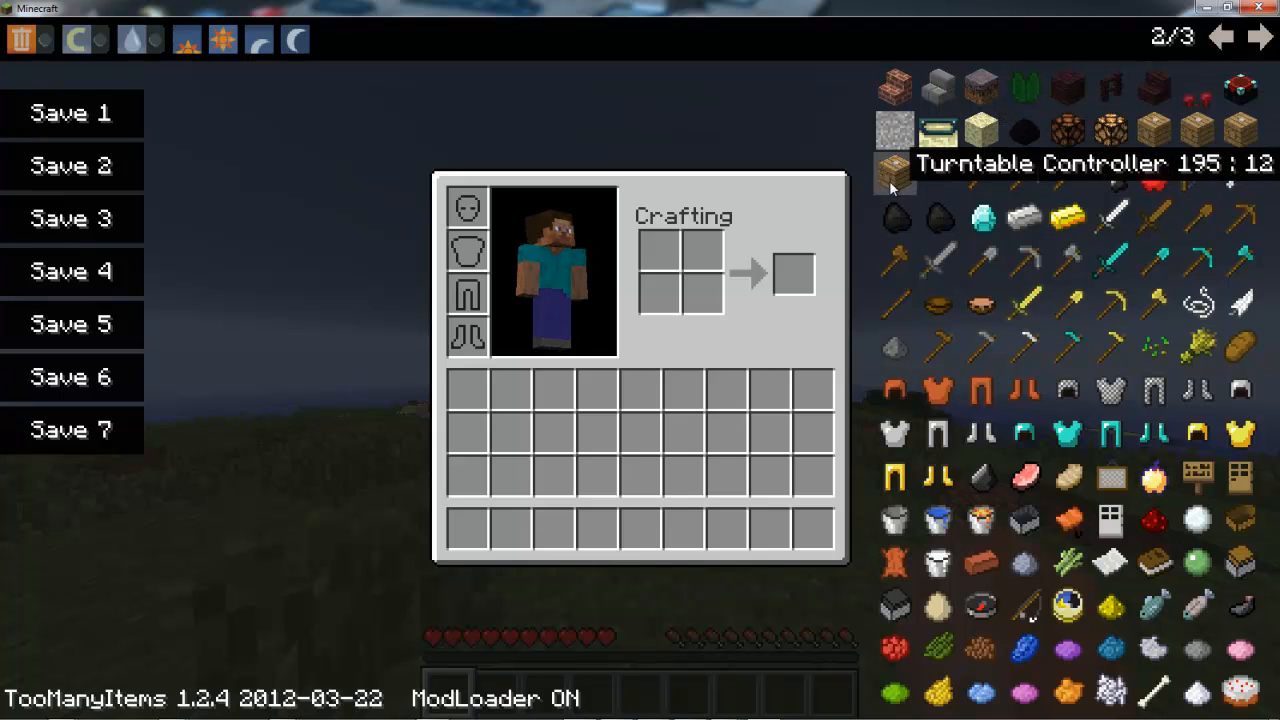
{"action": "mouse_move", "coordinate": [1153, 90]}
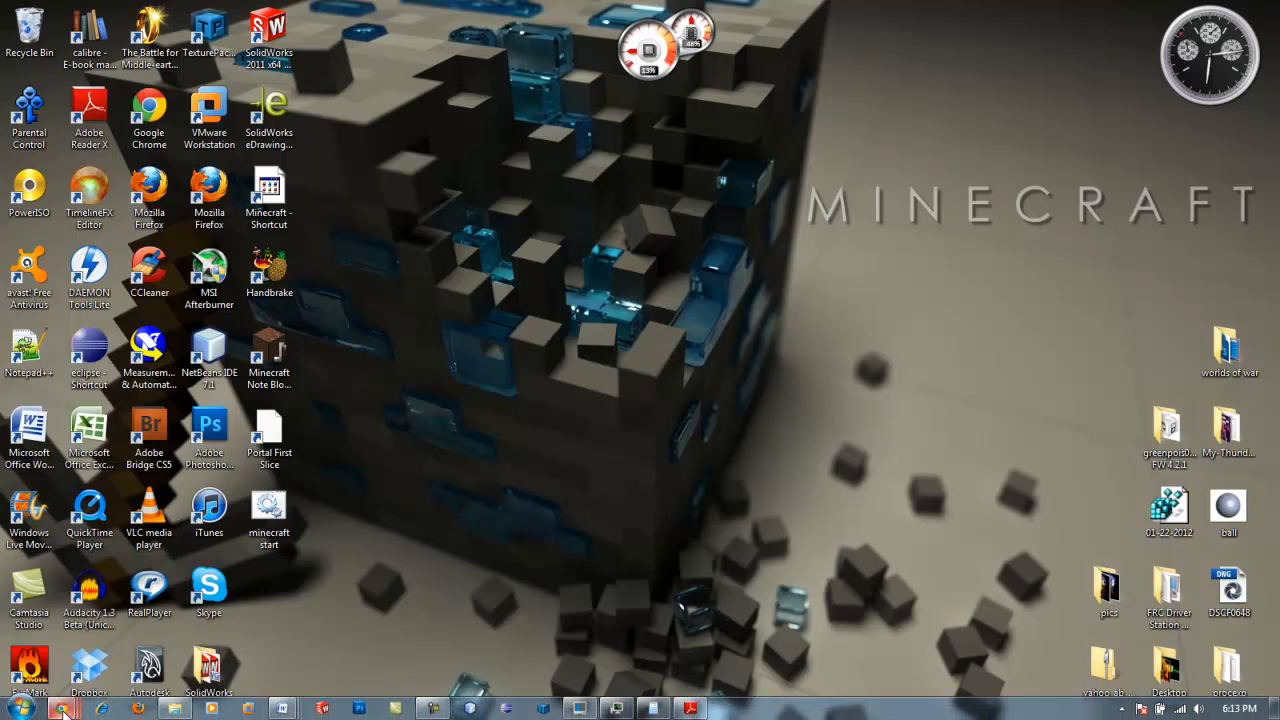
{"action": "mouse_move", "coordinate": [605, 483]}
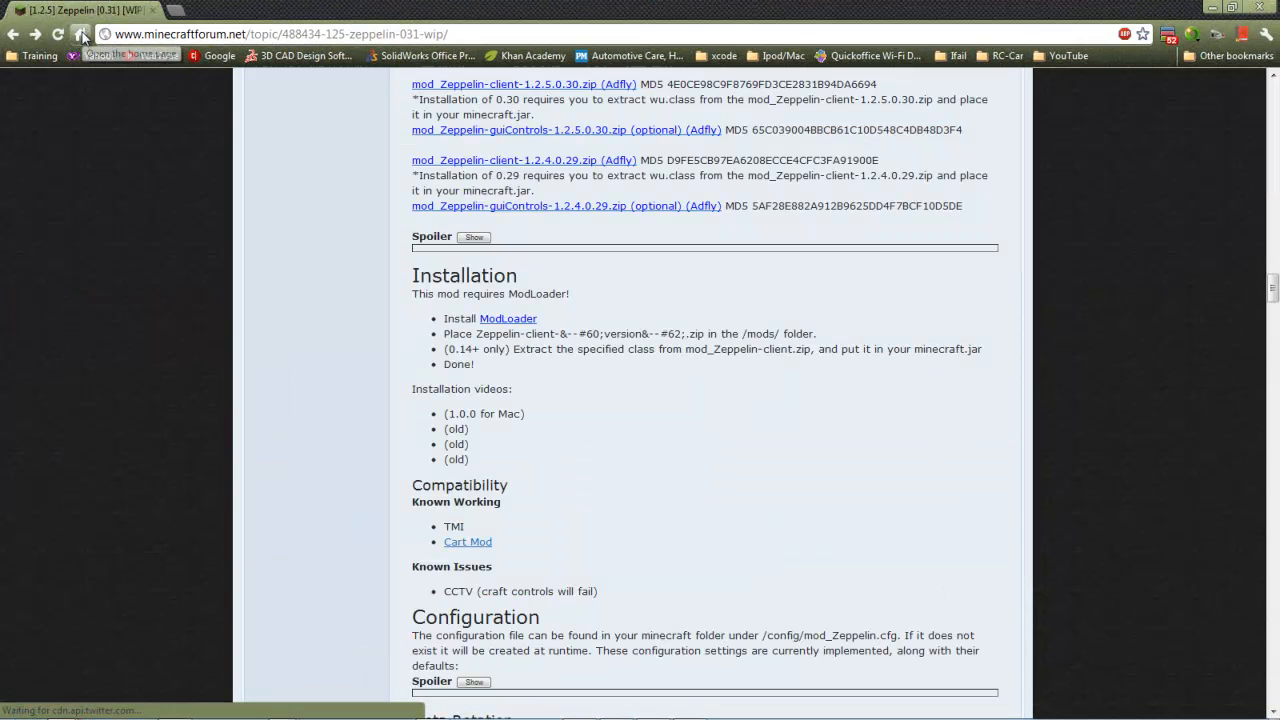
{"action": "left_click", "coordinate": [80, 33]}
{"action": "type", "text": "mcpatcher"}
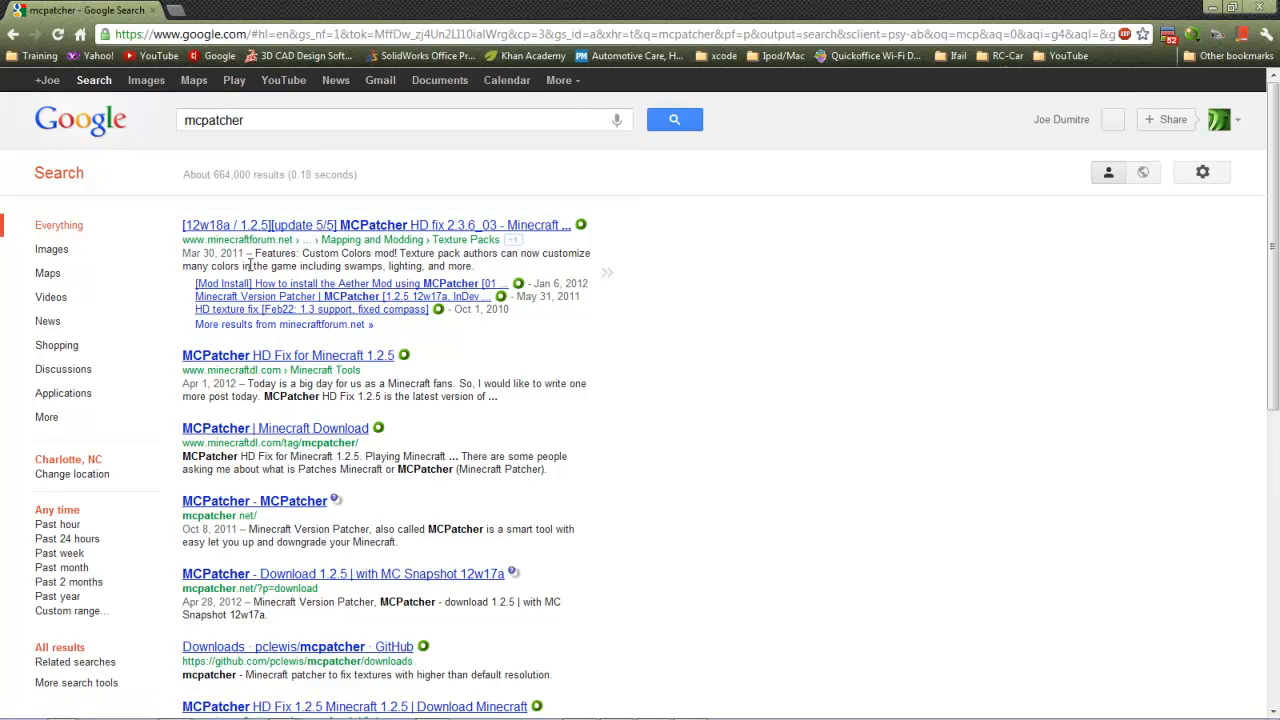
{"action": "left_click", "coordinate": [375, 224]}
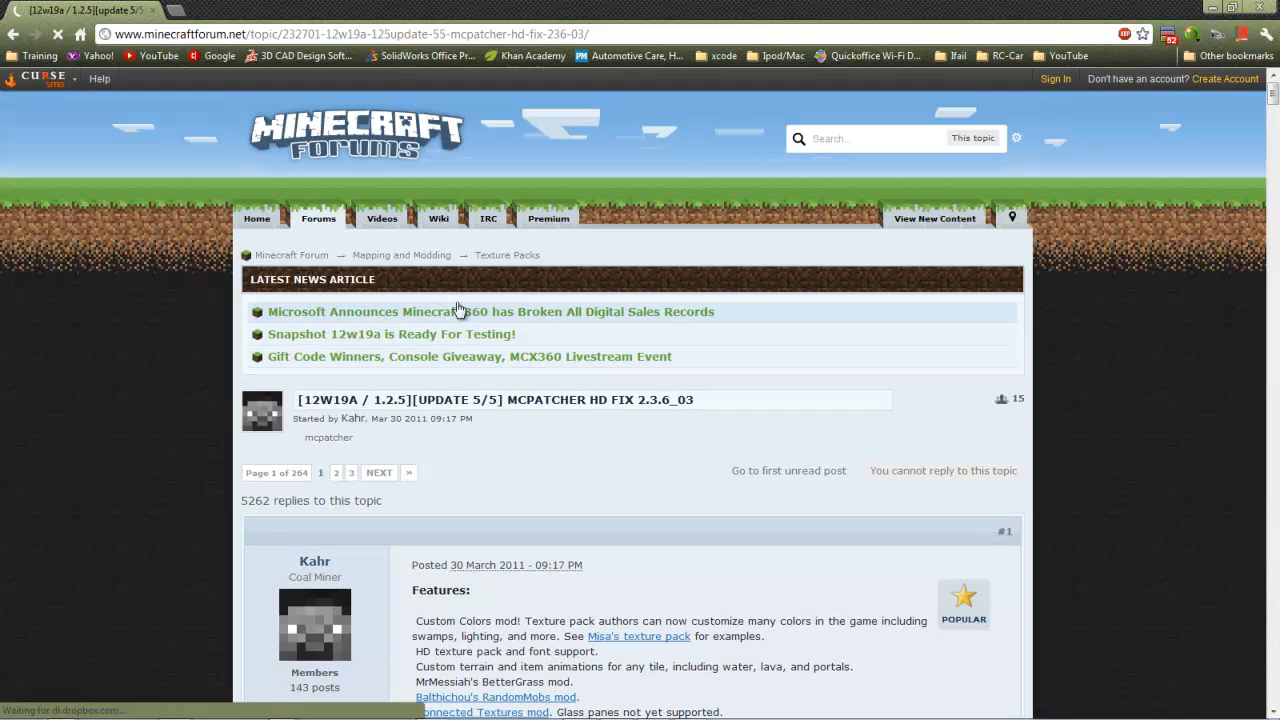
{"action": "scroll", "scroll_direction": "down", "scroll_amount": 3}
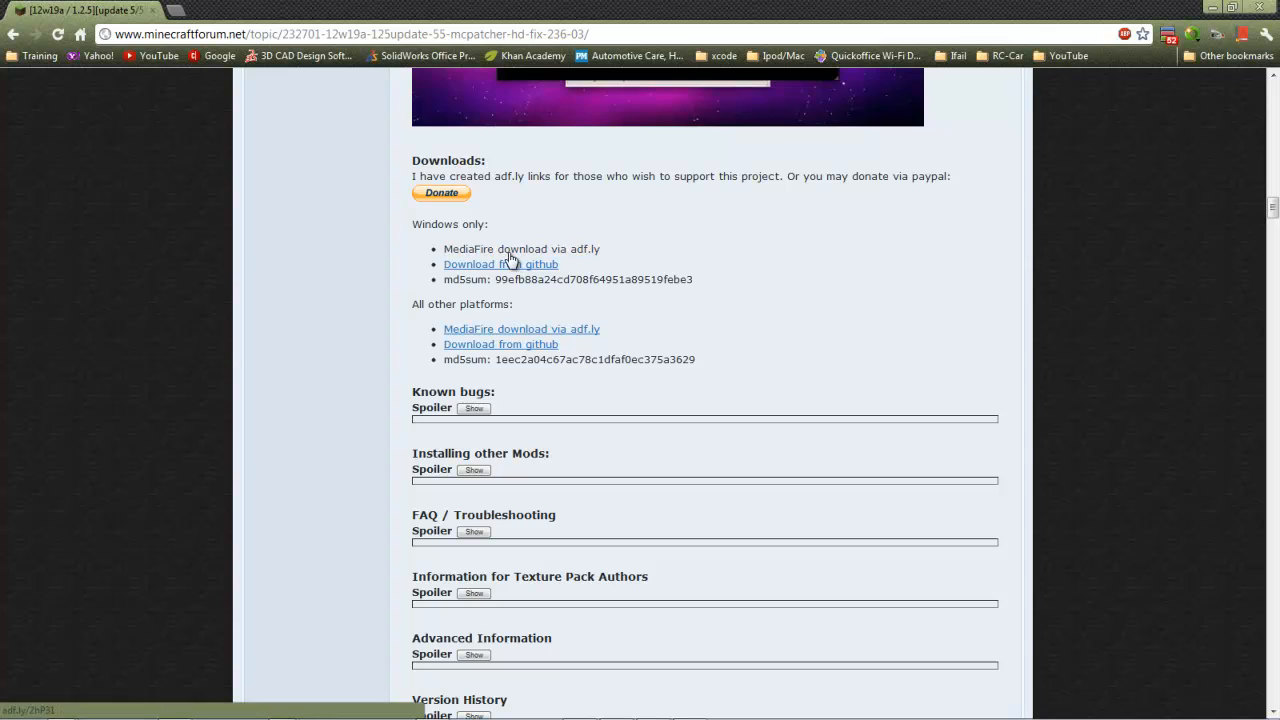
{"action": "left_click", "coordinate": [513, 248]}
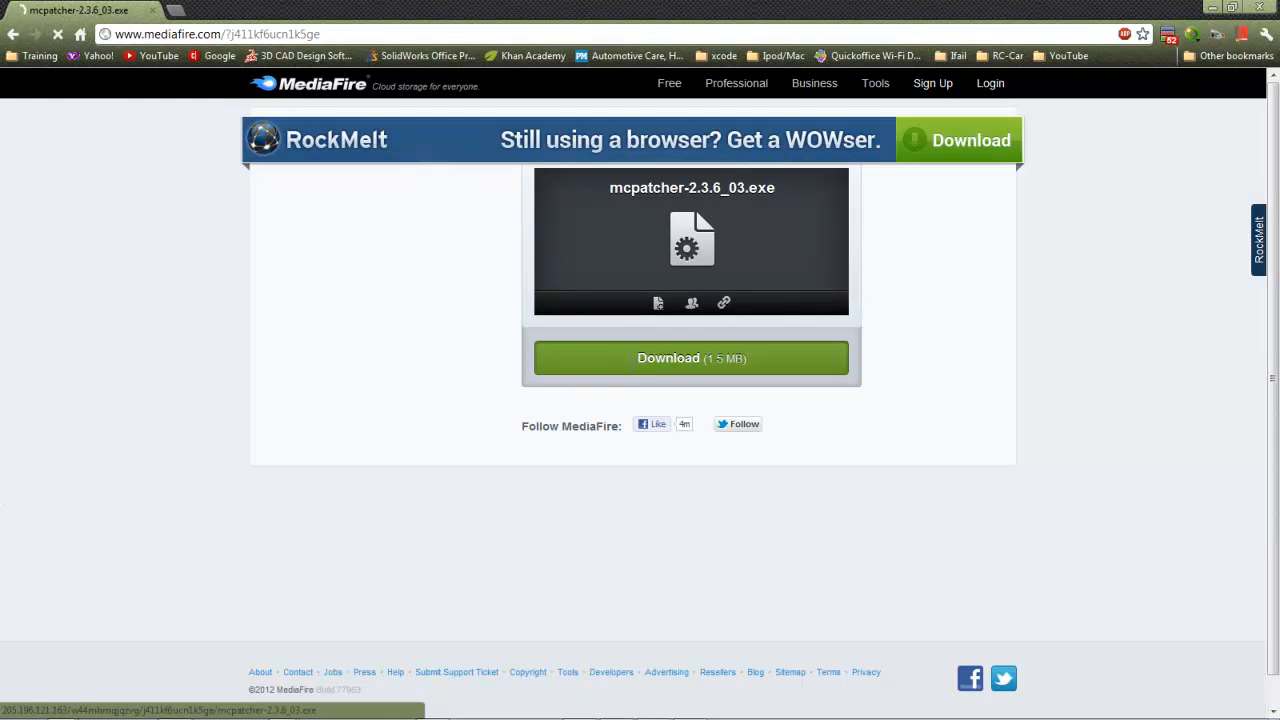
{"action": "left_click", "coordinate": [691, 358]}
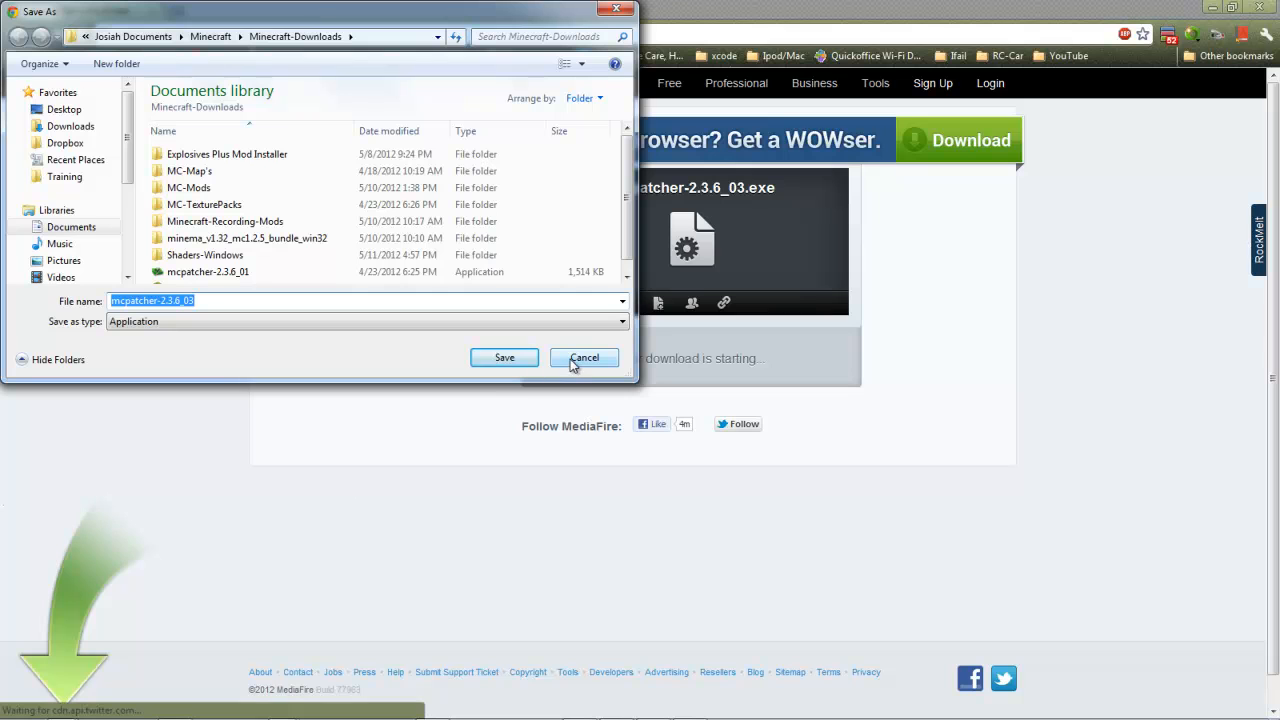
{"action": "left_click", "coordinate": [584, 357]}
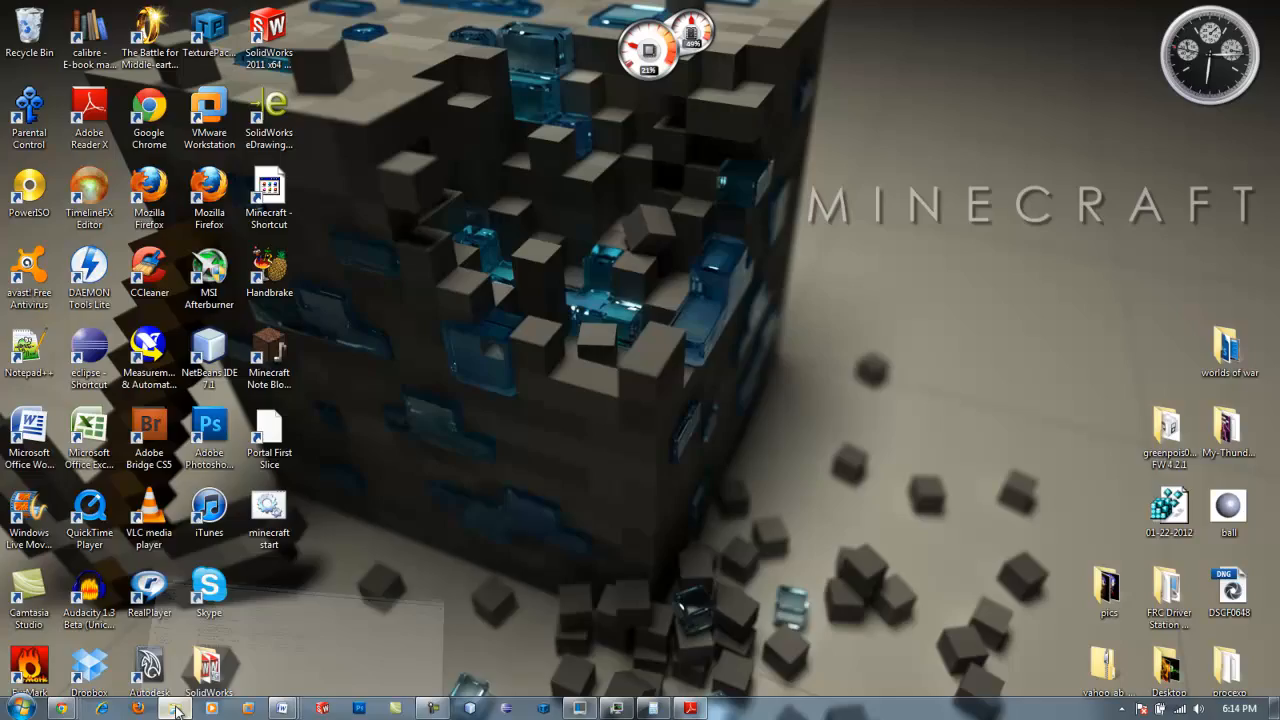
Restore the Minecraft-Downloads window and run mcpatcher-2.3.6_01
{"action": "left_click", "coordinate": [175, 708]}
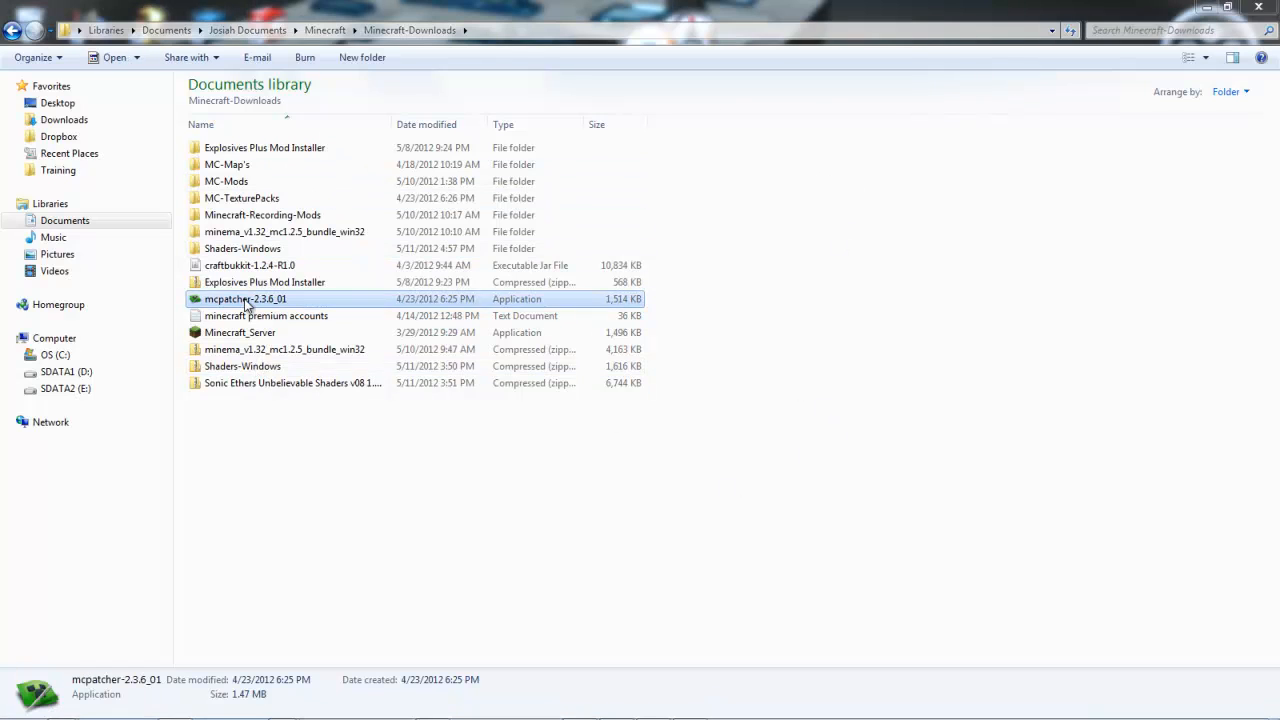
{"action": "mouse_move", "coordinate": [678, 389]}
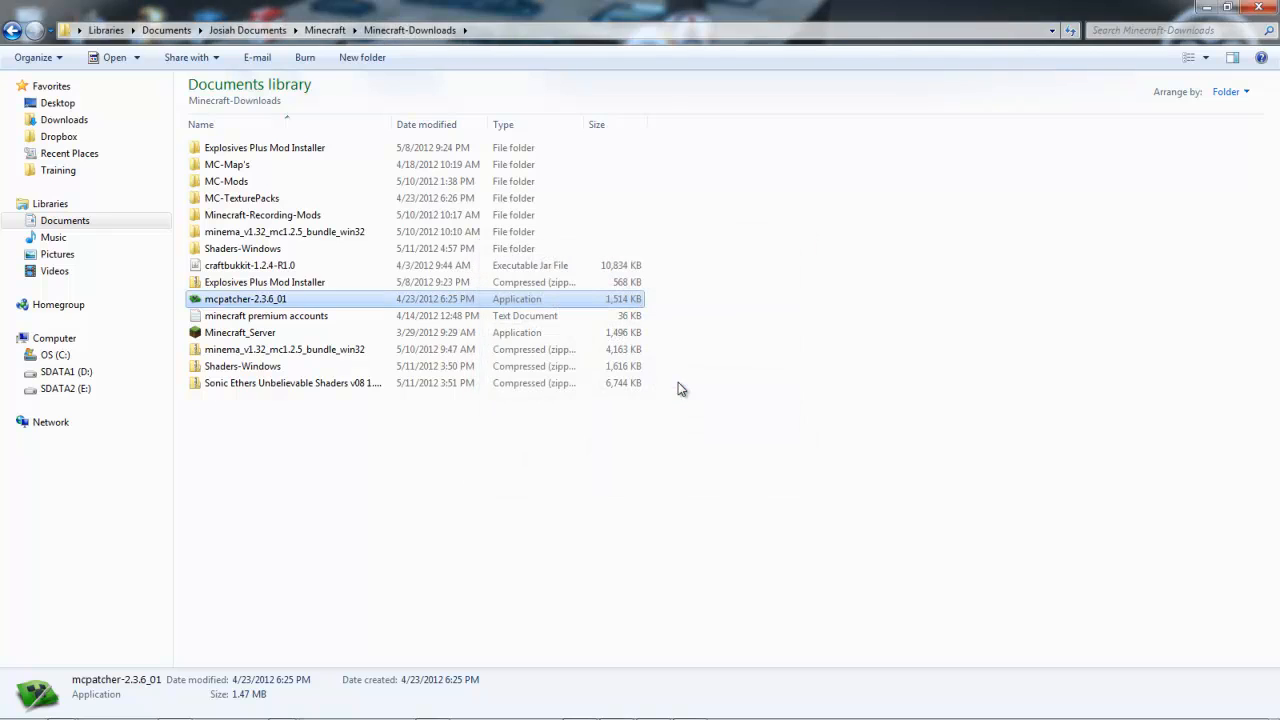
{"action": "double_click", "coordinate": [245, 298]}
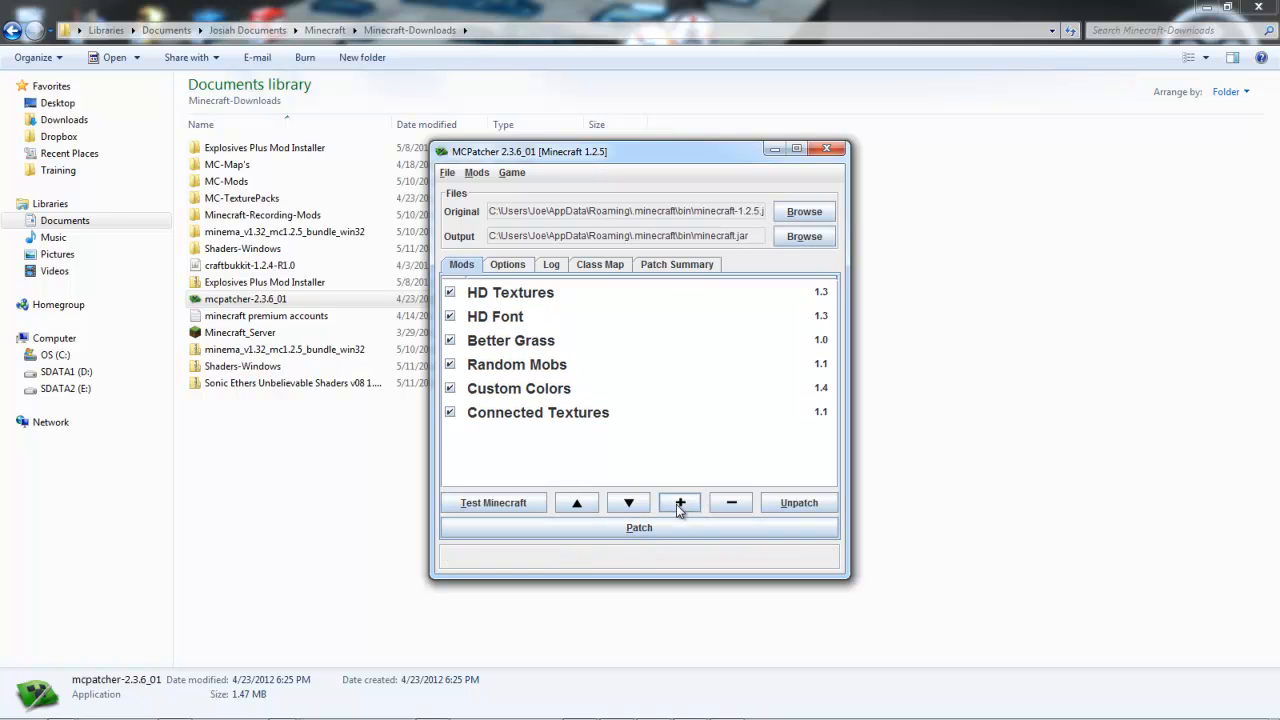
Add ModLoader.zip to MCPatcher's mod list with its class files
{"action": "left_click", "coordinate": [679, 502]}
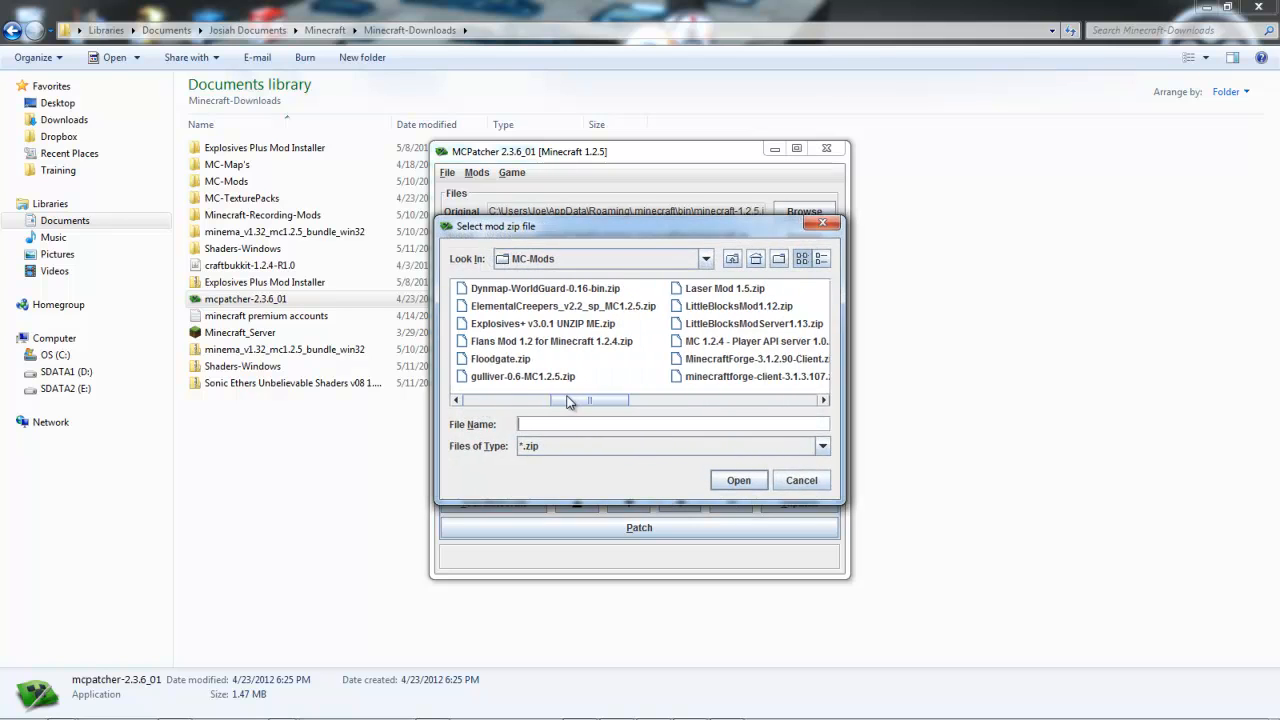
{"action": "left_click_drag", "start_coordinate": [535, 400], "coordinate": [600, 400]}
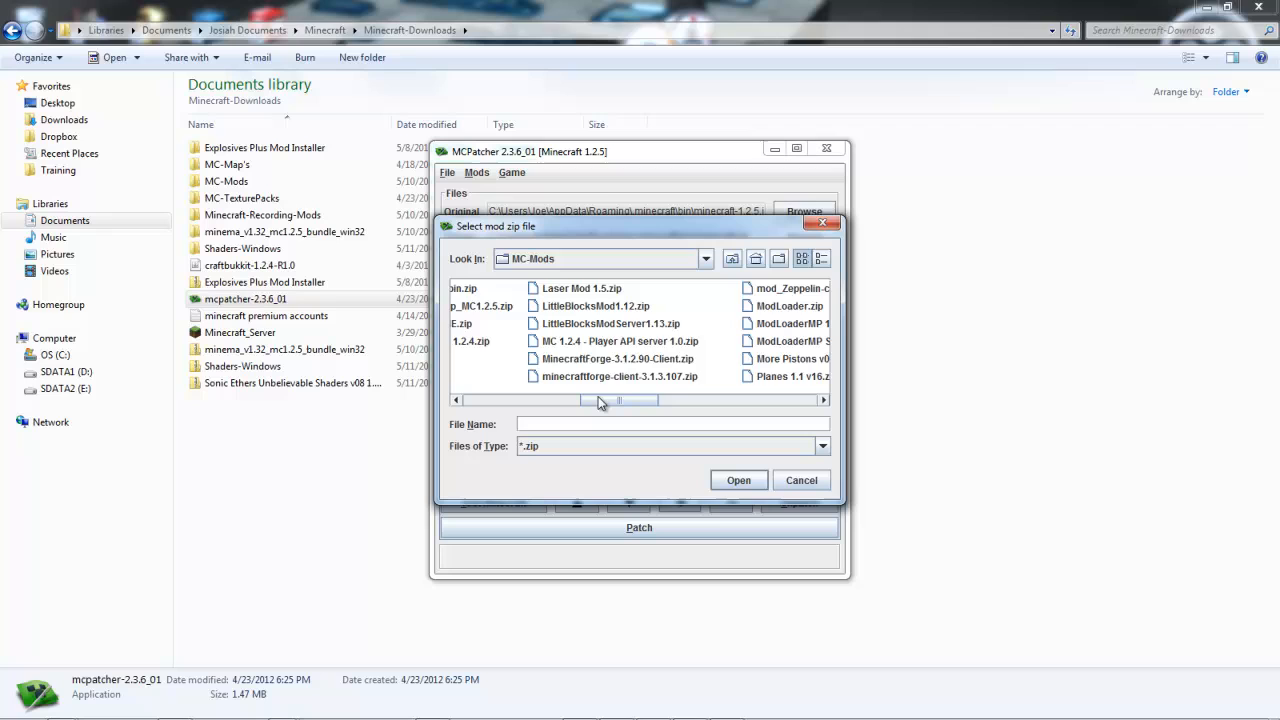
{"action": "left_click_drag", "start_coordinate": [600, 400], "coordinate": [640, 400]}
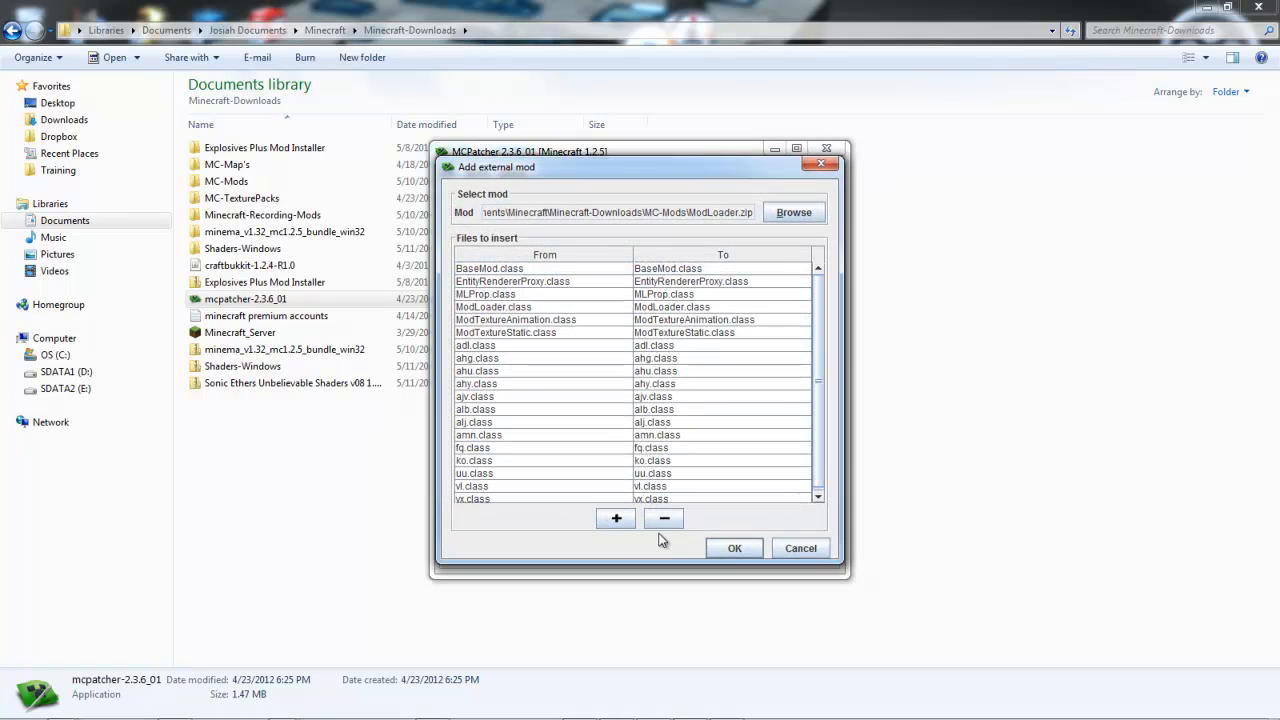
{"action": "left_click", "coordinate": [734, 548]}
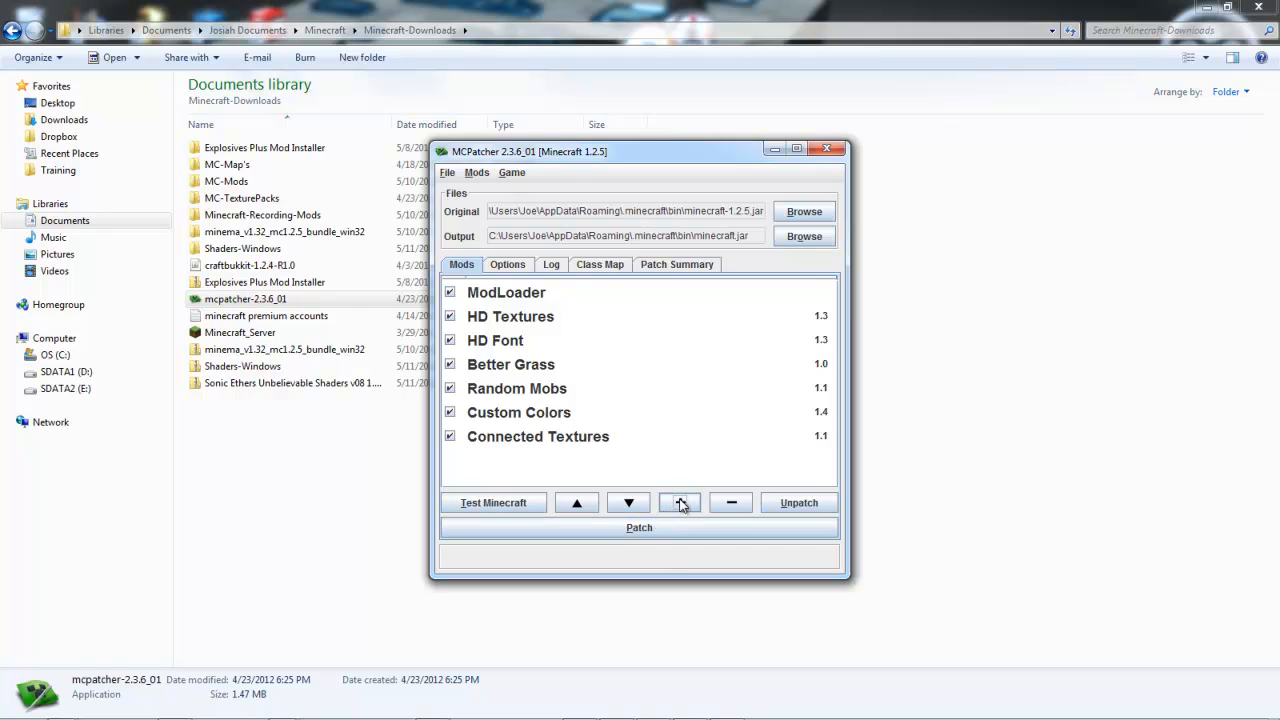
Add mod_Zeppelin-client-1.2.4.0.29.zip to MCPatcher's mod list
{"action": "left_click", "coordinate": [679, 502]}
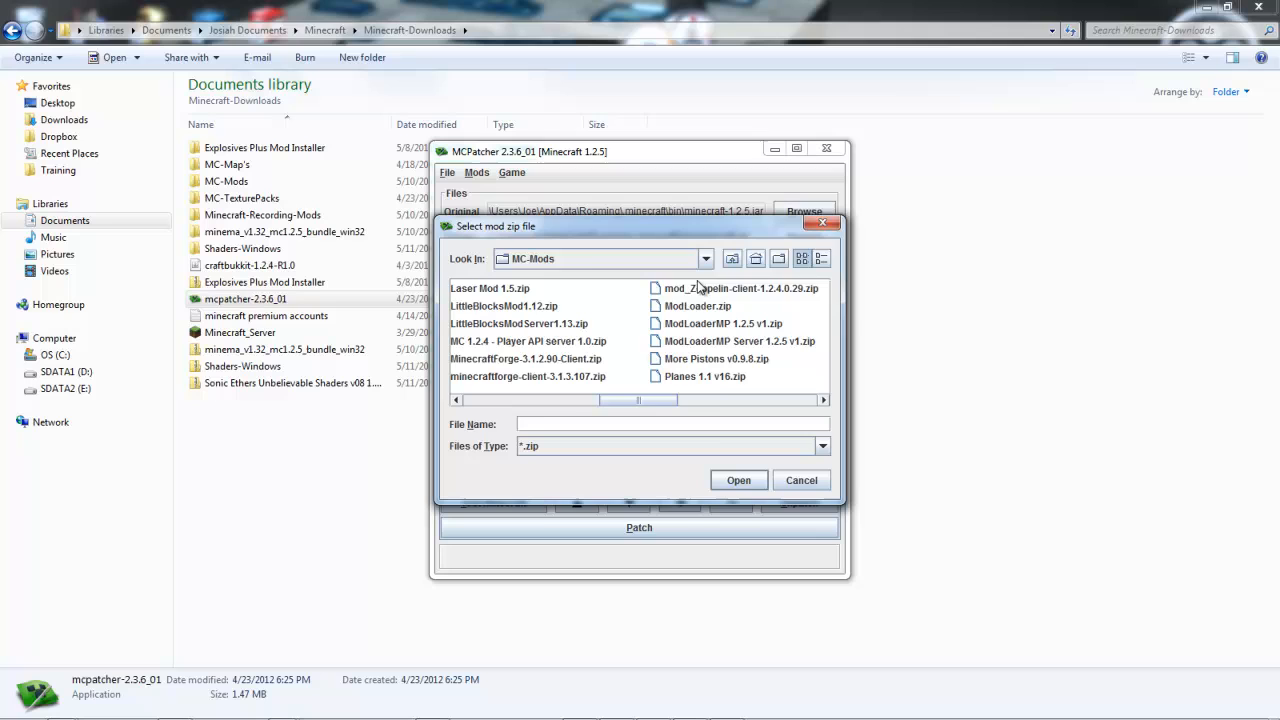
{"action": "left_click", "coordinate": [738, 480]}
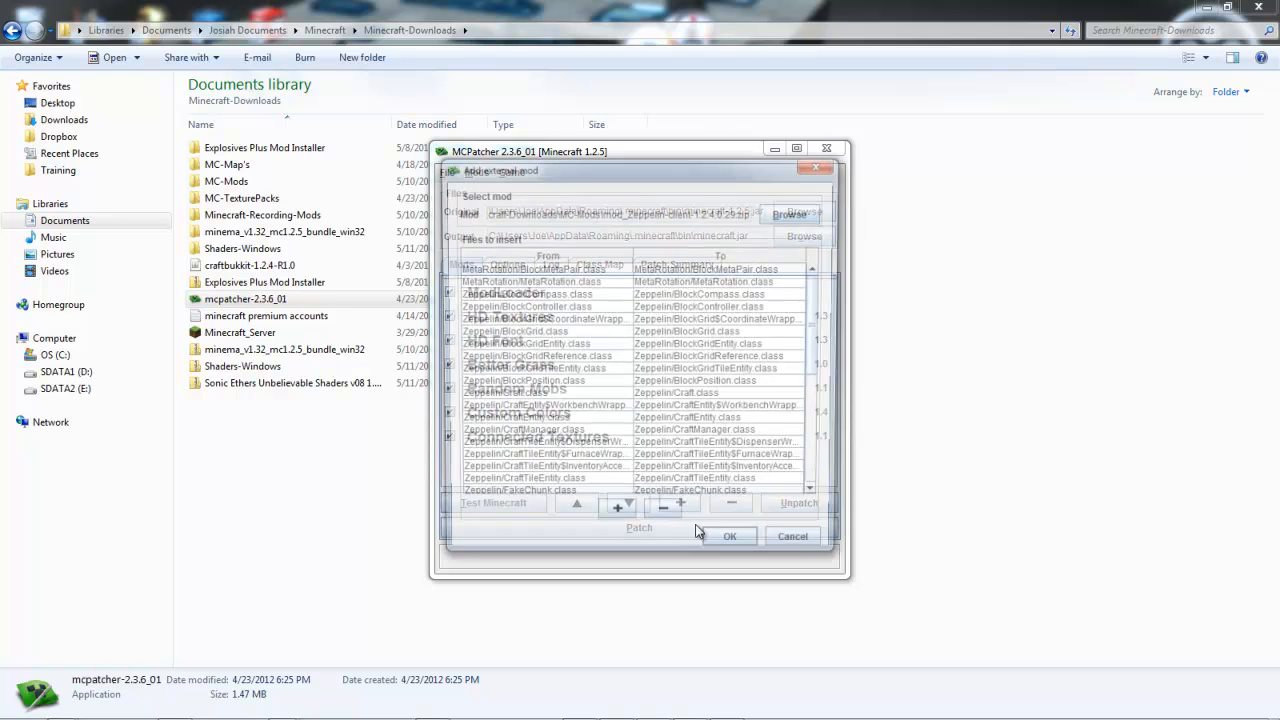
{"action": "left_click", "coordinate": [729, 536]}
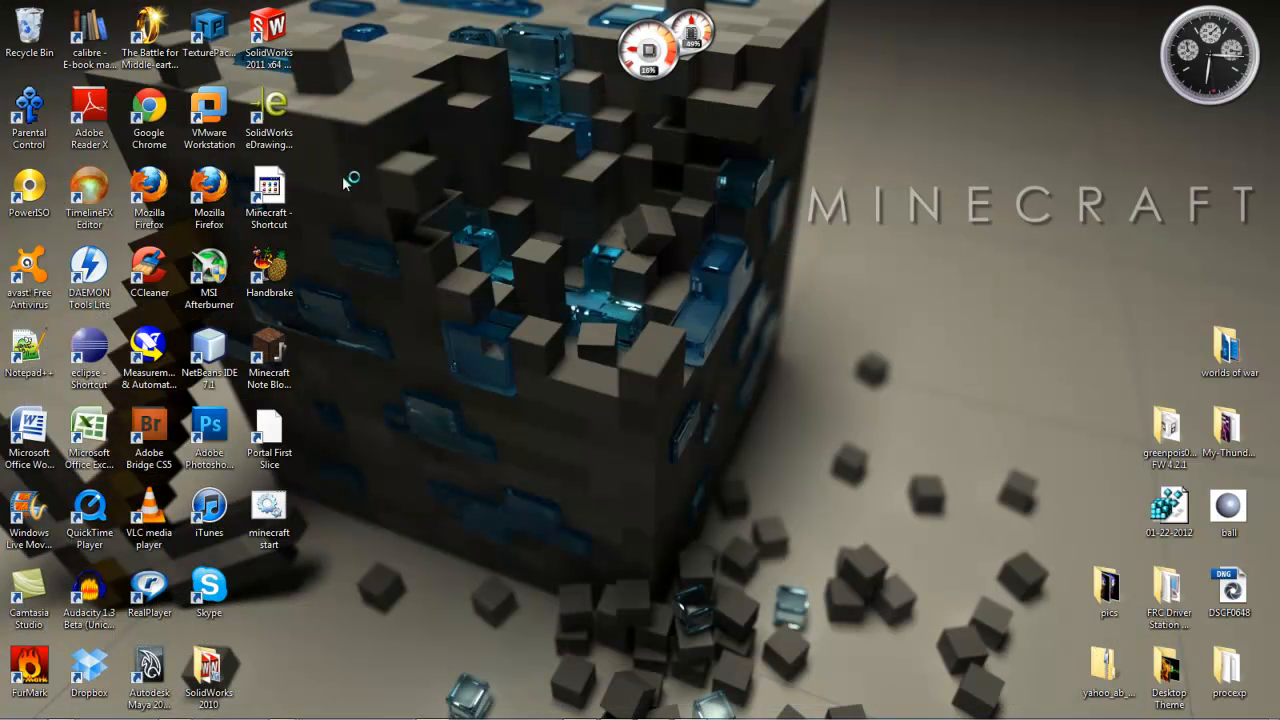
Launch Minecraft, load a singleplayer world, and open the player inventory
{"action": "double_click", "coordinate": [268, 190]}
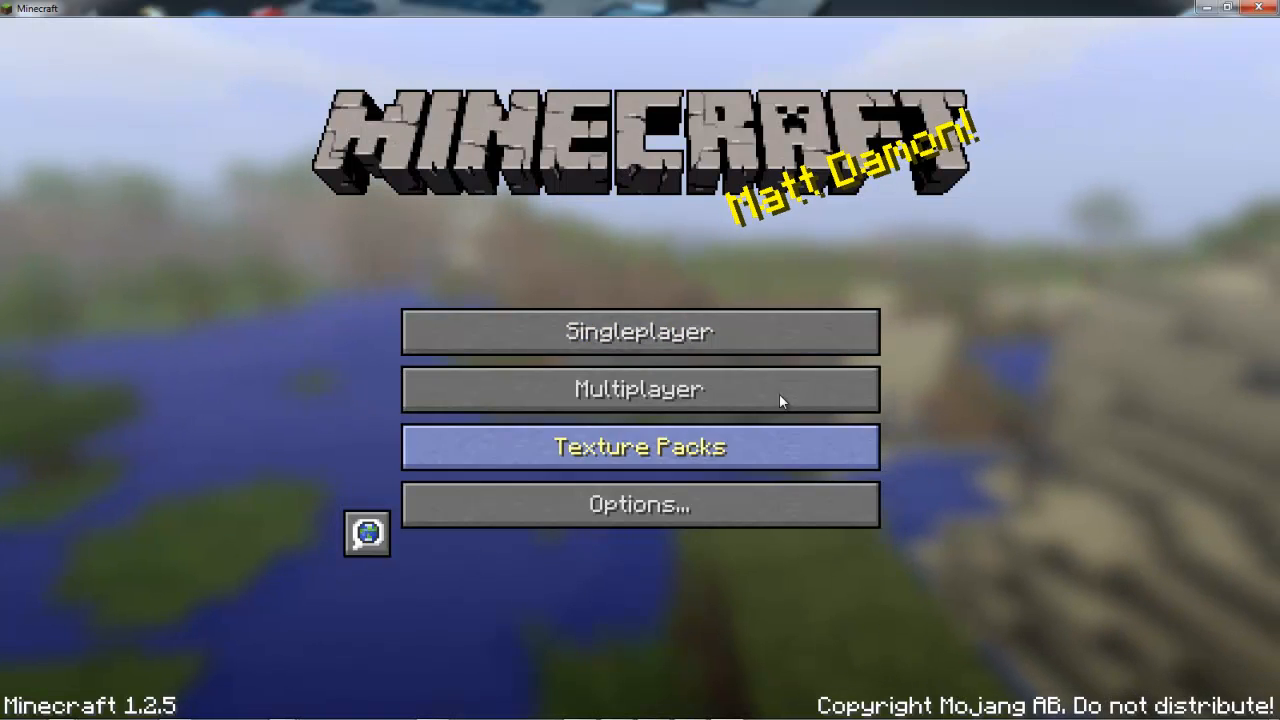
{"action": "left_click", "coordinate": [638, 331]}
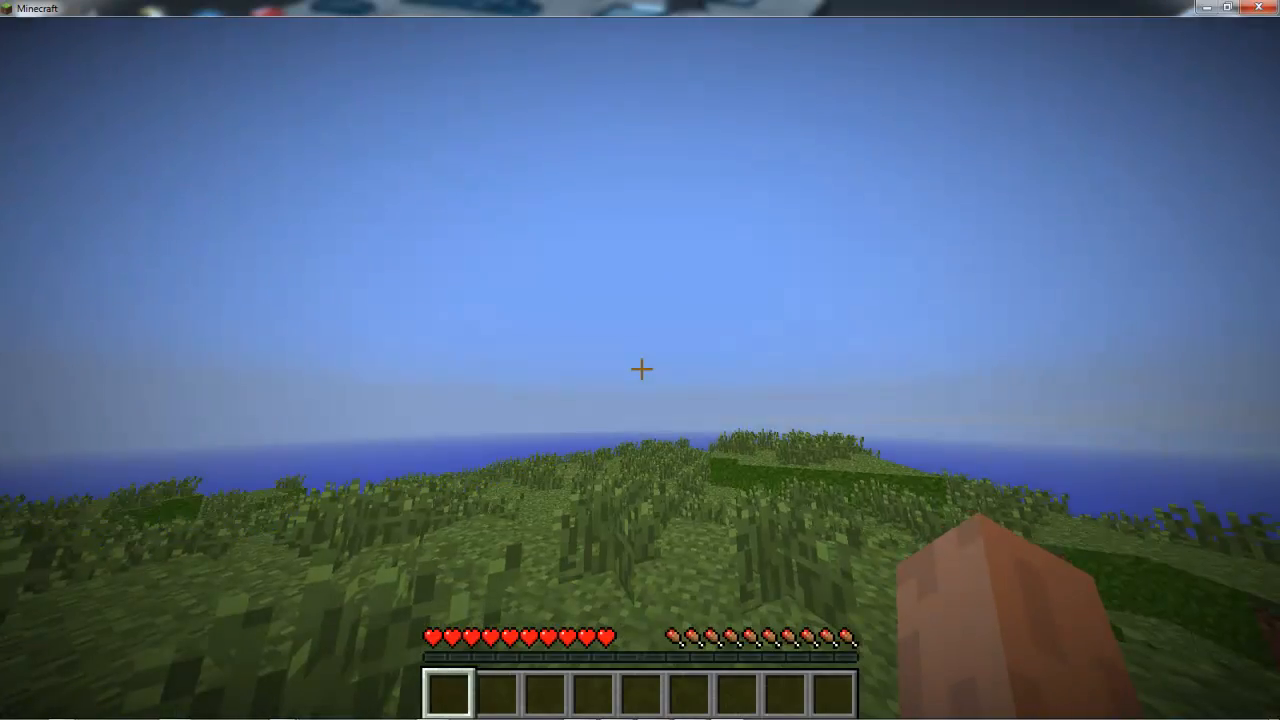
{"action": "key", "text": "e"}
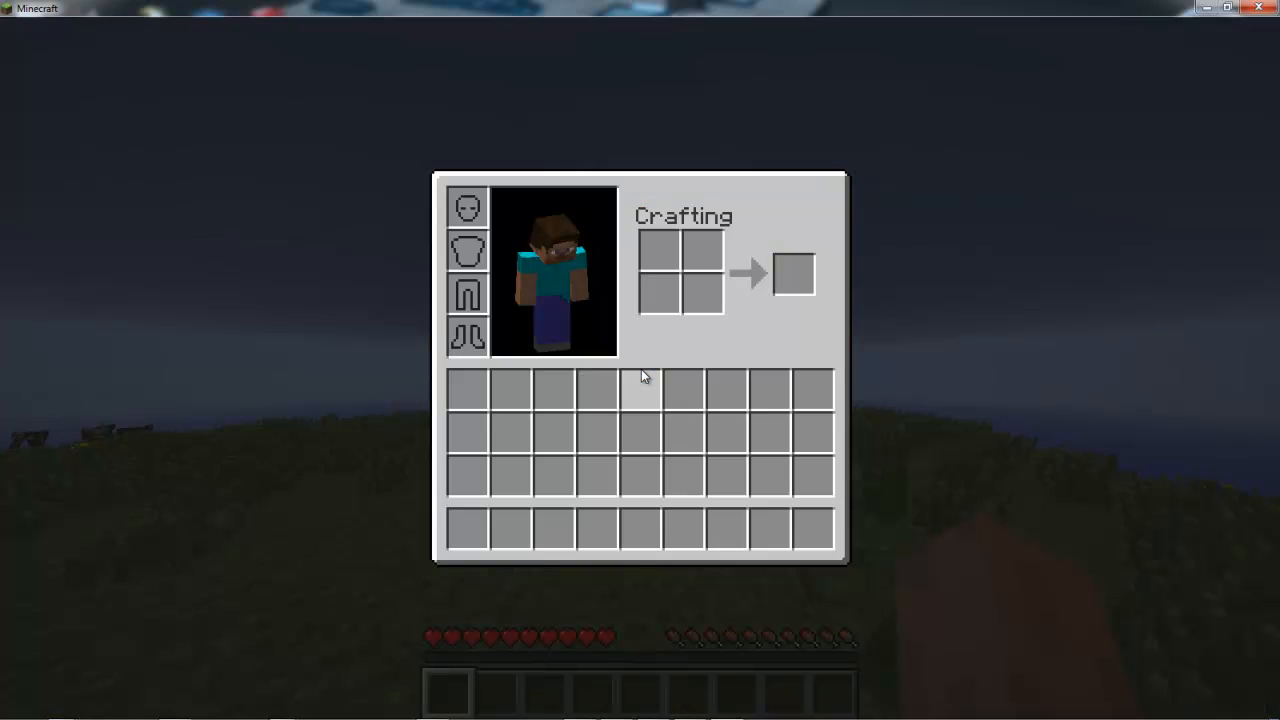
{"action": "mouse_move", "coordinate": [640, 435]}
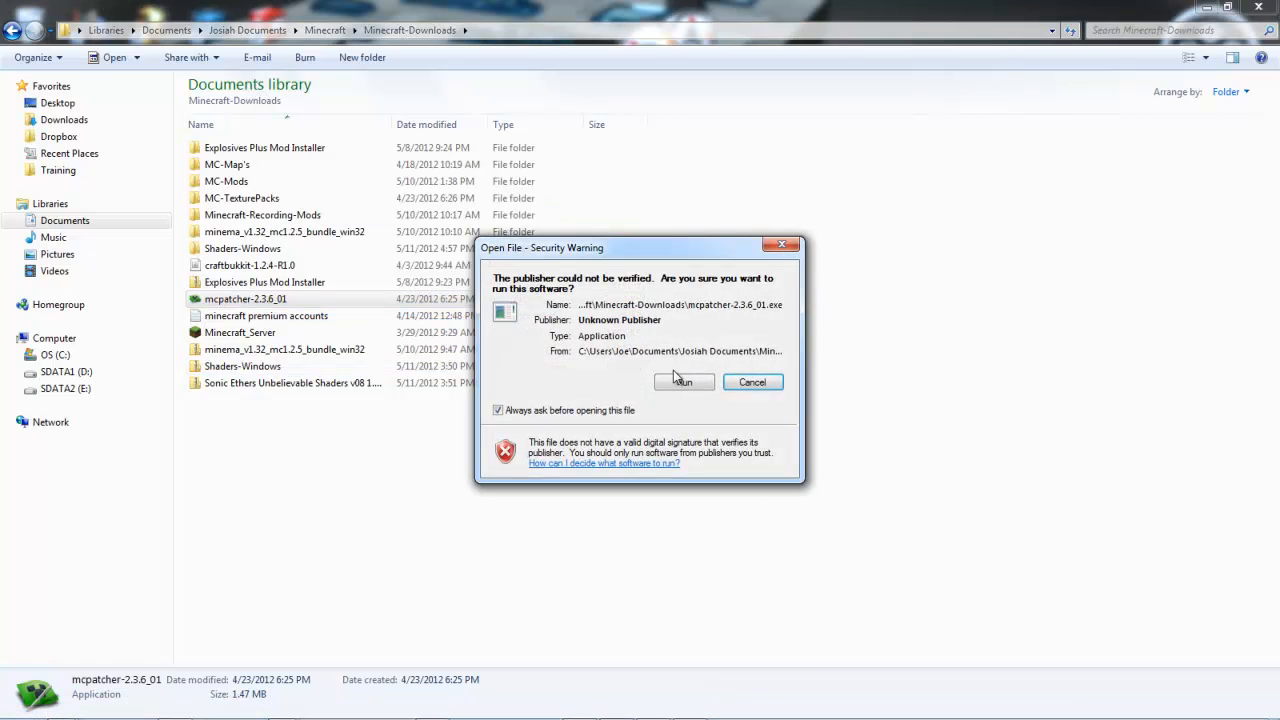
Allow mcpatcher-2.3.6_01 to run and add a mod zip from the MC-Mods folder
{"action": "left_click", "coordinate": [683, 382]}
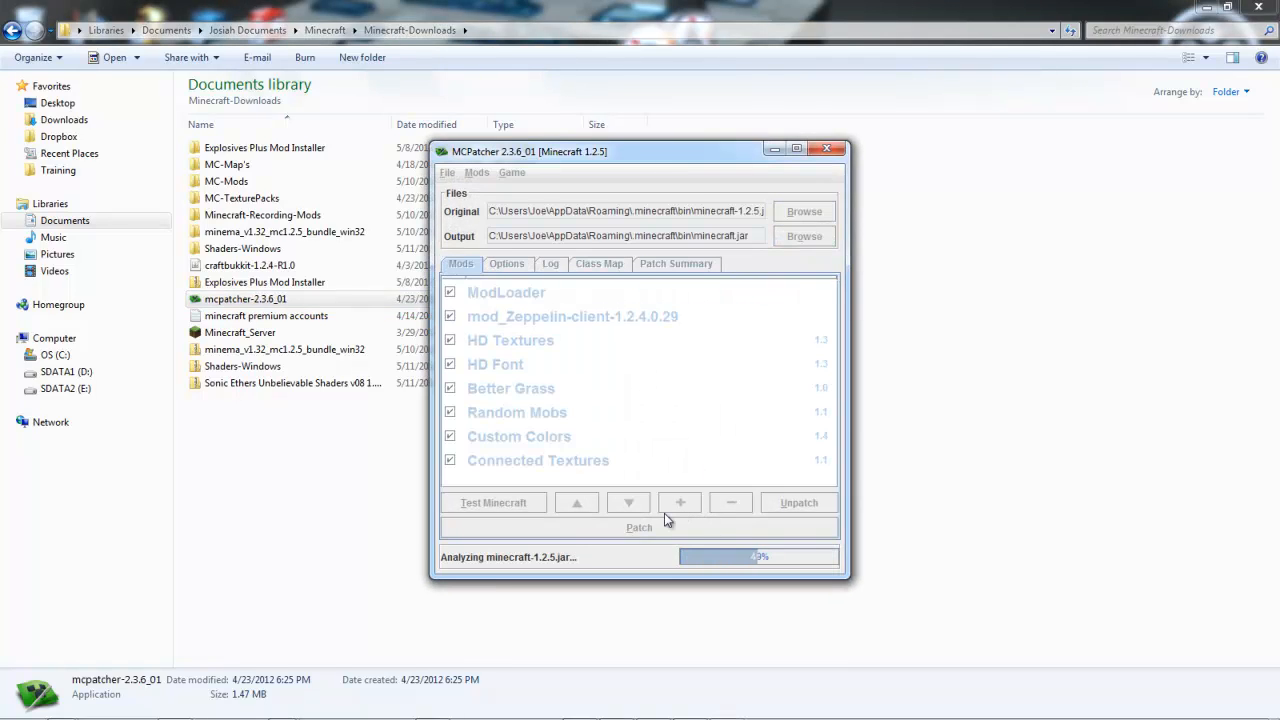
{"action": "mouse_move", "coordinate": [680, 510]}
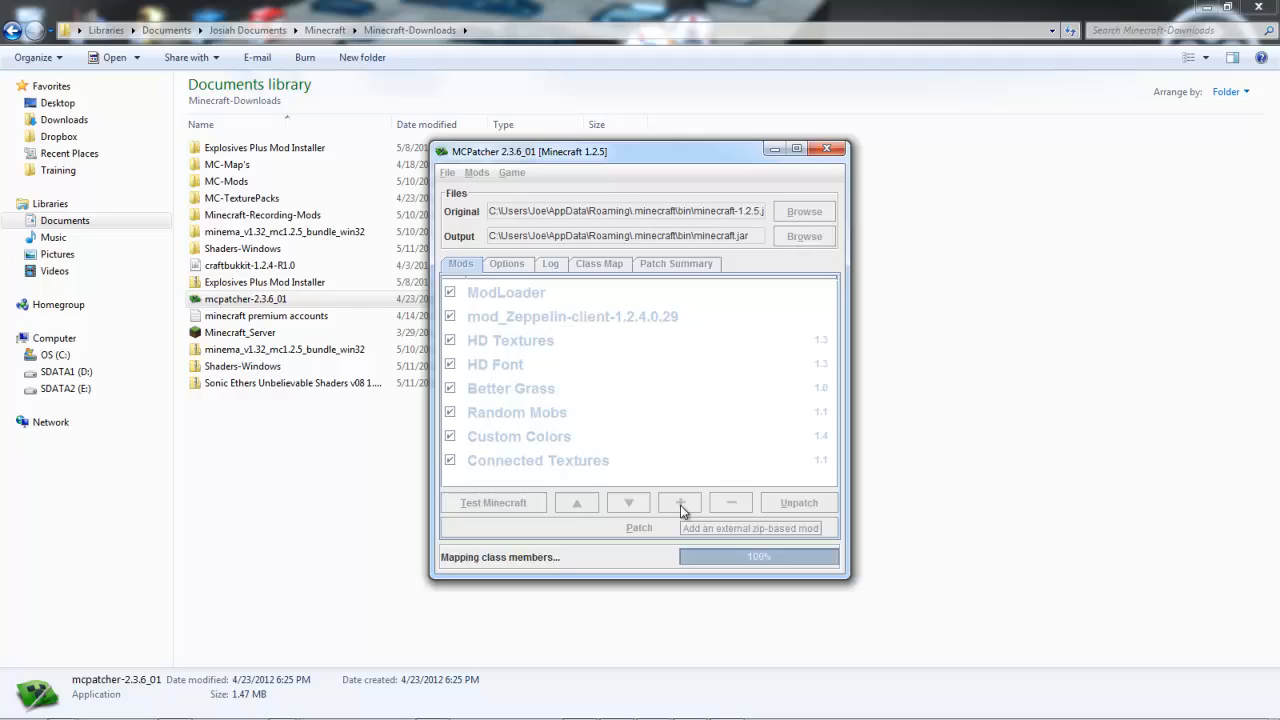
{"action": "left_click", "coordinate": [750, 528]}
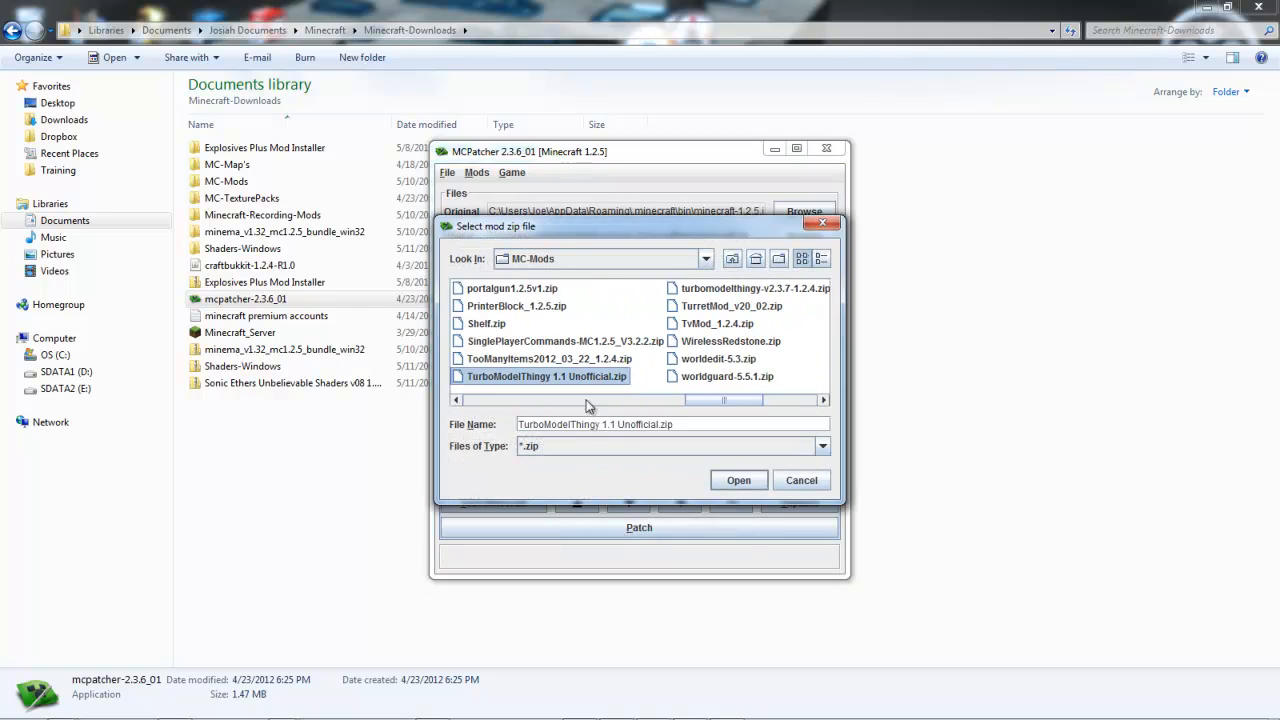
{"action": "left_click", "coordinate": [738, 480]}
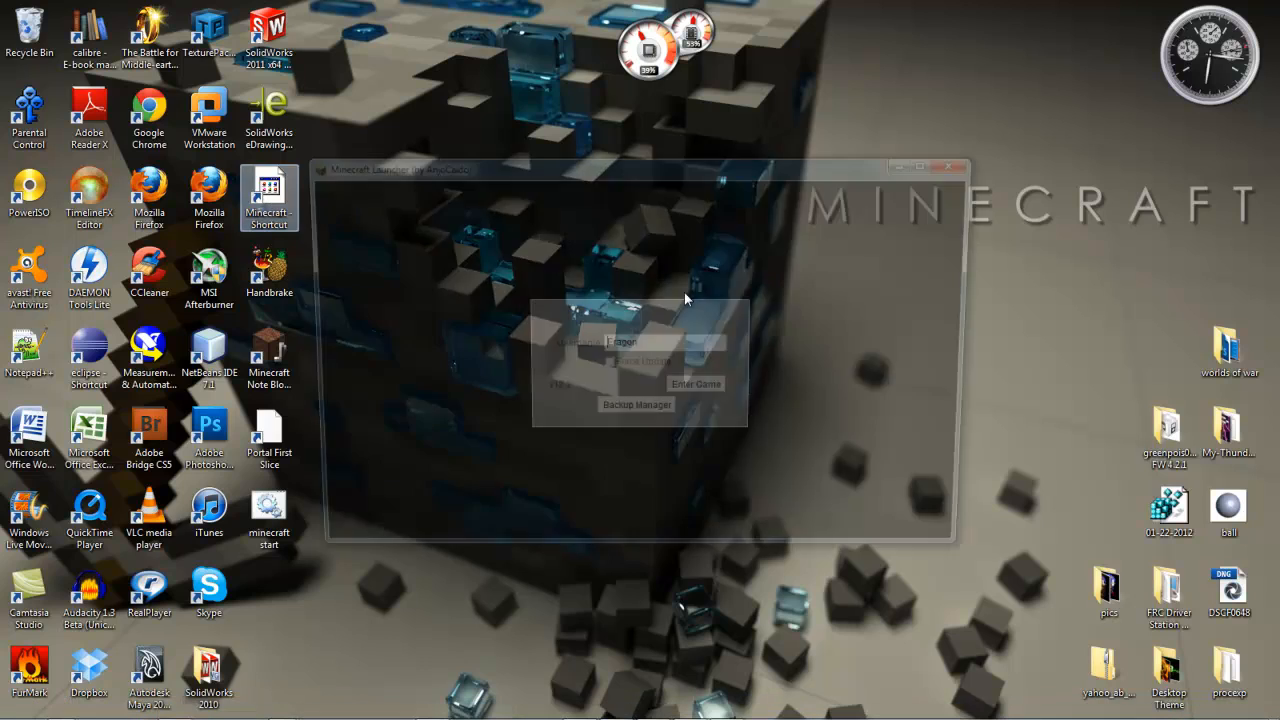
Enter the game and load the 'Zeppelin mod test' singleplayer world
{"action": "left_click", "coordinate": [695, 383]}
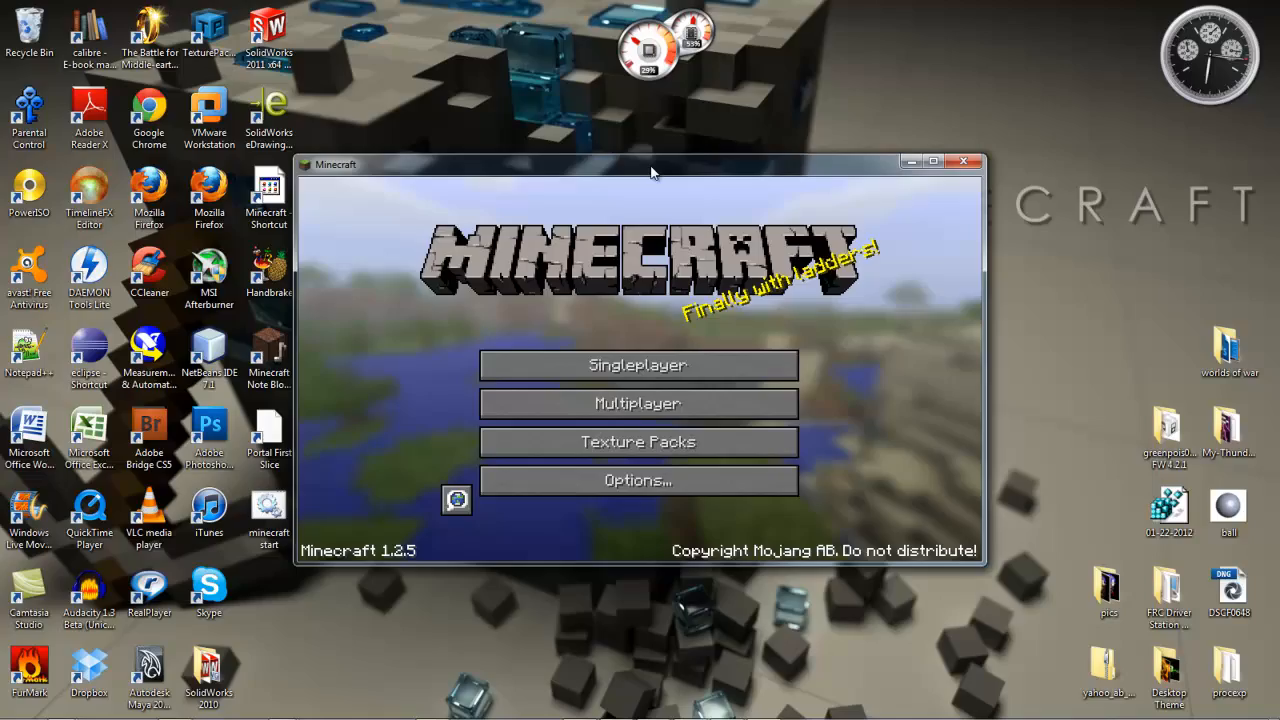
{"action": "left_click", "coordinate": [638, 364]}
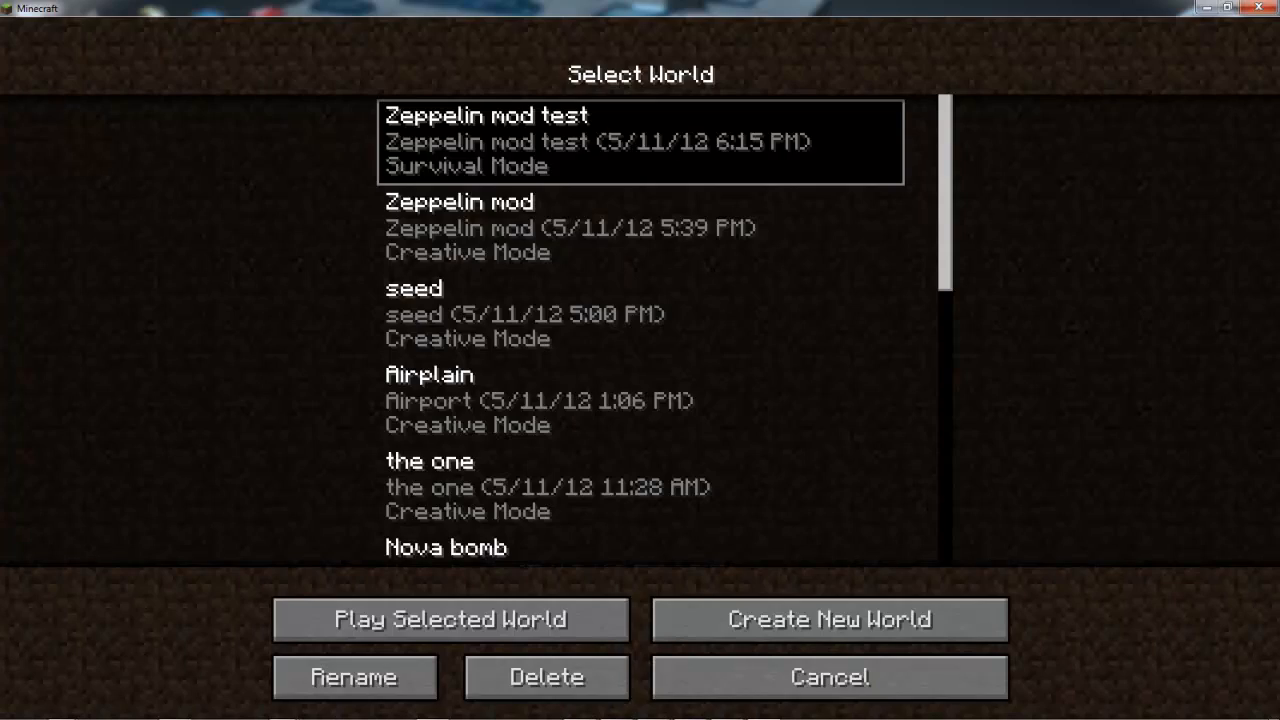
{"action": "left_click", "coordinate": [448, 619]}
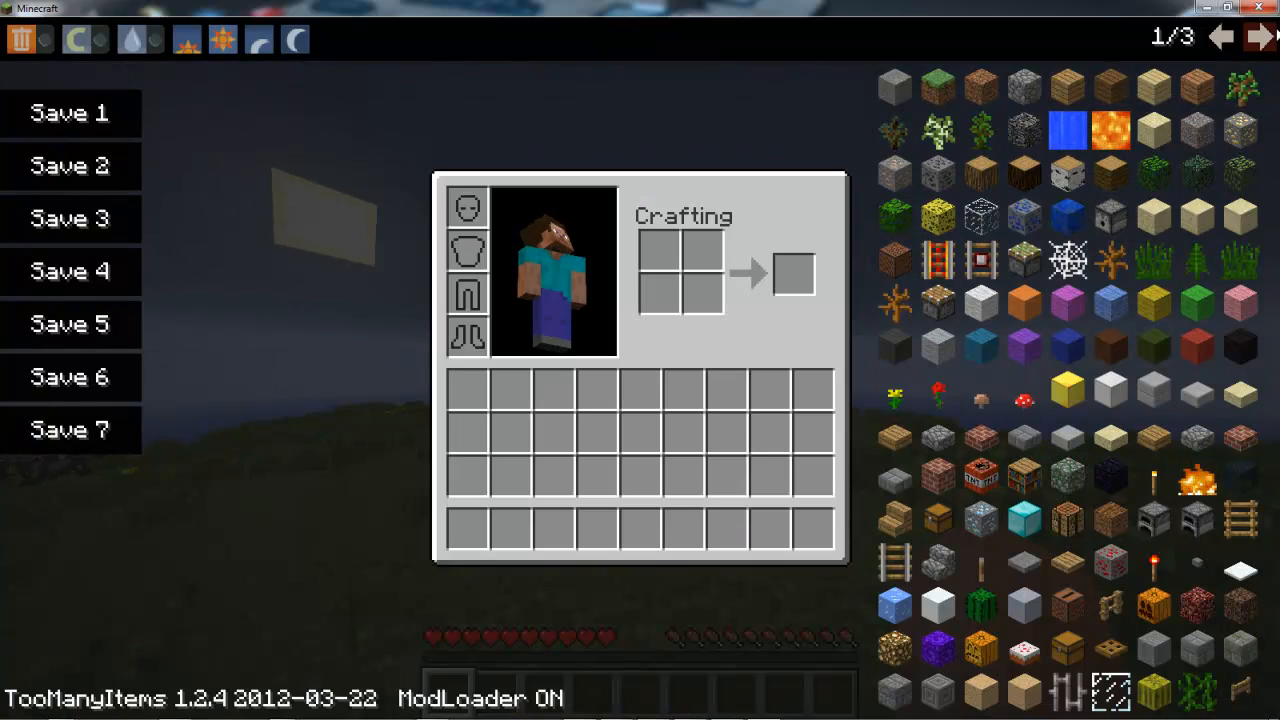
{"action": "left_click", "coordinate": [1259, 37]}
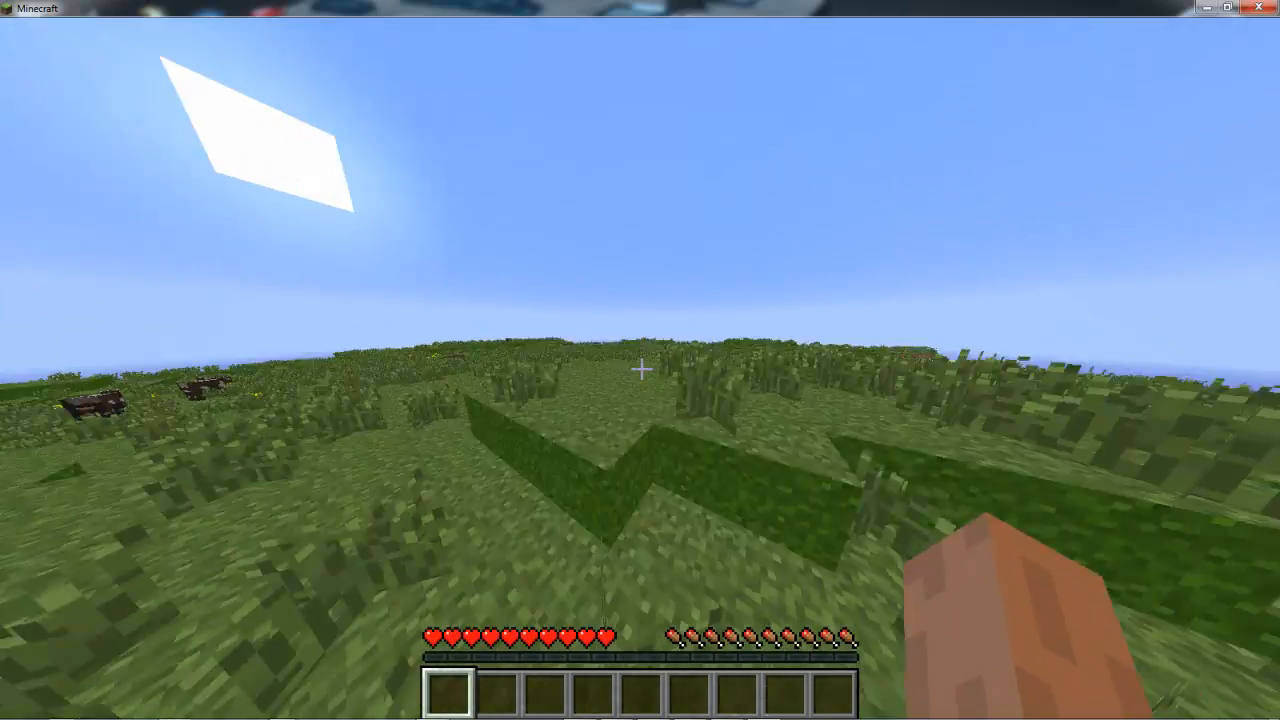
{"action": "mouse_move", "coordinate": [640, 360]}
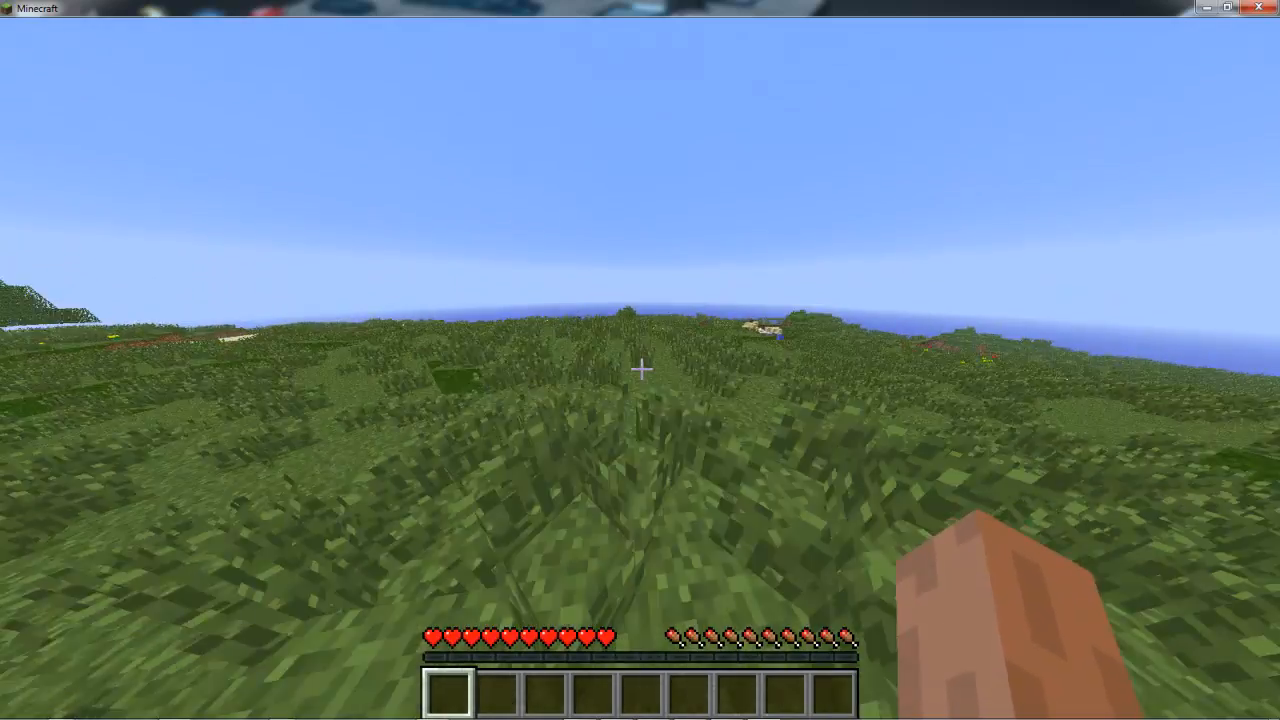